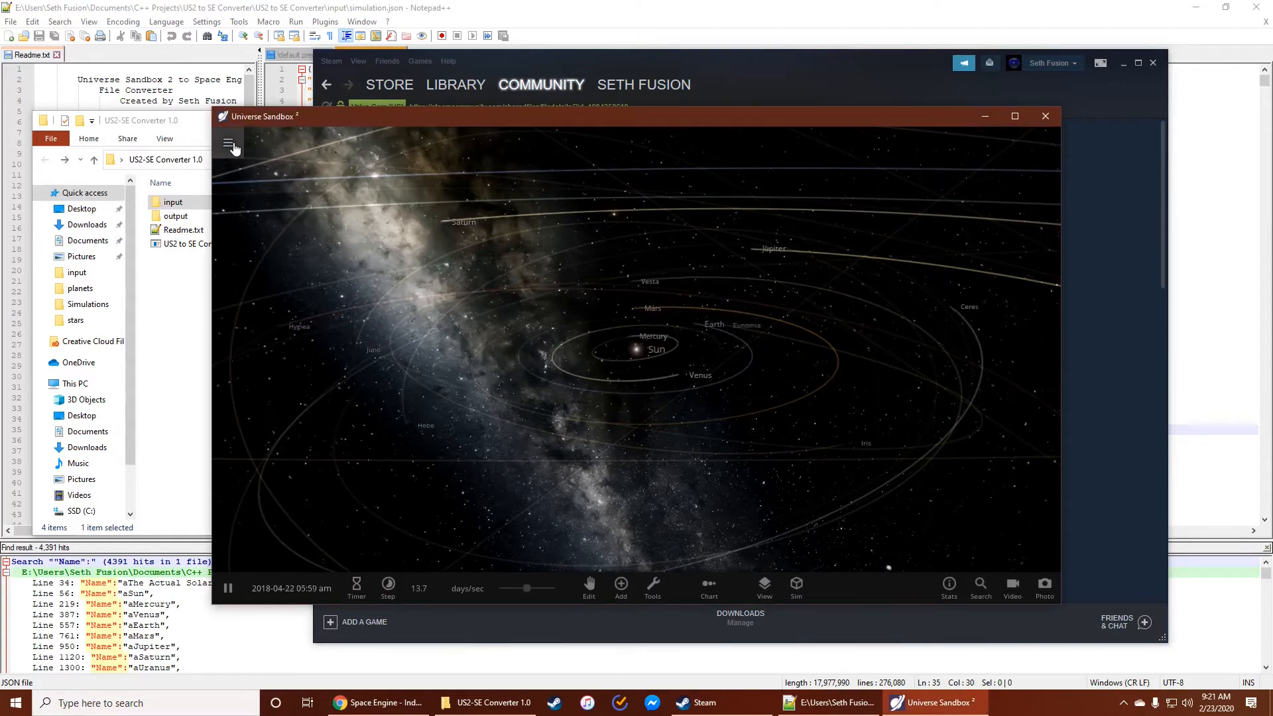
- From the main menu's Open screen, go to My Sims and use Open Simulation Folder
{"action": "left_click", "coordinate": [228, 143]}
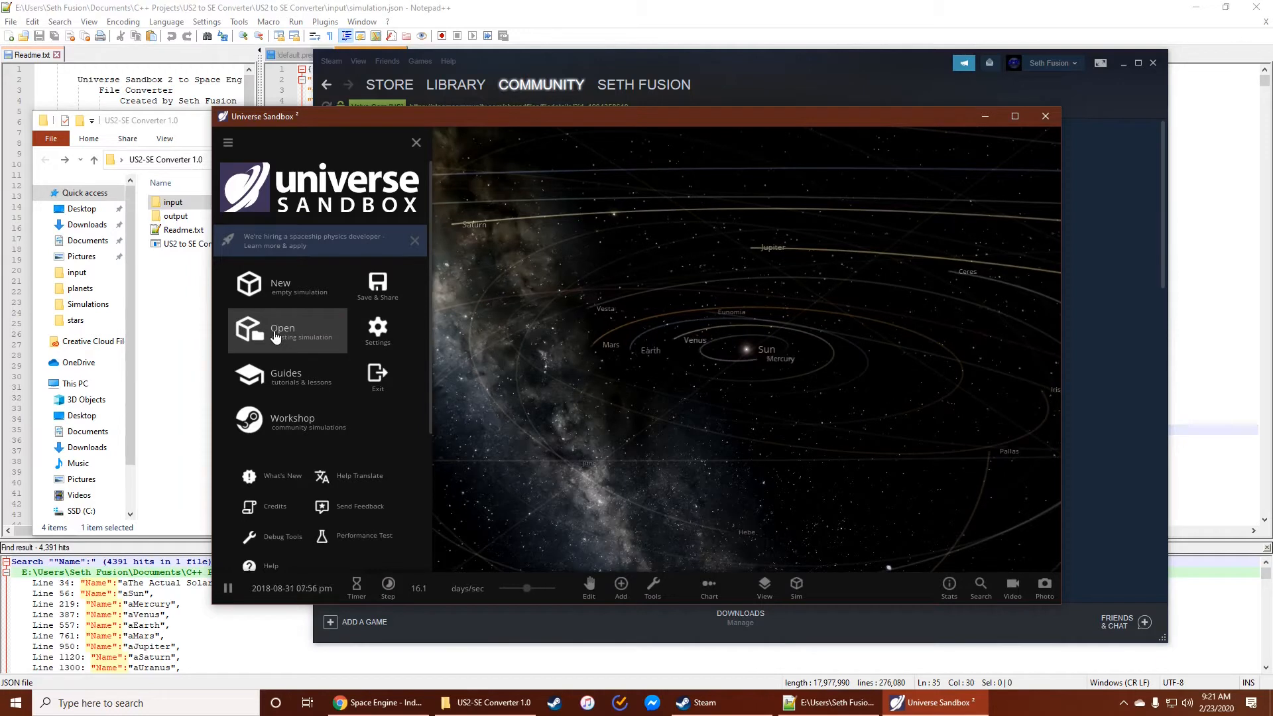
{"action": "left_click", "coordinate": [282, 330]}
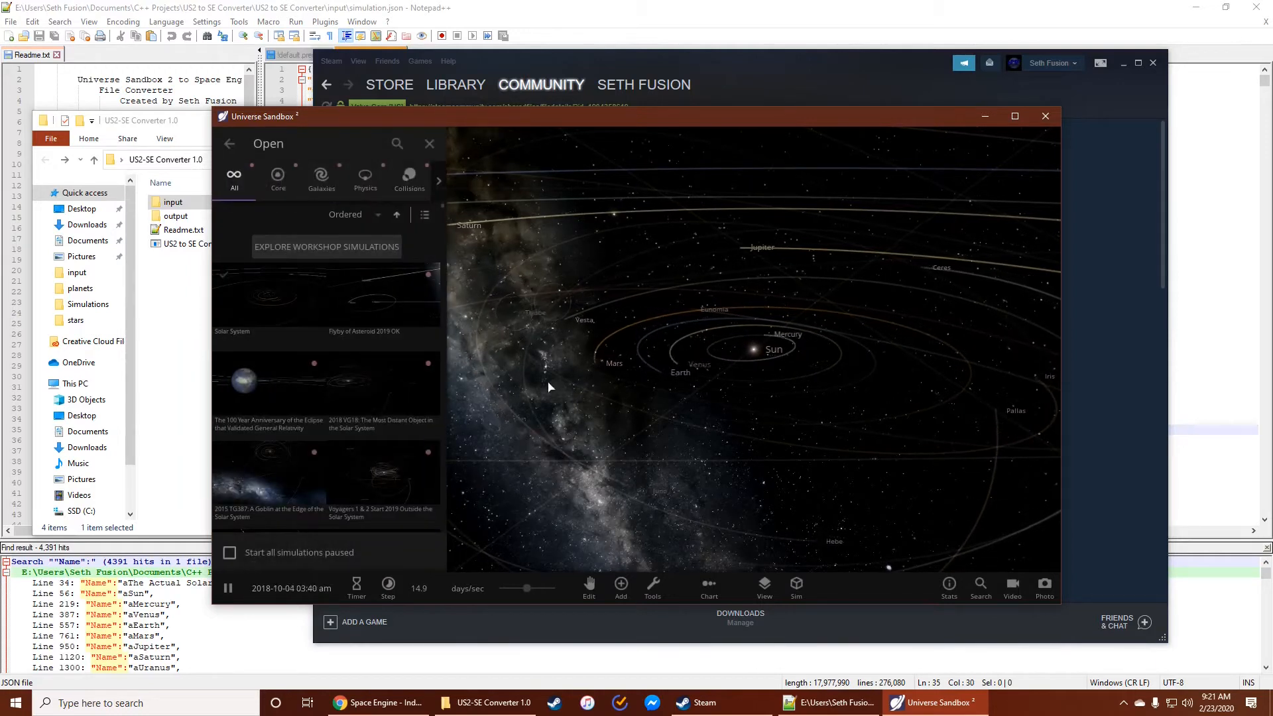
{"action": "left_click", "coordinate": [439, 181]}
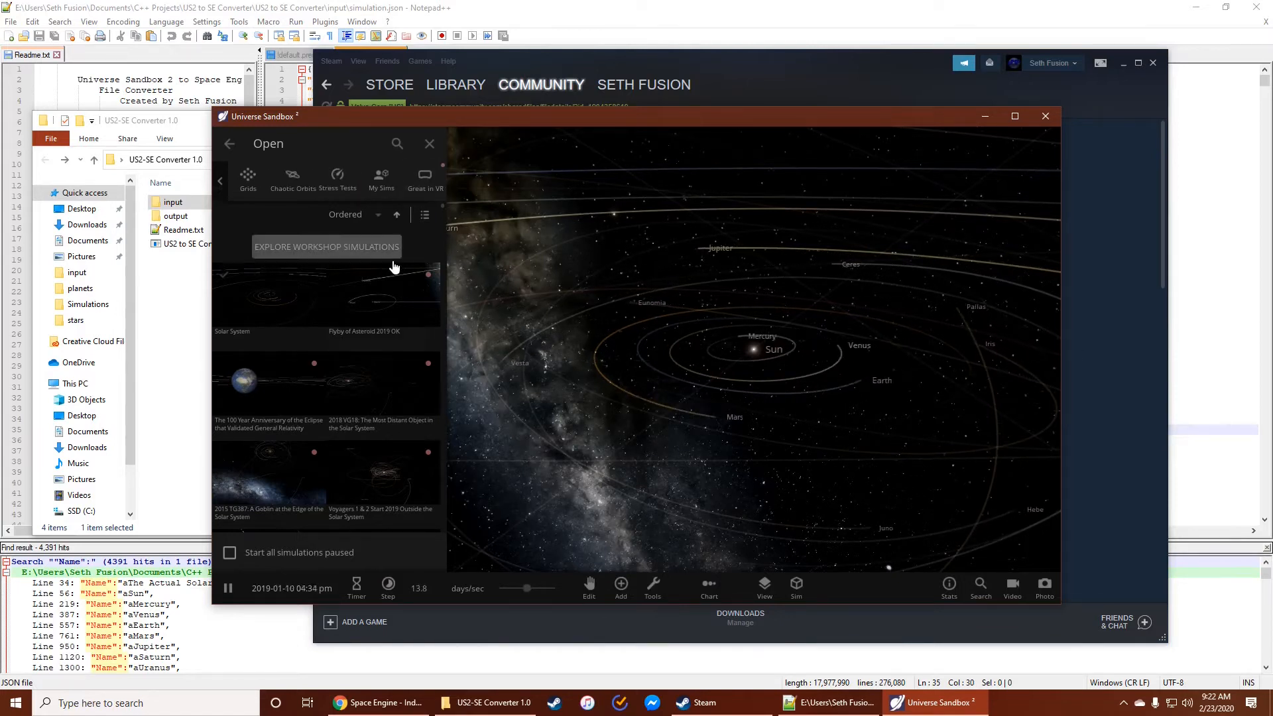
{"action": "left_click", "coordinate": [381, 176]}
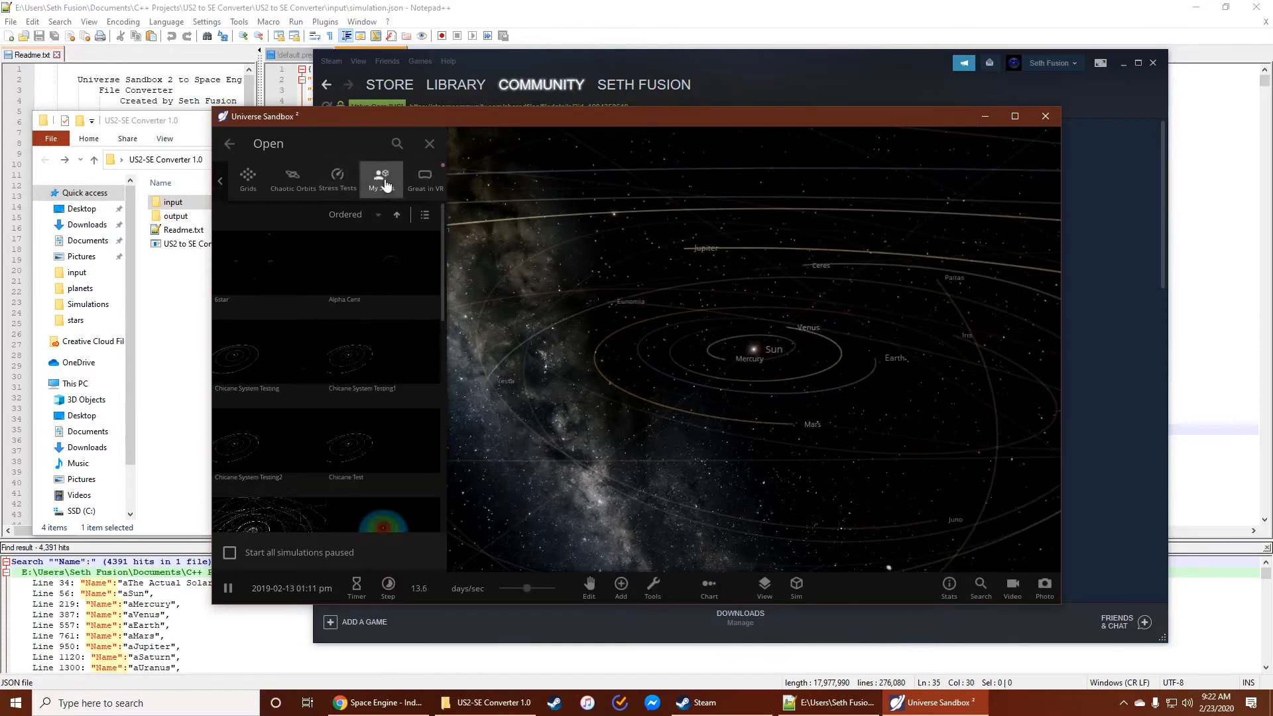
{"action": "scroll", "scroll_direction": "down", "scroll_amount": 3}
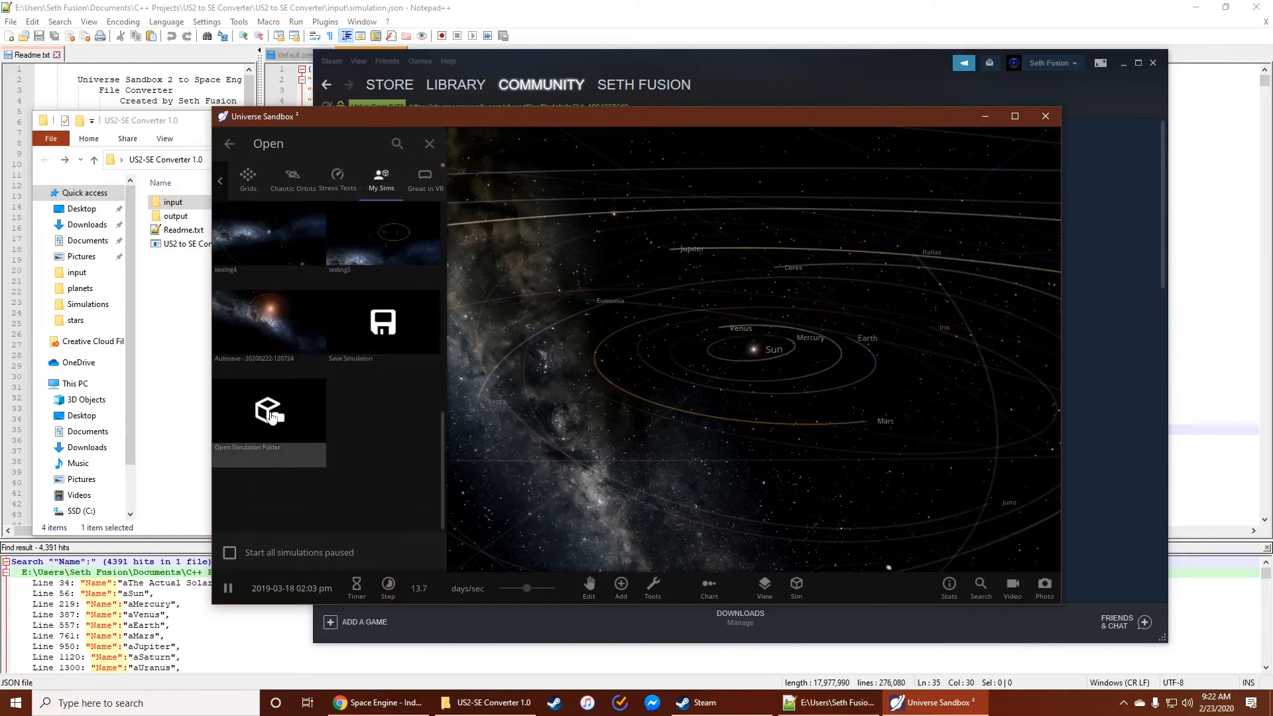
{"action": "left_click", "coordinate": [268, 410]}
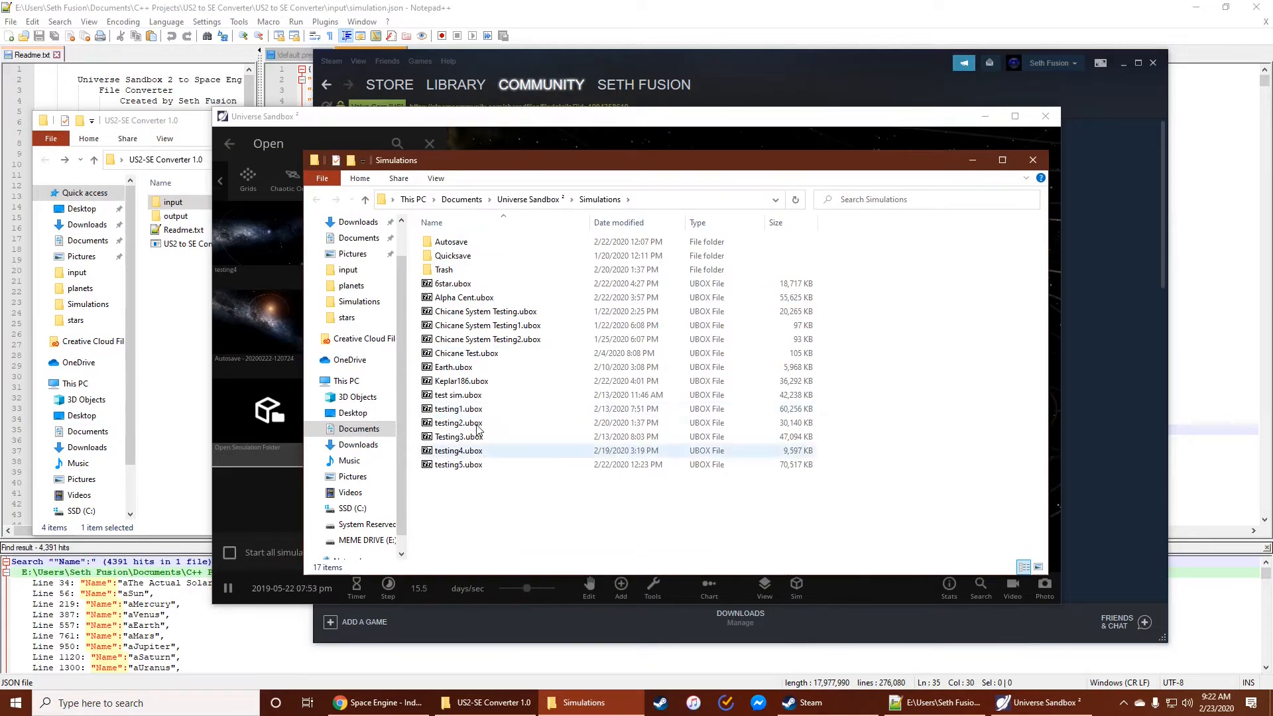
{"action": "mouse_move", "coordinate": [475, 422]}
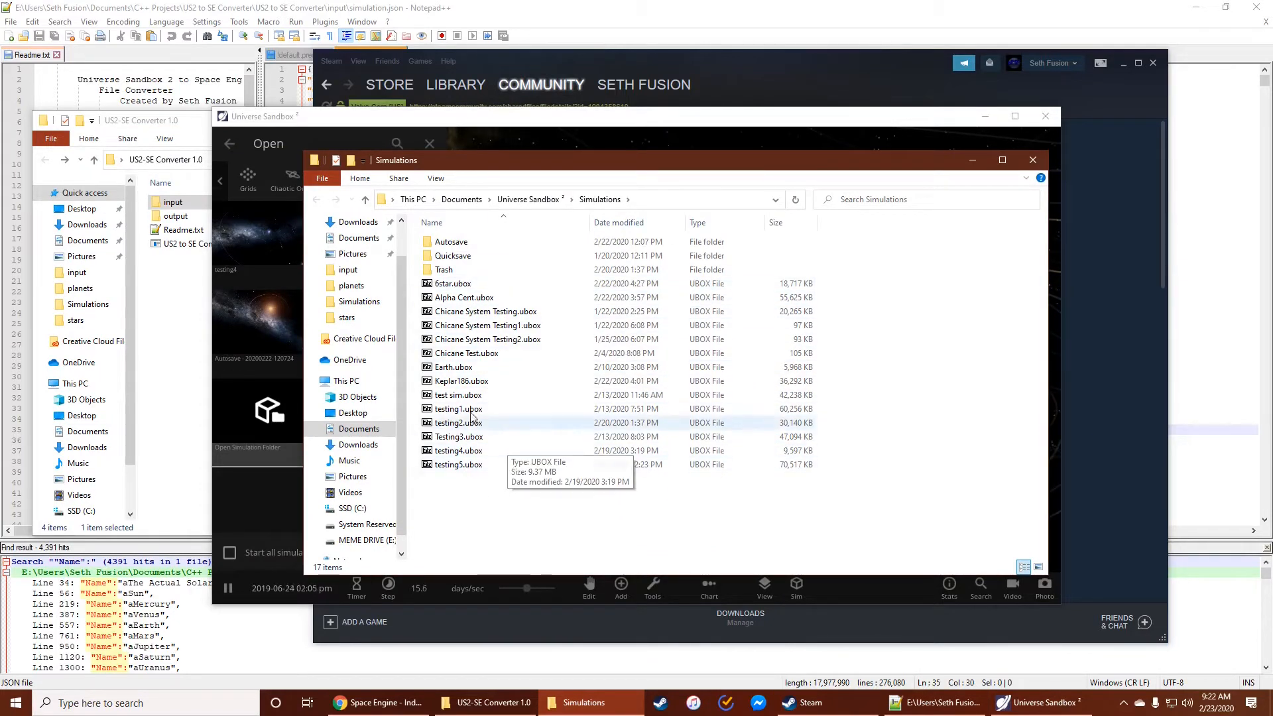
{"action": "mouse_move", "coordinate": [524, 380]}
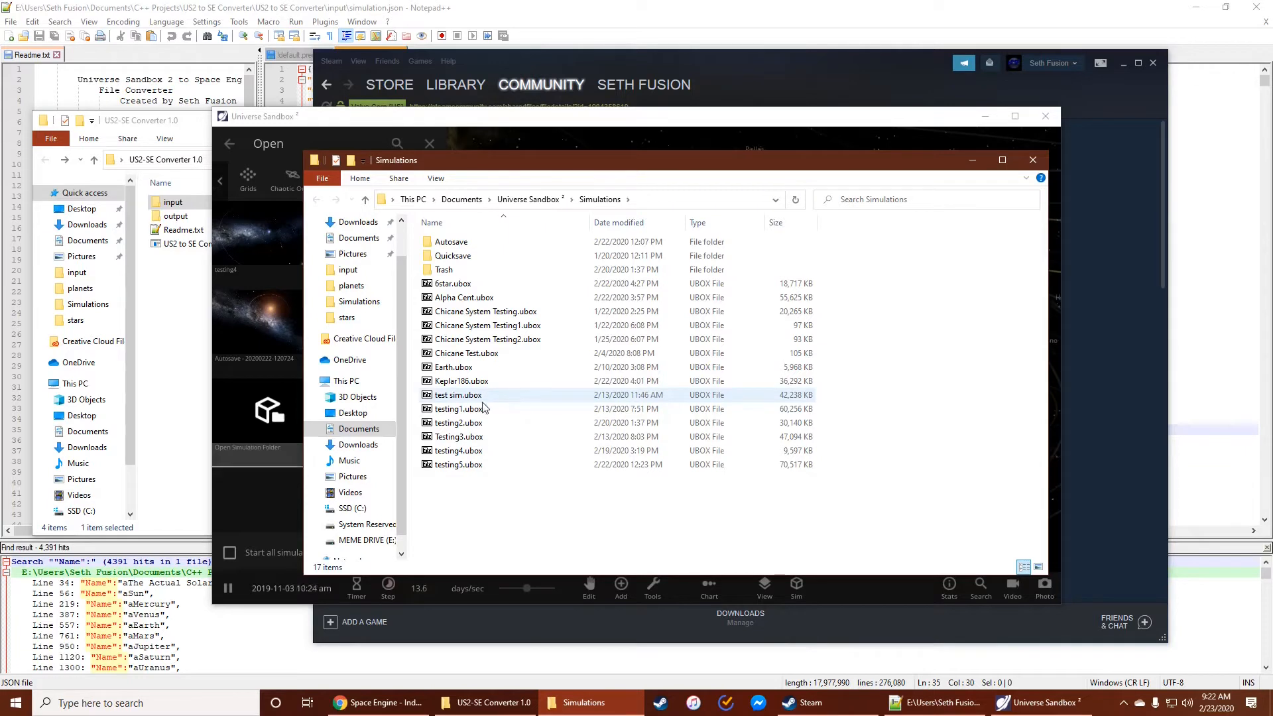
{"action": "mouse_move", "coordinate": [457, 395]}
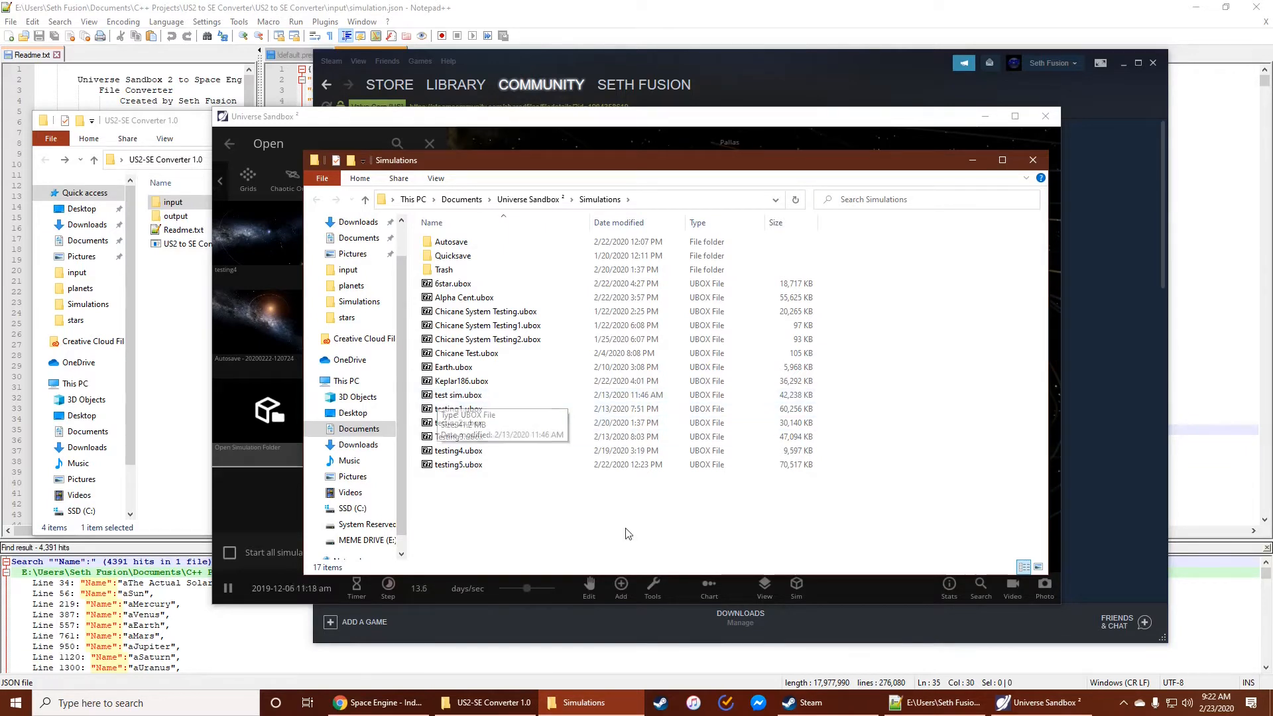
- Return to Universe Sandbox 2 and confirm Exit, leaving the Simulations folder open
{"action": "left_click", "coordinate": [1033, 159]}
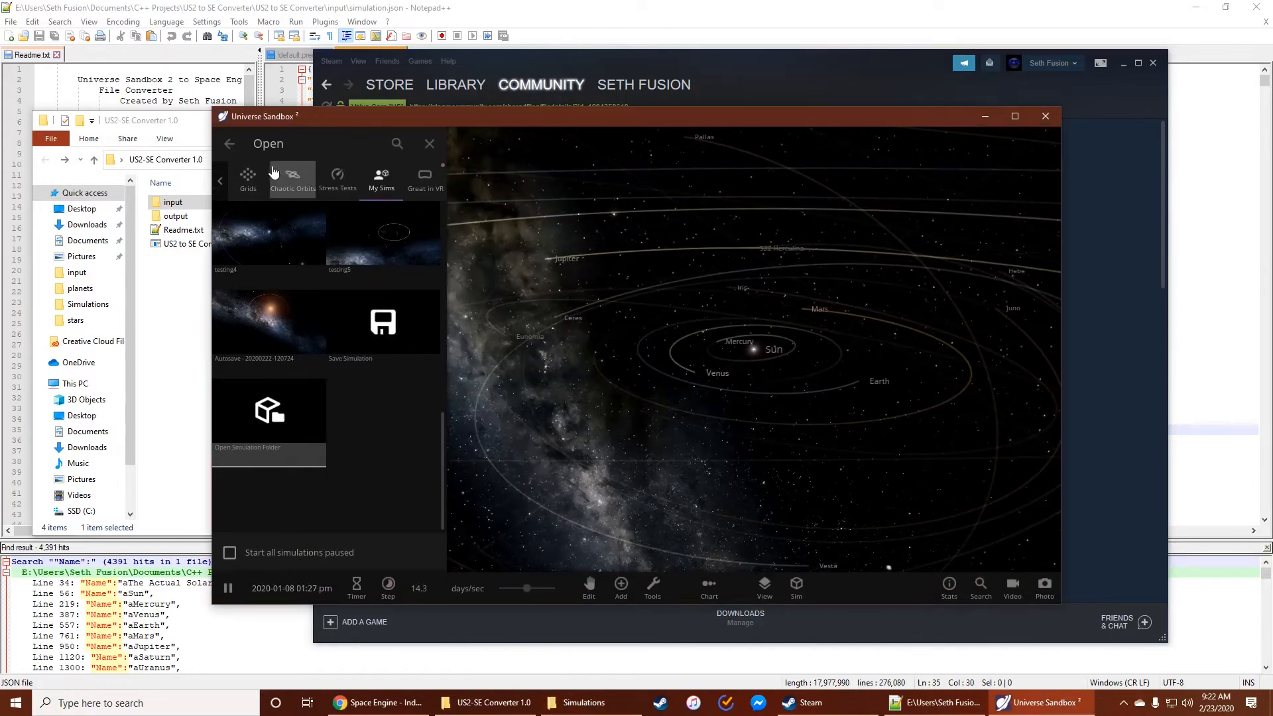
{"action": "left_click", "coordinate": [377, 373]}
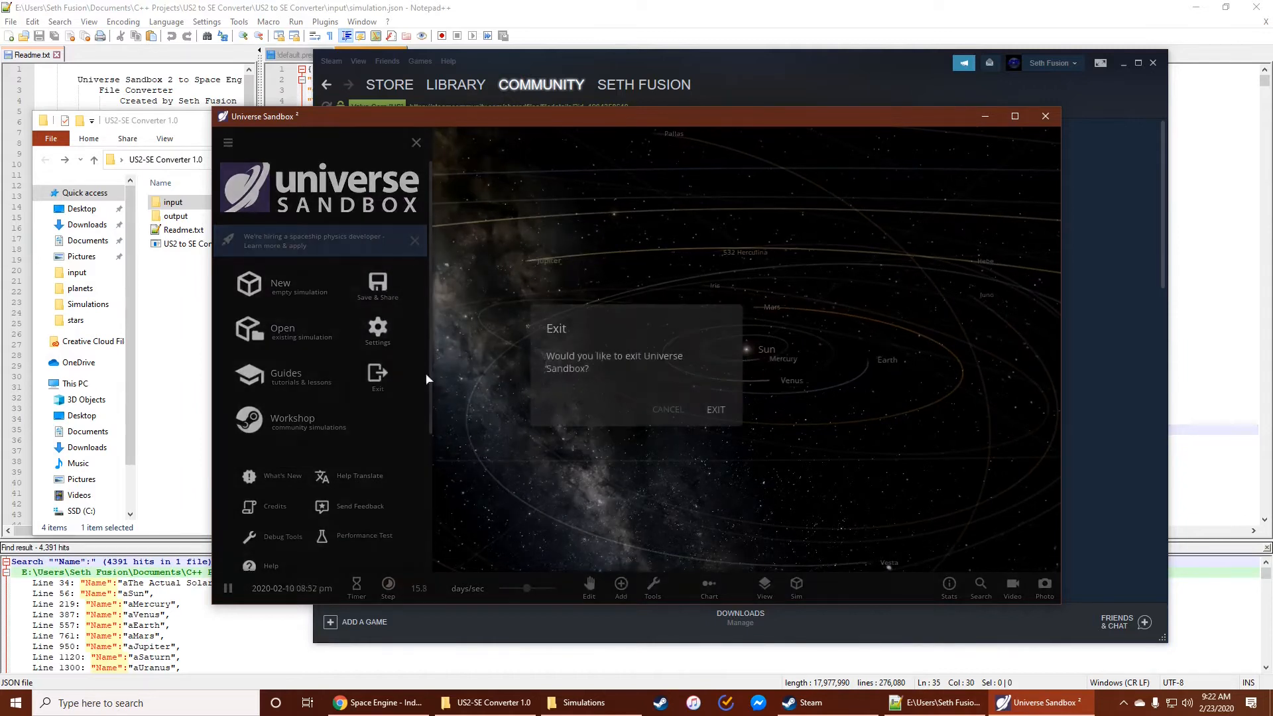
{"action": "left_click", "coordinate": [667, 410]}
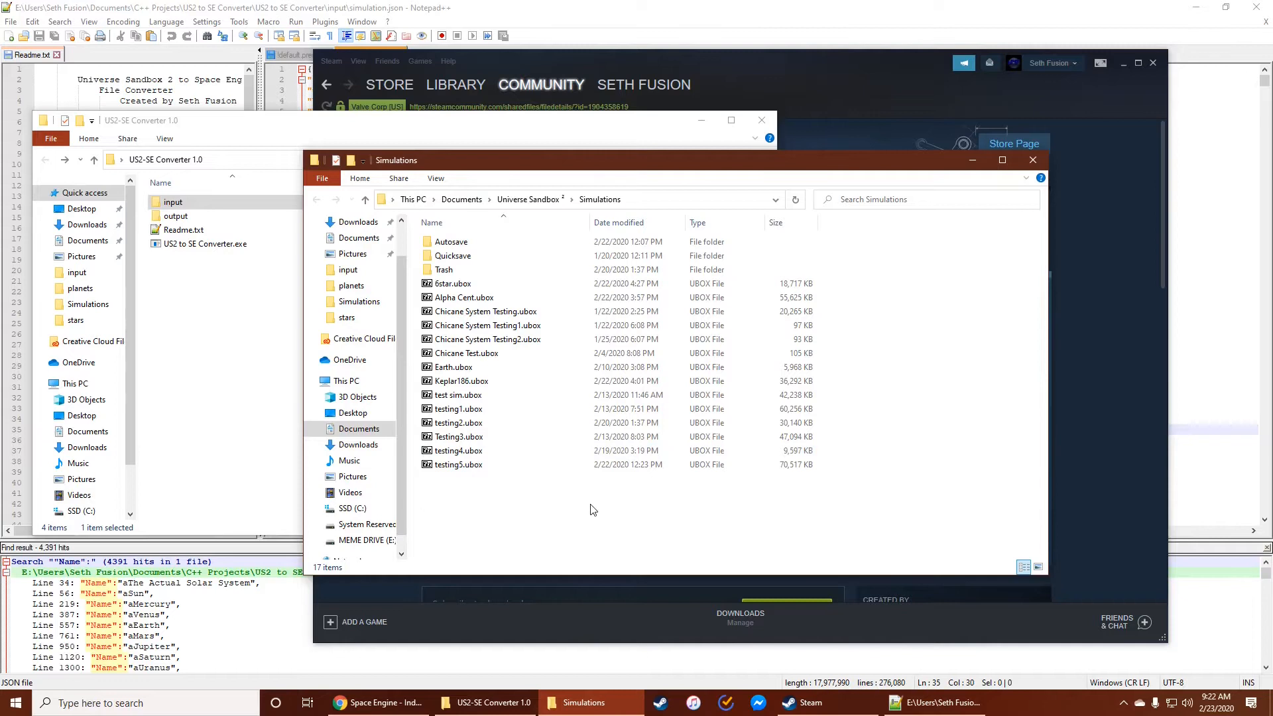
{"action": "mouse_move", "coordinate": [524, 366]}
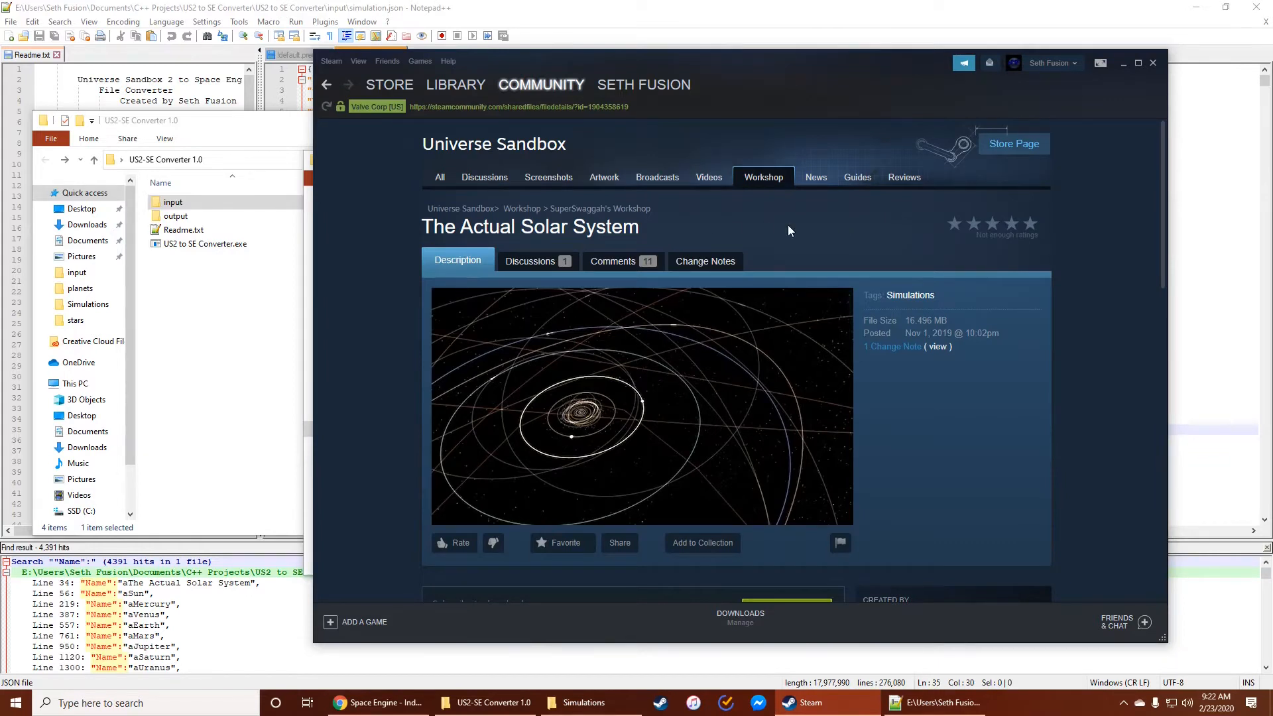
- Scroll the Workshop page for The Actual Solar System to see its description and creator
{"action": "scroll", "scroll_direction": "down", "scroll_amount": 3}
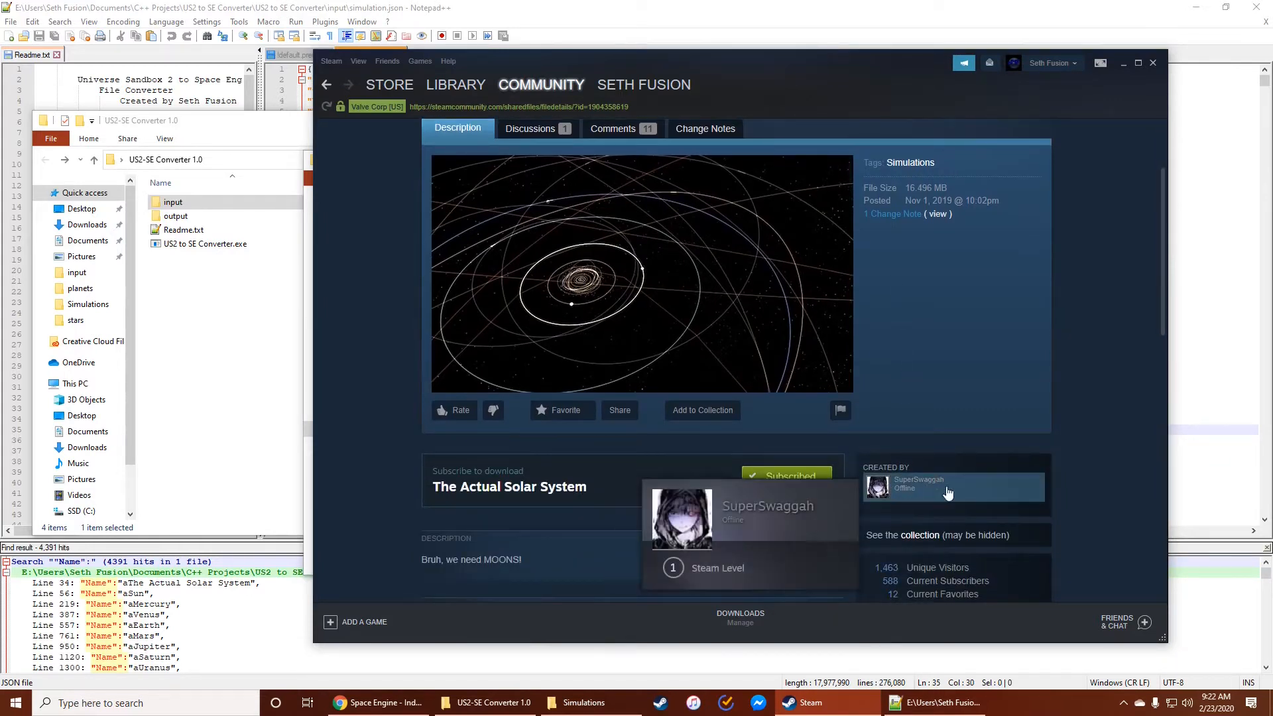
{"action": "scroll", "scroll_direction": "up", "scroll_amount": 3}
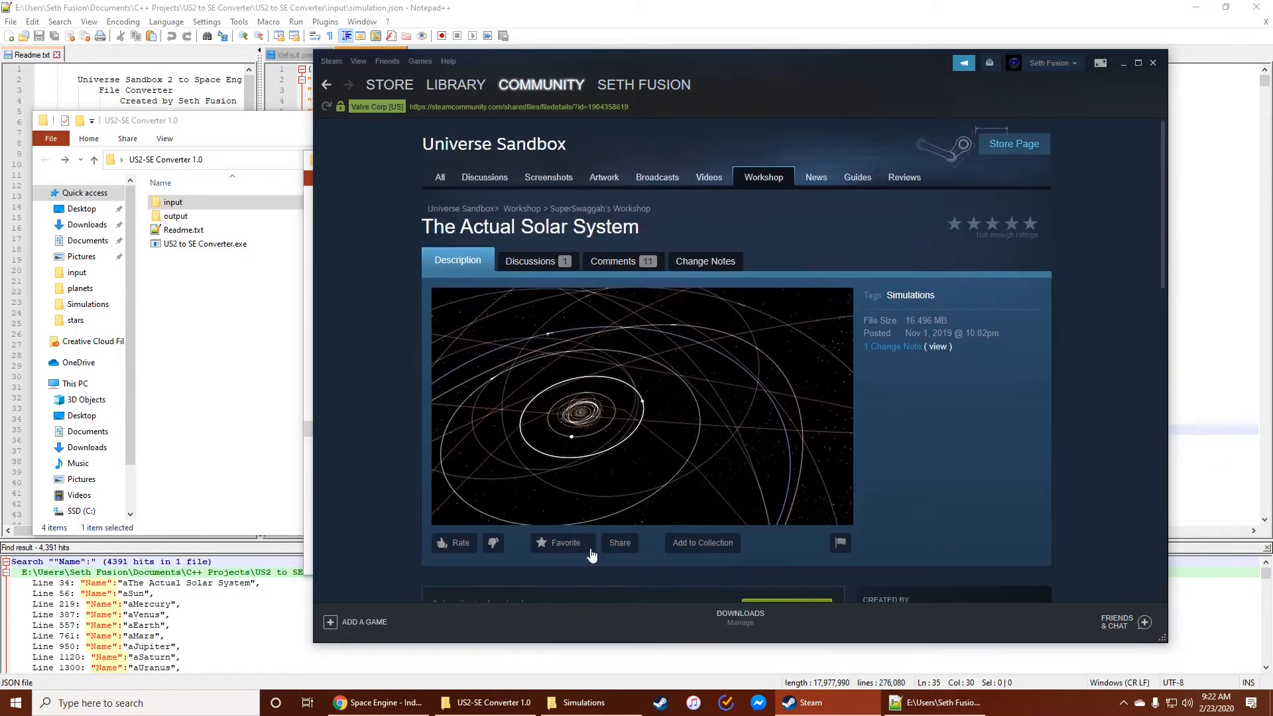
{"action": "mouse_move", "coordinate": [887, 434]}
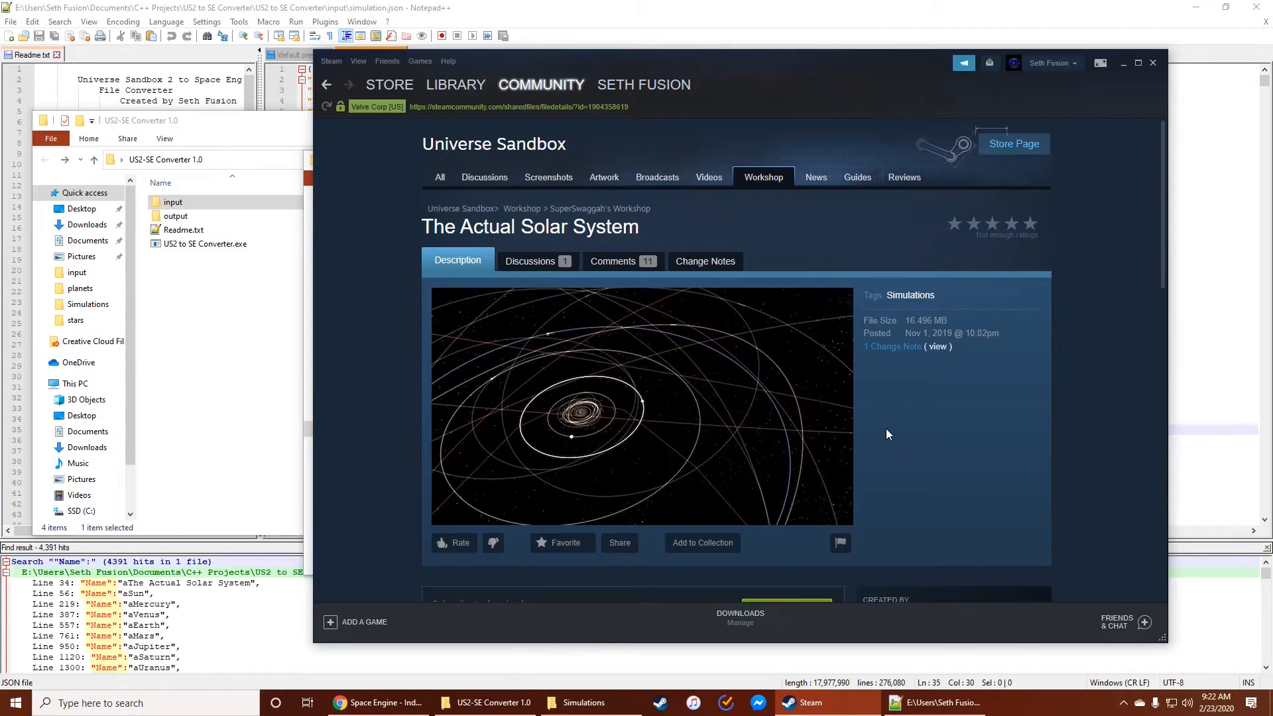
{"action": "mouse_move", "coordinate": [685, 281]}
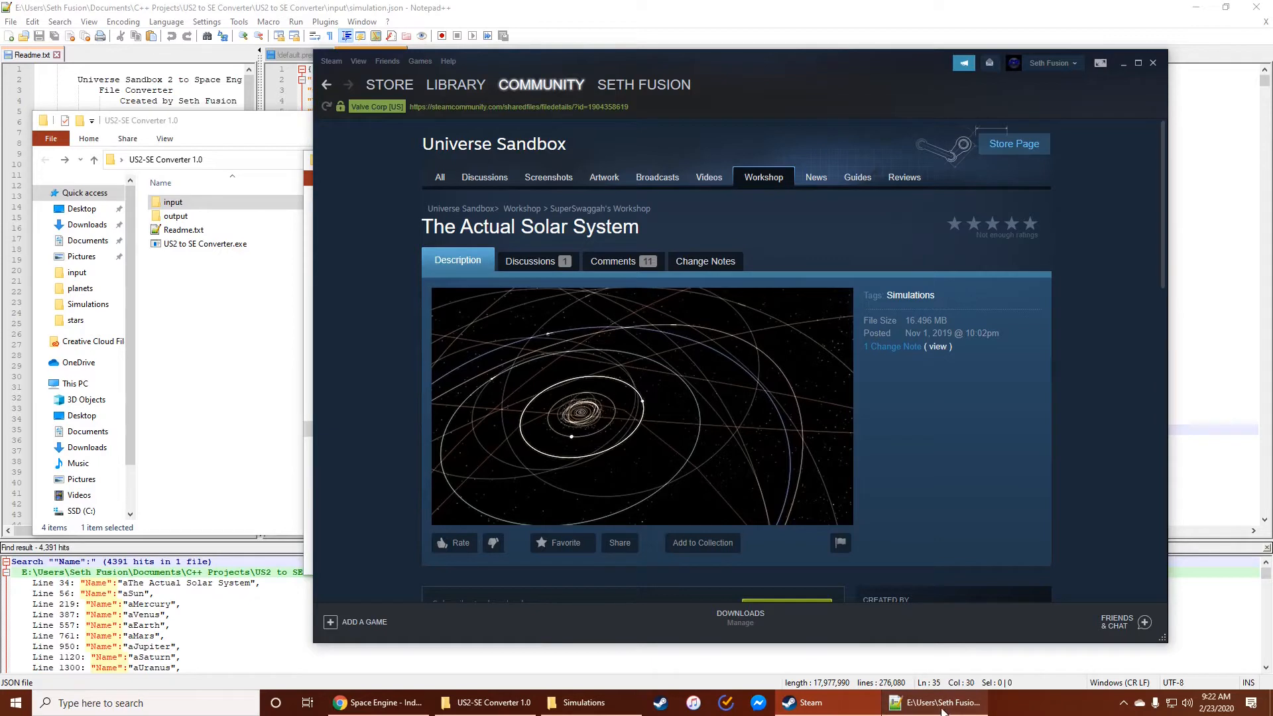
- Glance at simulation.json in Notepad++, then select Earth.ubox in the Simulations folder
{"action": "left_click", "coordinate": [938, 703]}
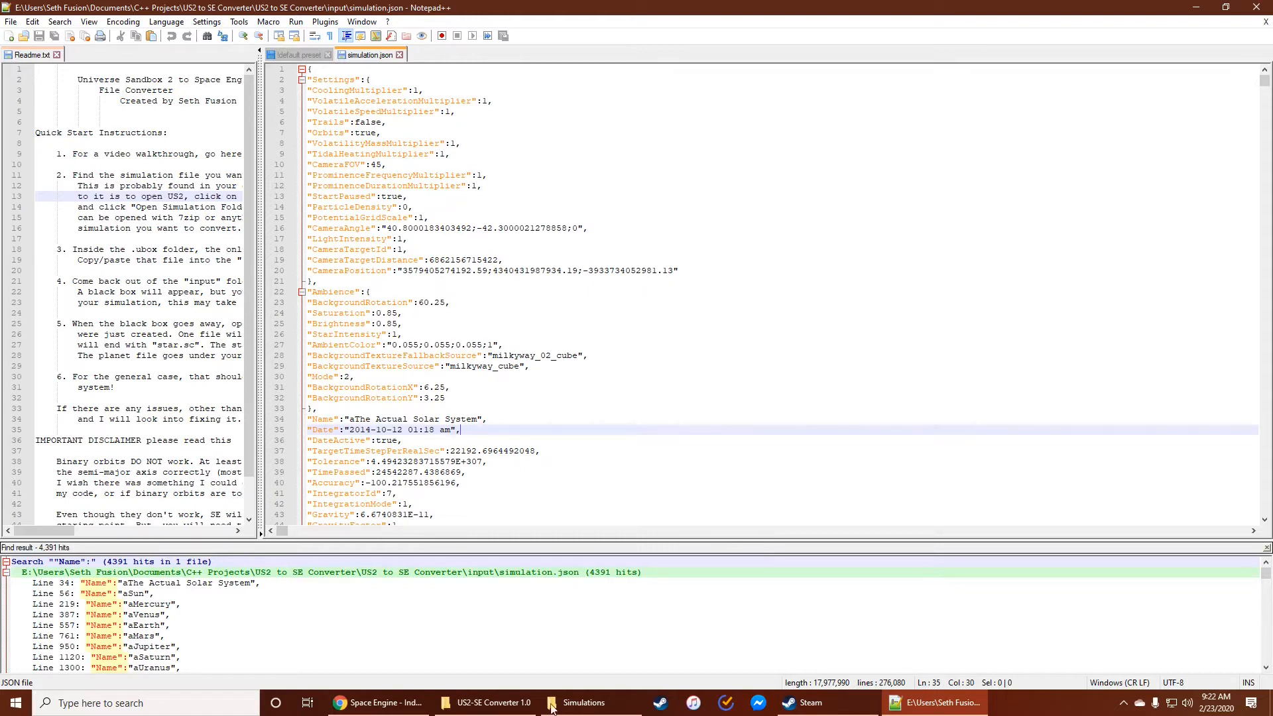
{"action": "left_click", "coordinate": [583, 703]}
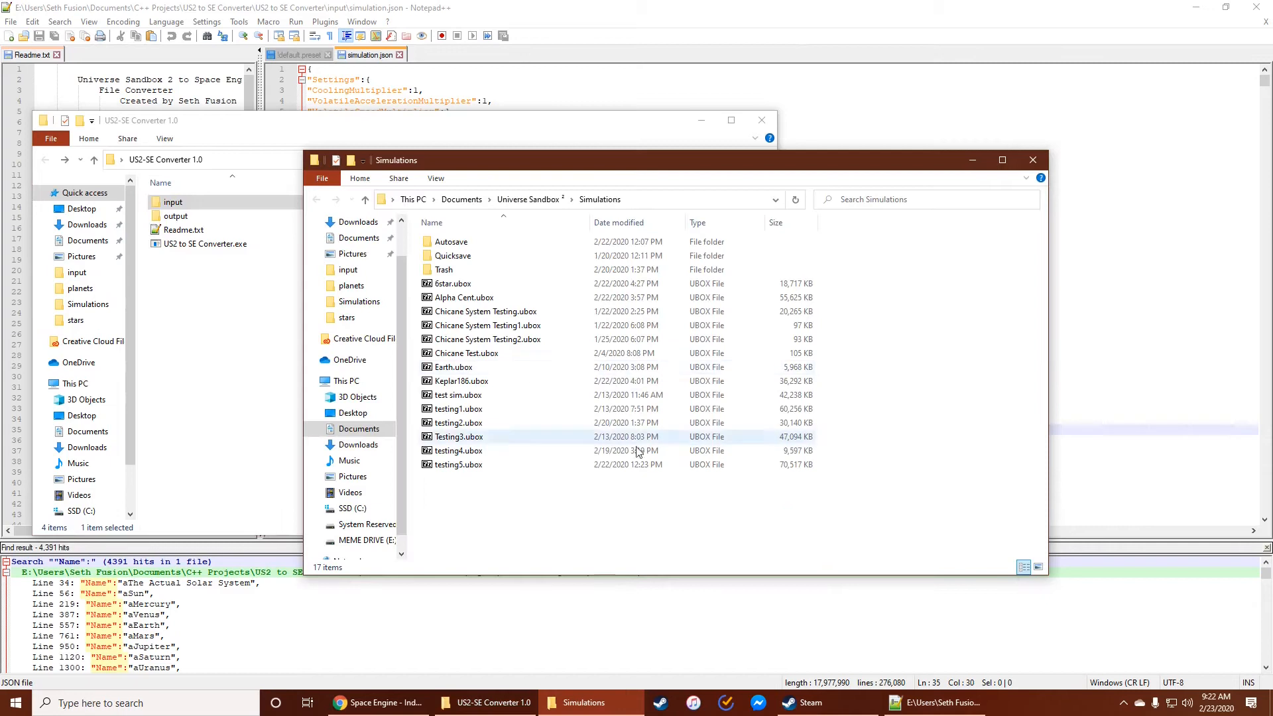
{"action": "mouse_move", "coordinate": [461, 381]}
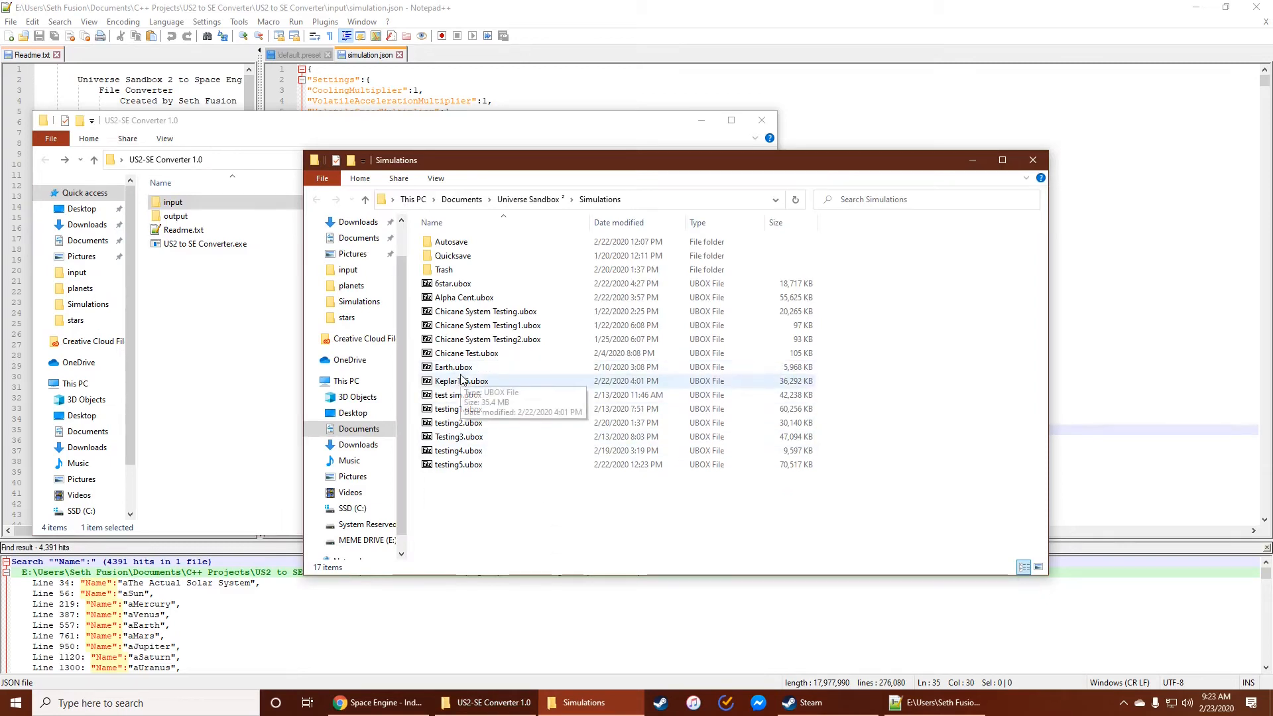
{"action": "mouse_move", "coordinate": [485, 367]}
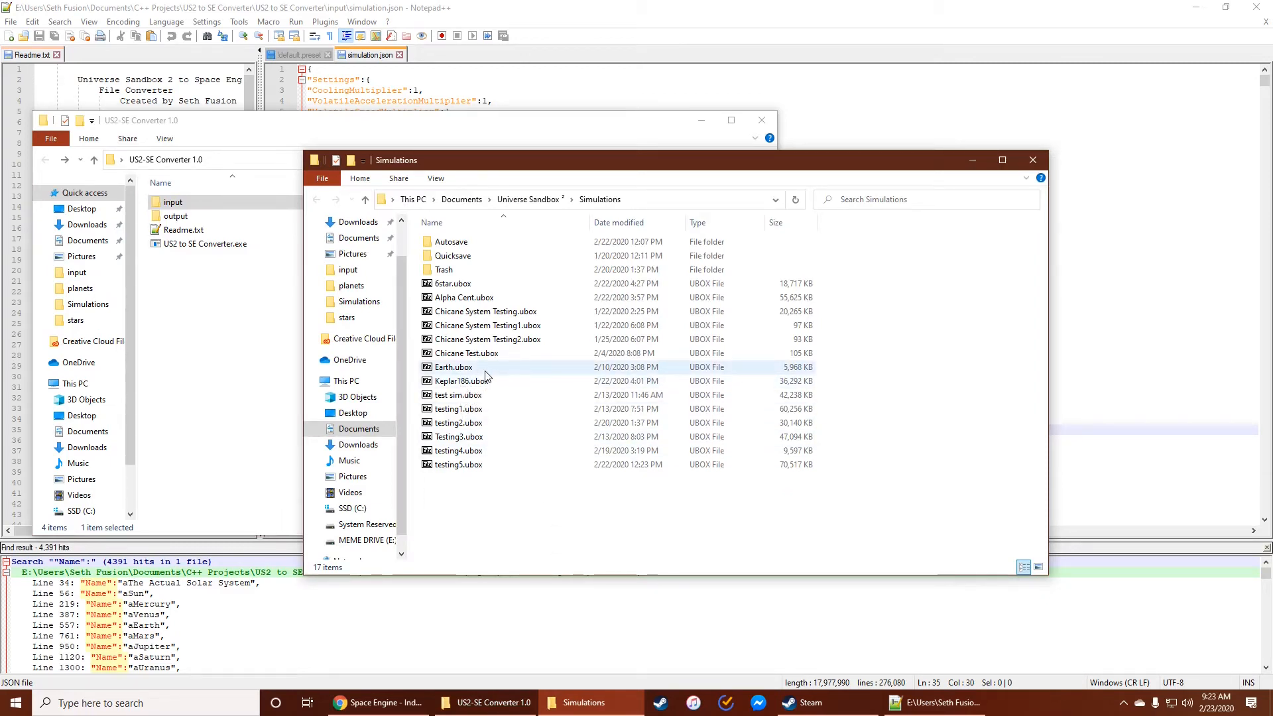
{"action": "left_click", "coordinate": [454, 368]}
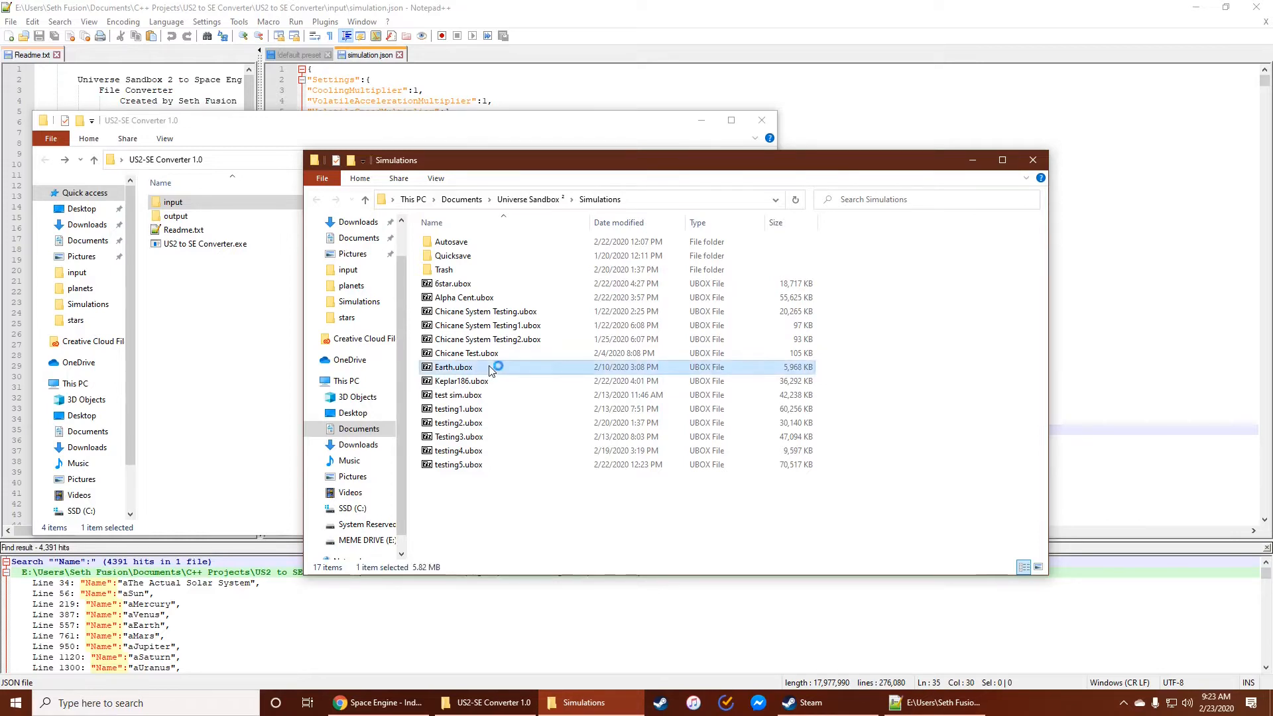
- Inspect Earth.ubox in 7-Zip alongside the converter's input folder, then close the Simulations window
{"action": "double_click", "coordinate": [457, 367]}
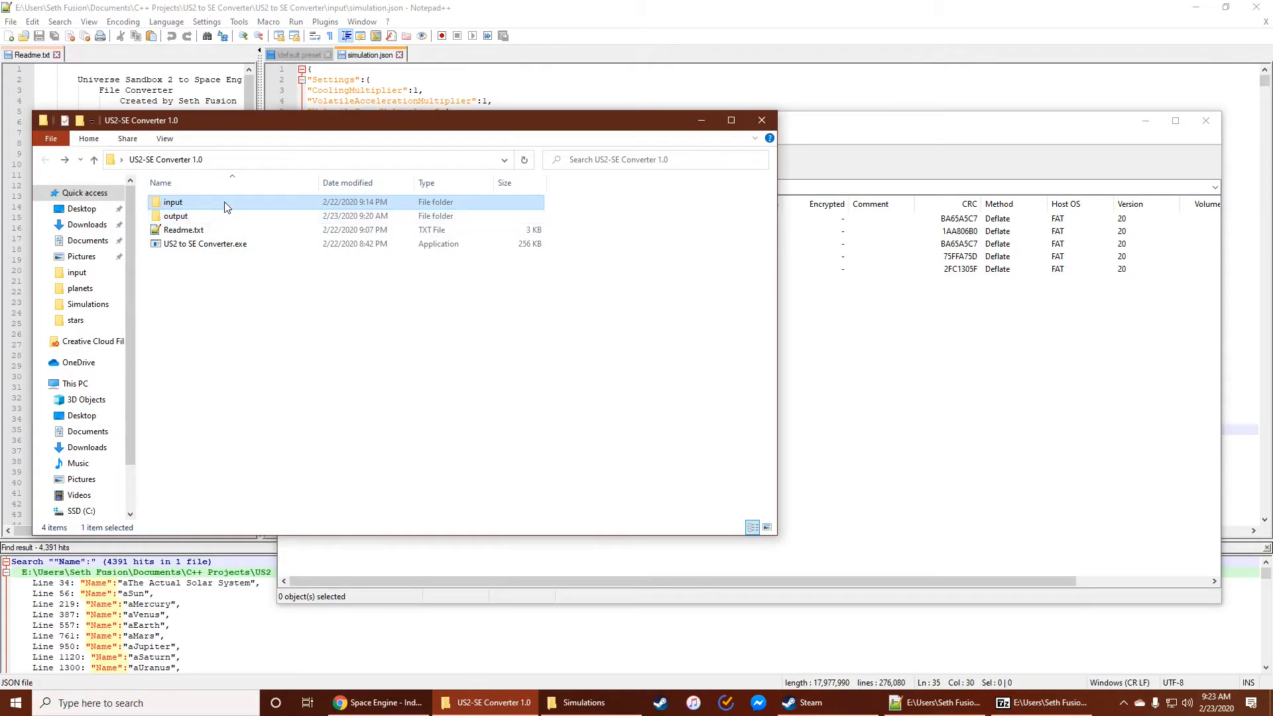
{"action": "mouse_move", "coordinate": [195, 203]}
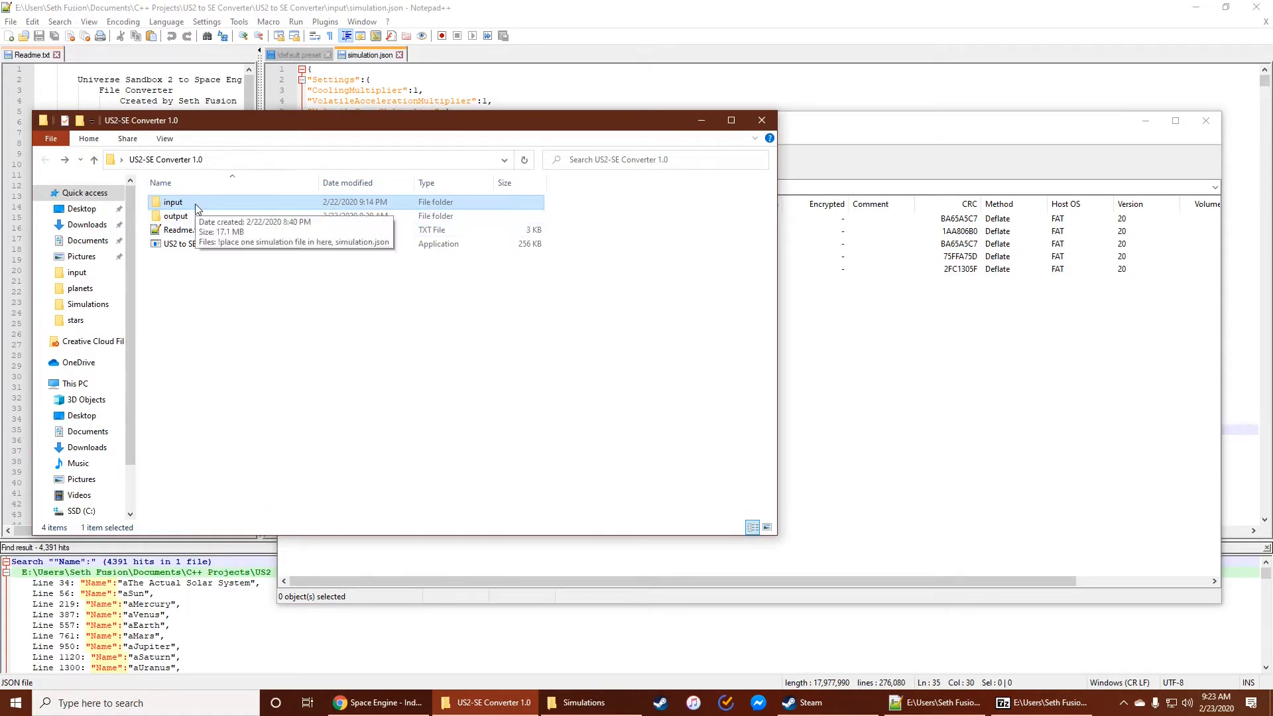
{"action": "double_click", "coordinate": [174, 201]}
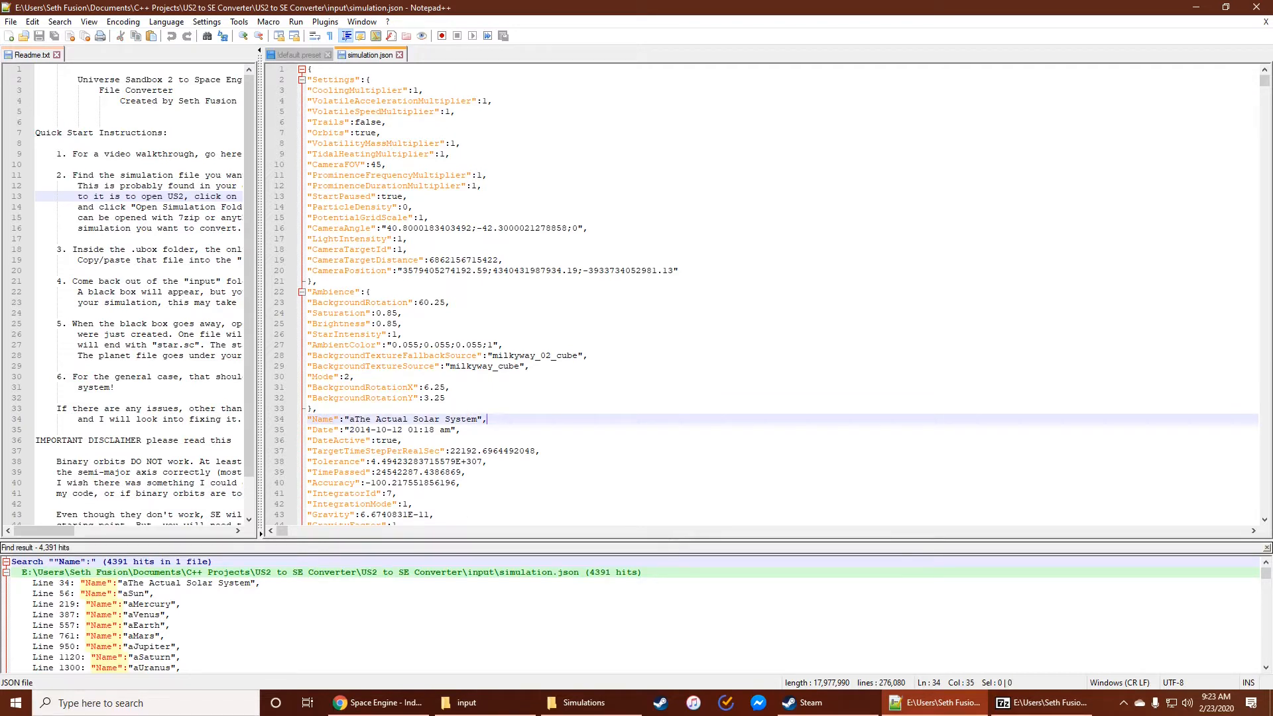
{"action": "left_click", "coordinate": [580, 703]}
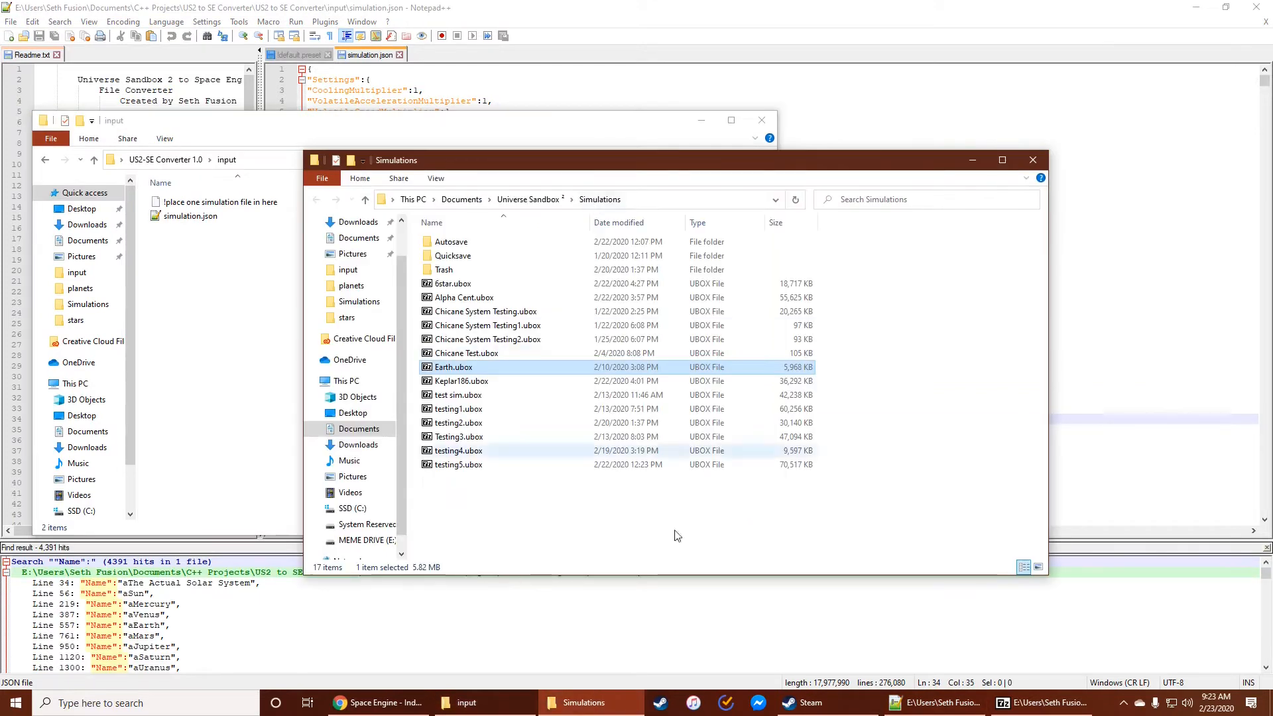
{"action": "double_click", "coordinate": [452, 368]}
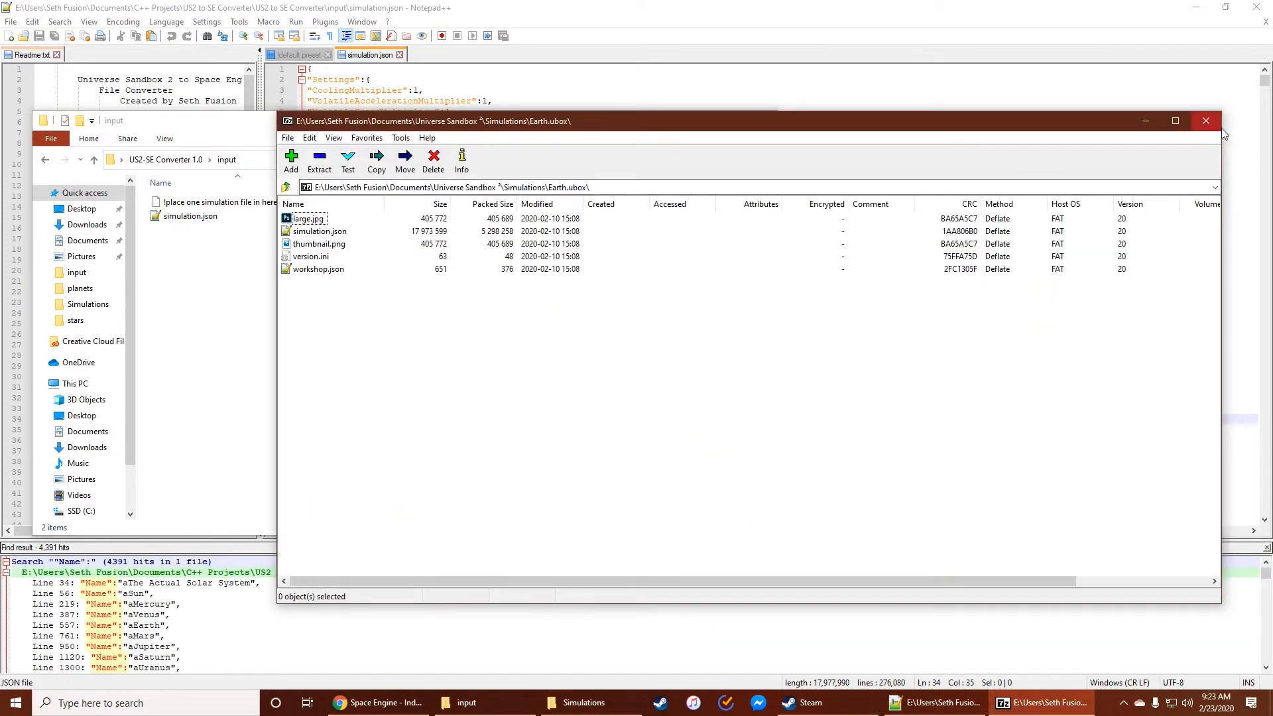
{"action": "mouse_move", "coordinate": [486, 204]}
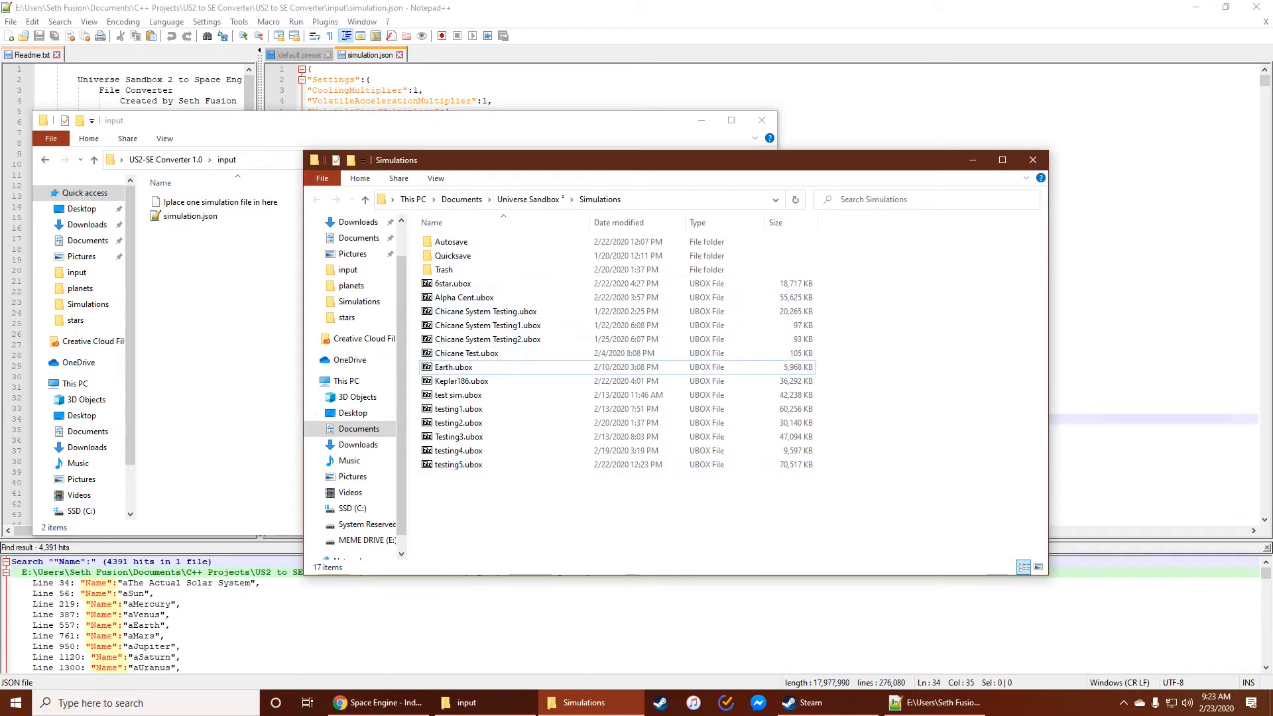
{"action": "left_click", "coordinate": [1031, 159]}
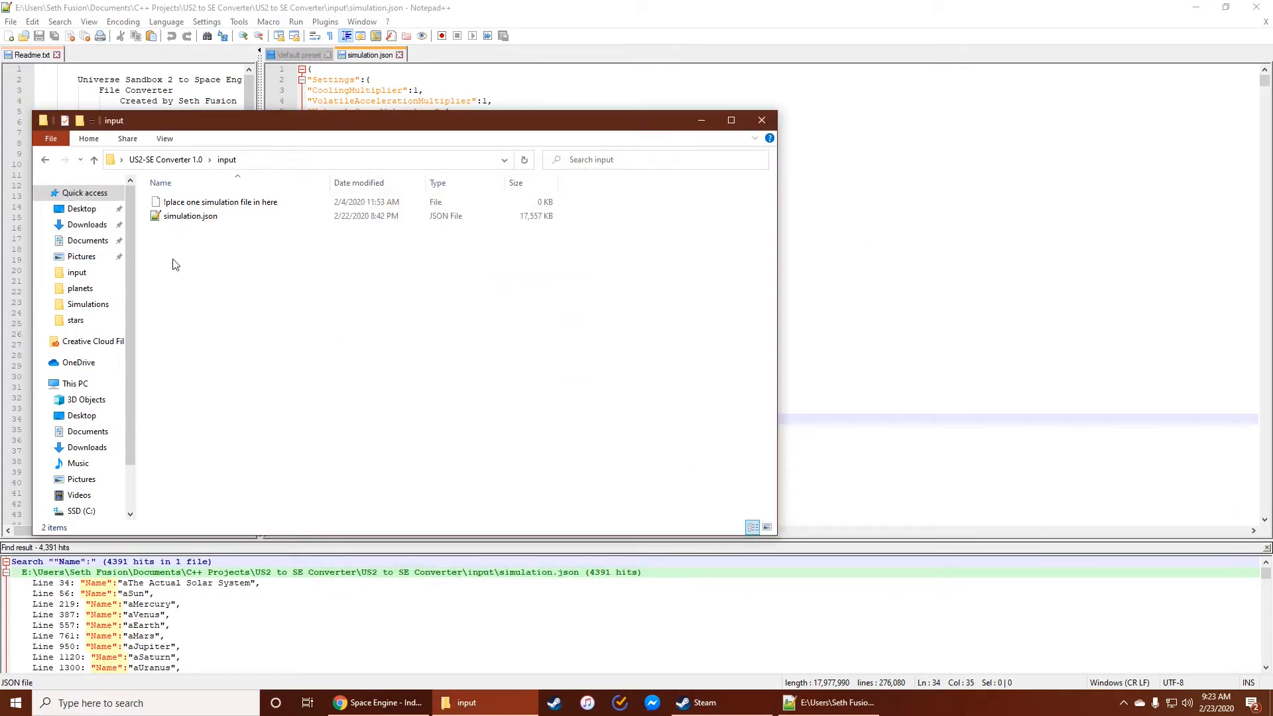
- Go up to the US2-SE Converter 1.0 folder and run US2 to SE Converter.exe
{"action": "left_click", "coordinate": [45, 159]}
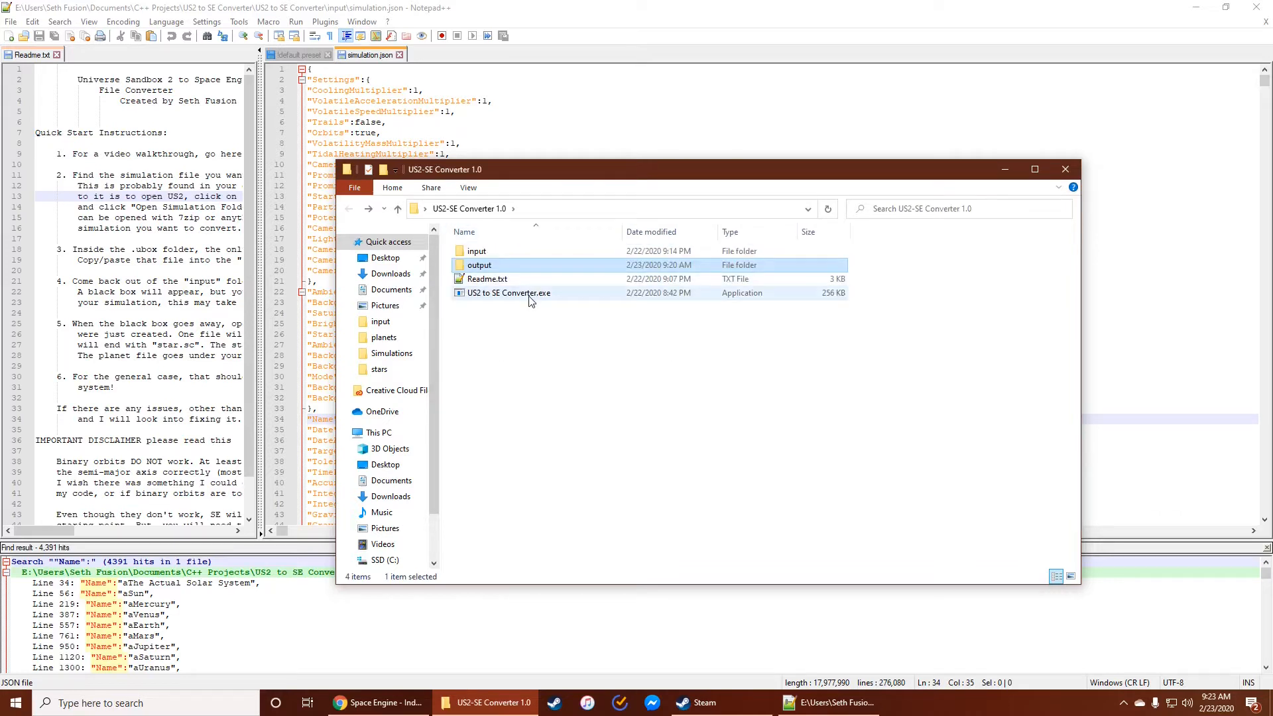
{"action": "double_click", "coordinate": [508, 291]}
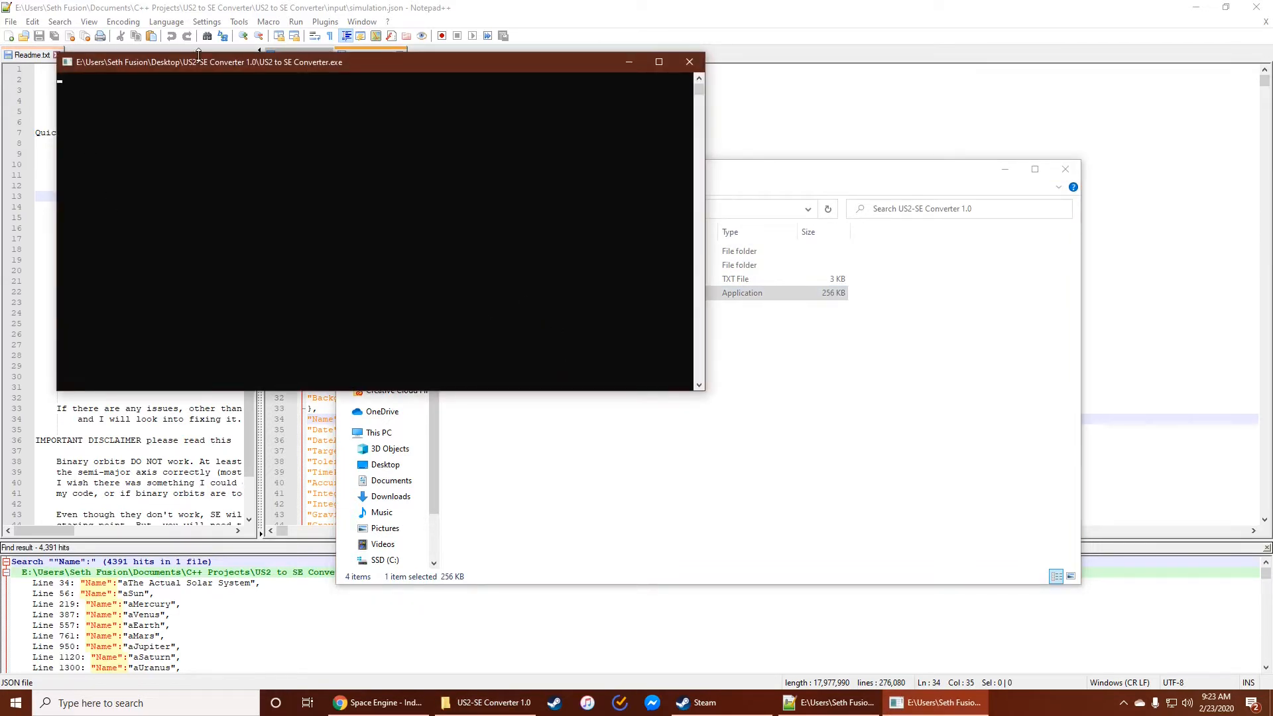
{"action": "mouse_move", "coordinate": [498, 171]}
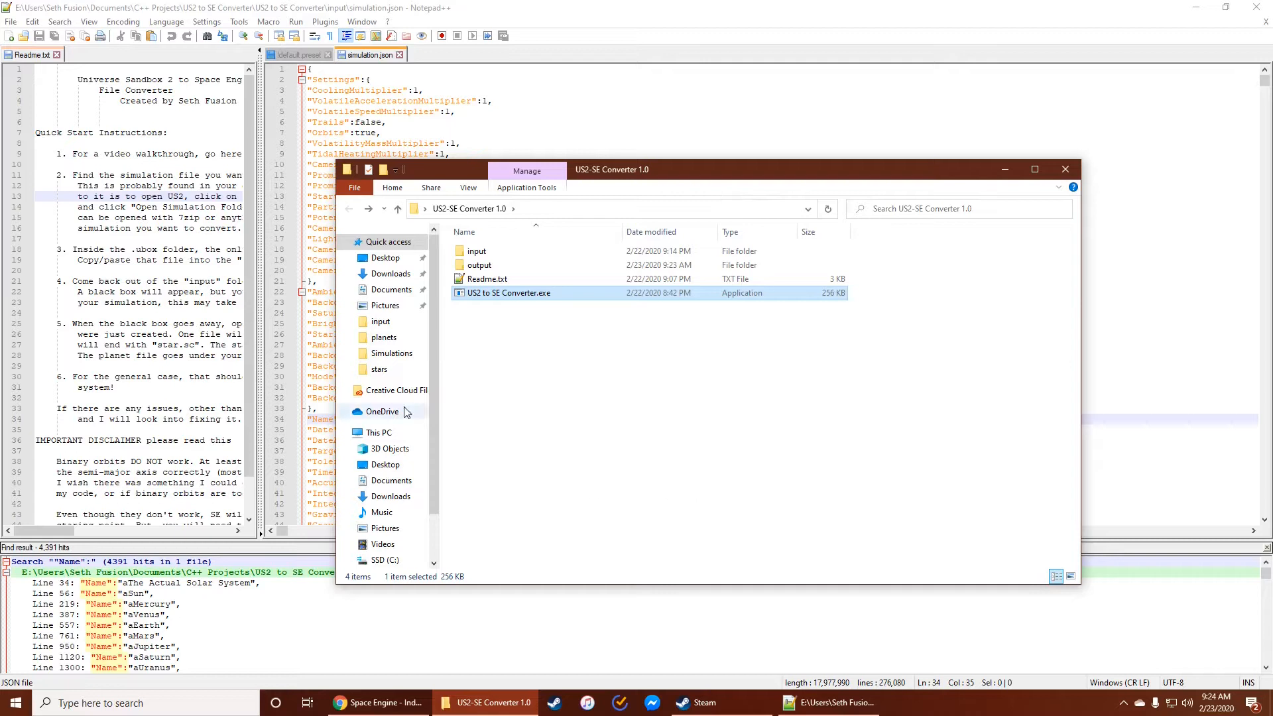
{"action": "mouse_move", "coordinate": [753, 176]}
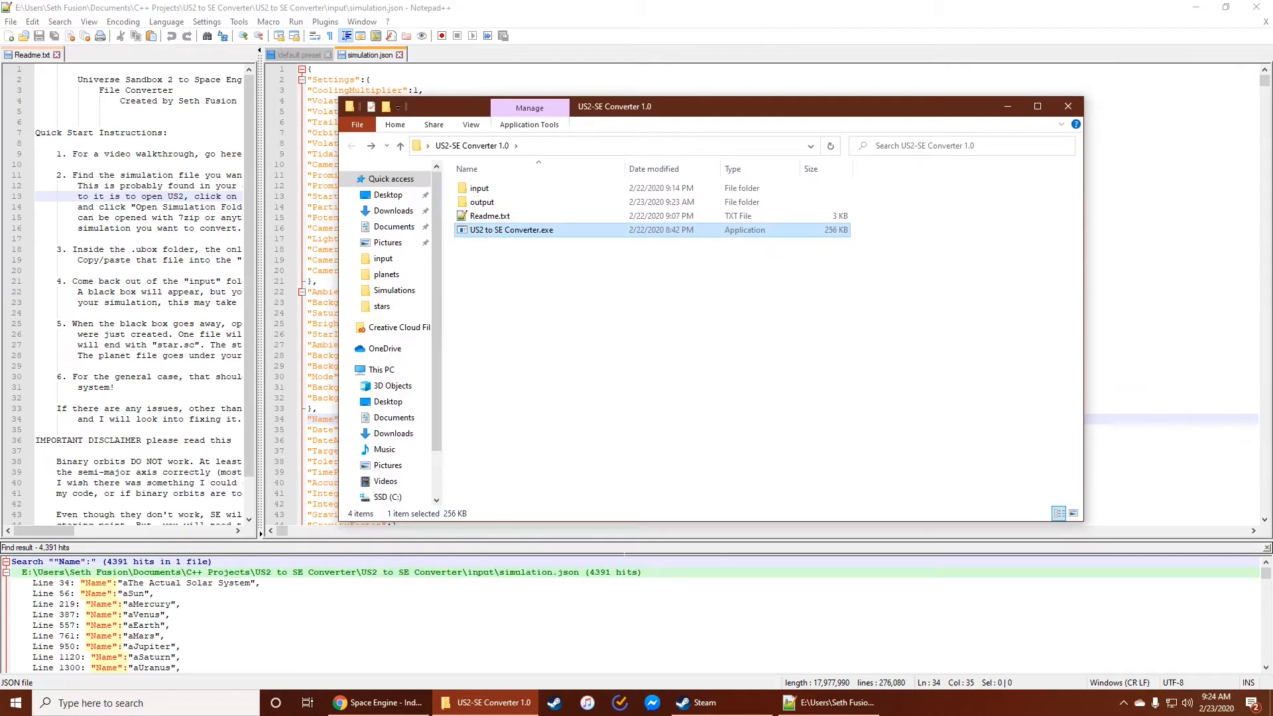
{"action": "mouse_move", "coordinate": [634, 281]}
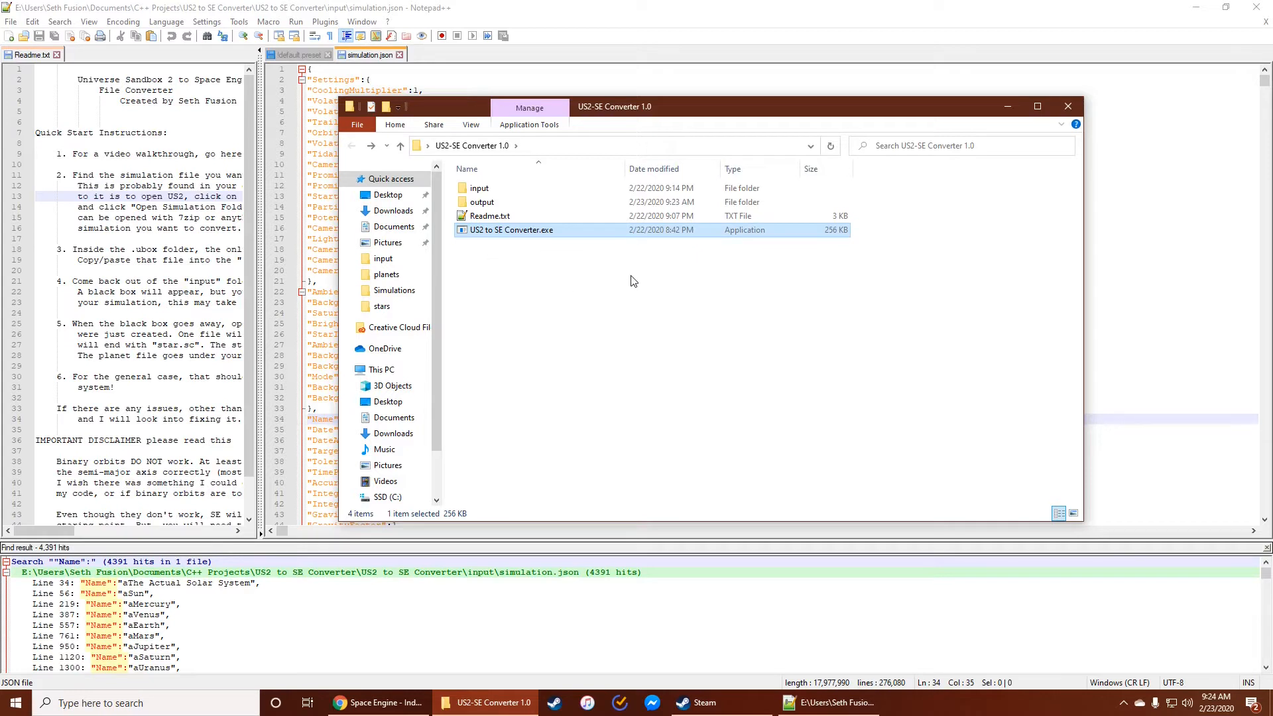
{"action": "mouse_move", "coordinate": [512, 202]}
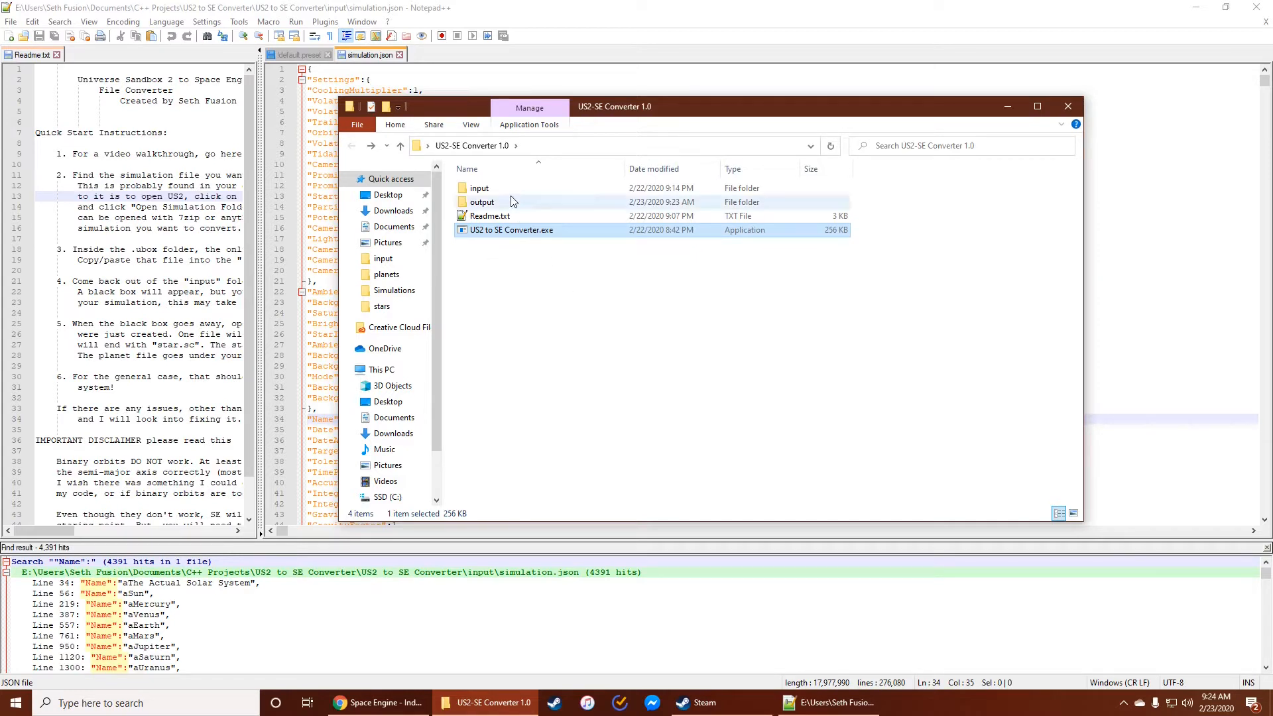
- In the output folder, open aThe Actual Solar System Planet.sc in Notepad++
{"action": "double_click", "coordinate": [481, 201]}
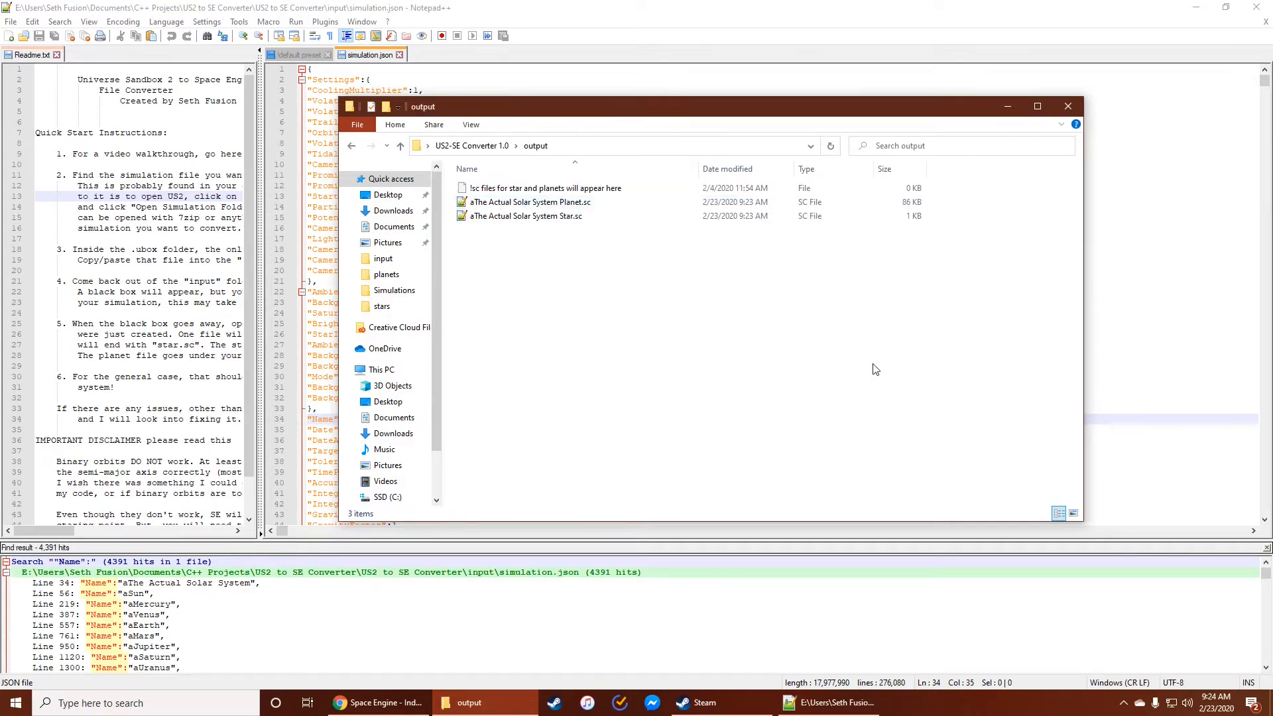
{"action": "left_click", "coordinate": [526, 216]}
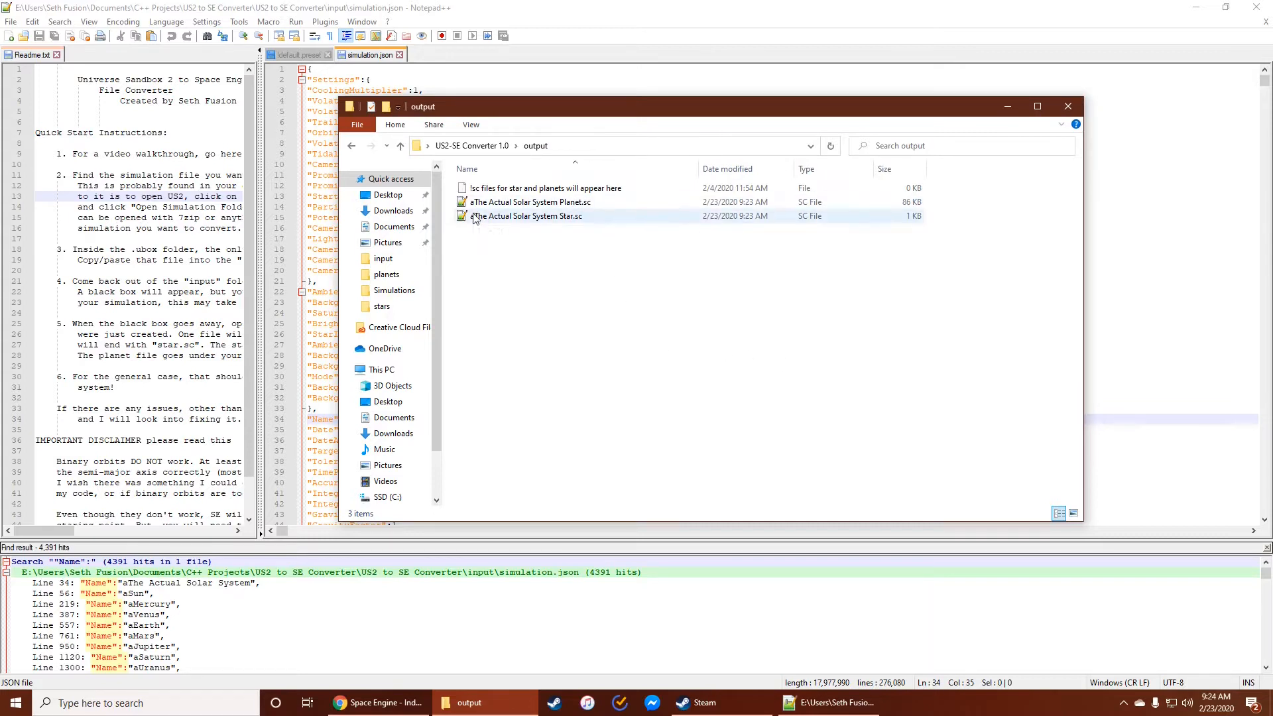
{"action": "mouse_move", "coordinate": [558, 220]}
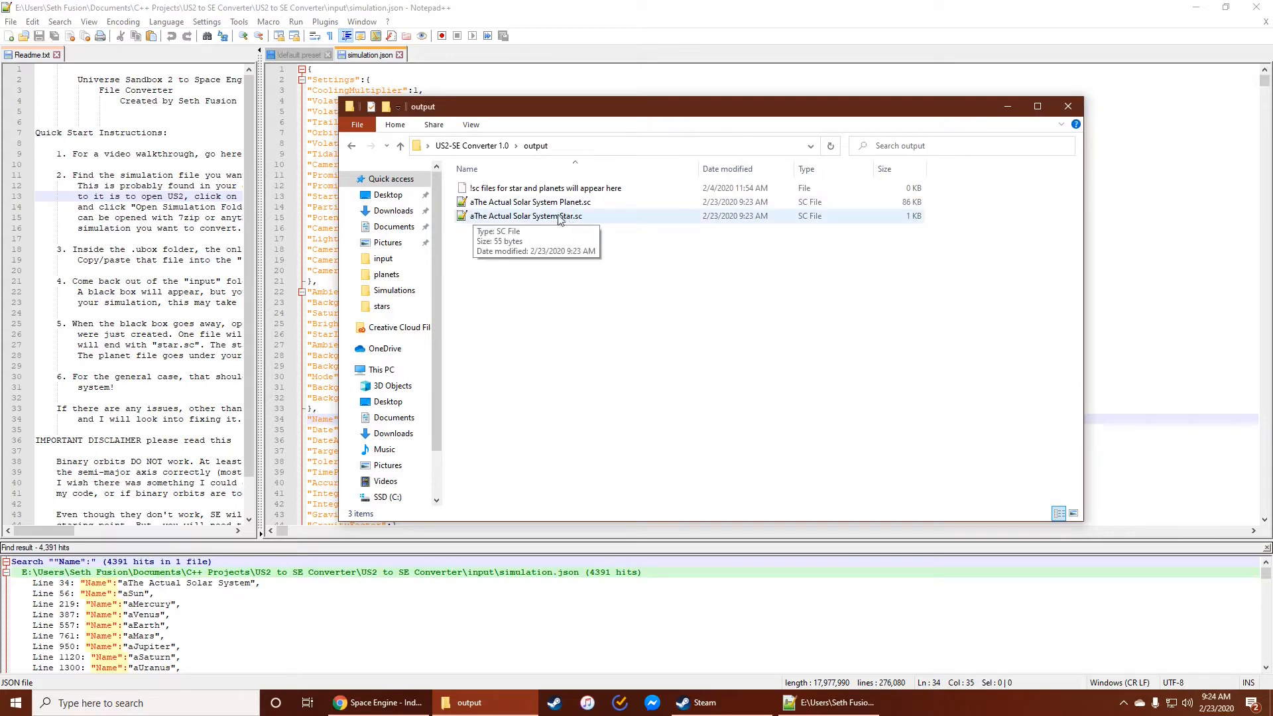
{"action": "mouse_move", "coordinate": [549, 216]}
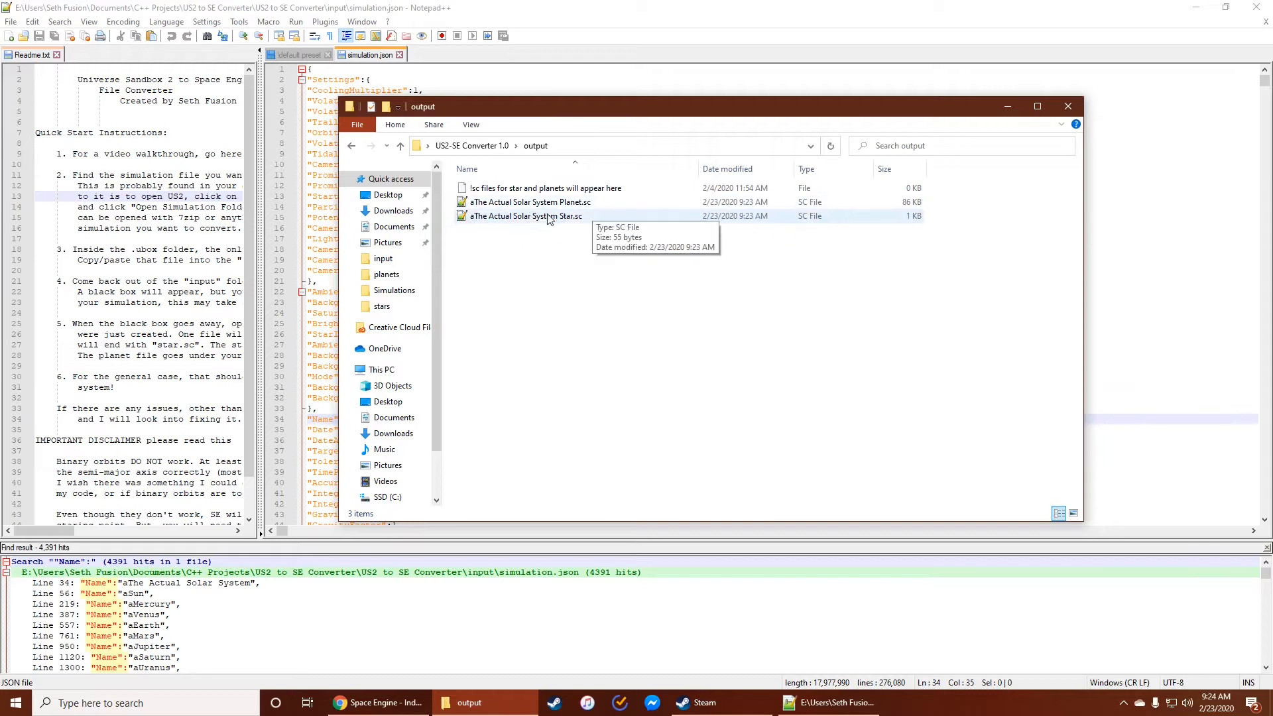
{"action": "mouse_move", "coordinate": [585, 219]}
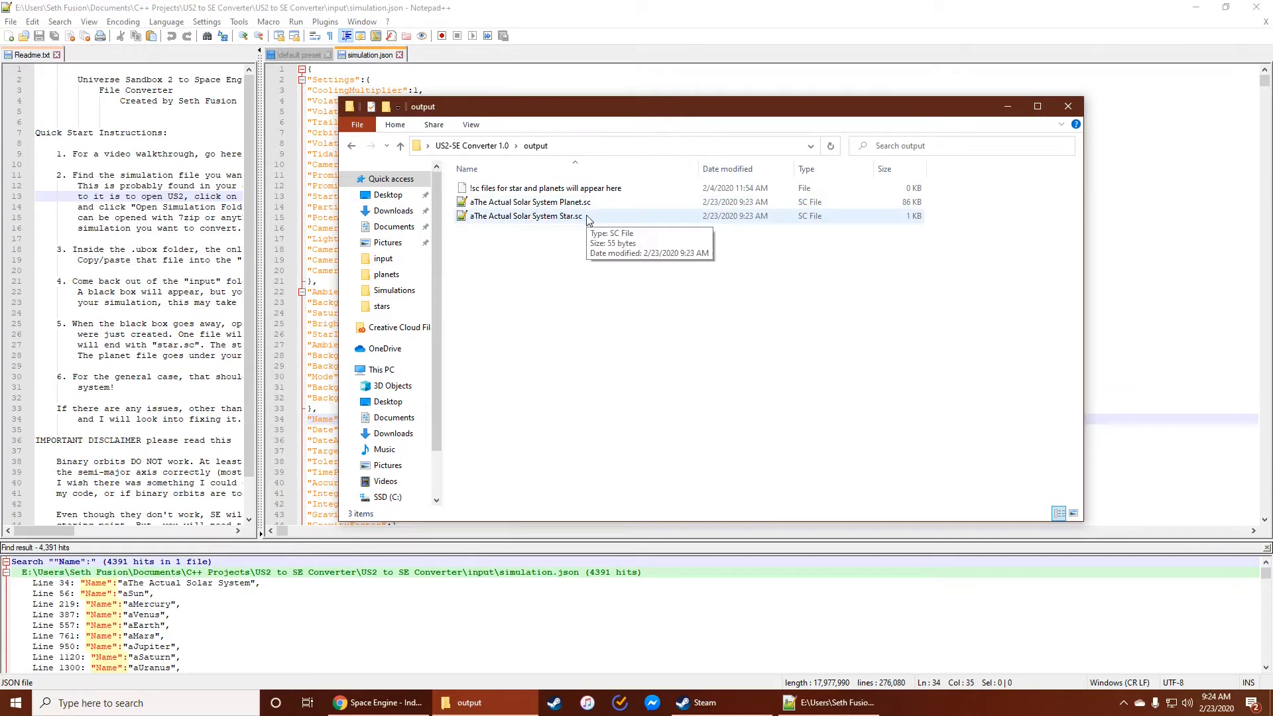
{"action": "double_click", "coordinate": [525, 216]}
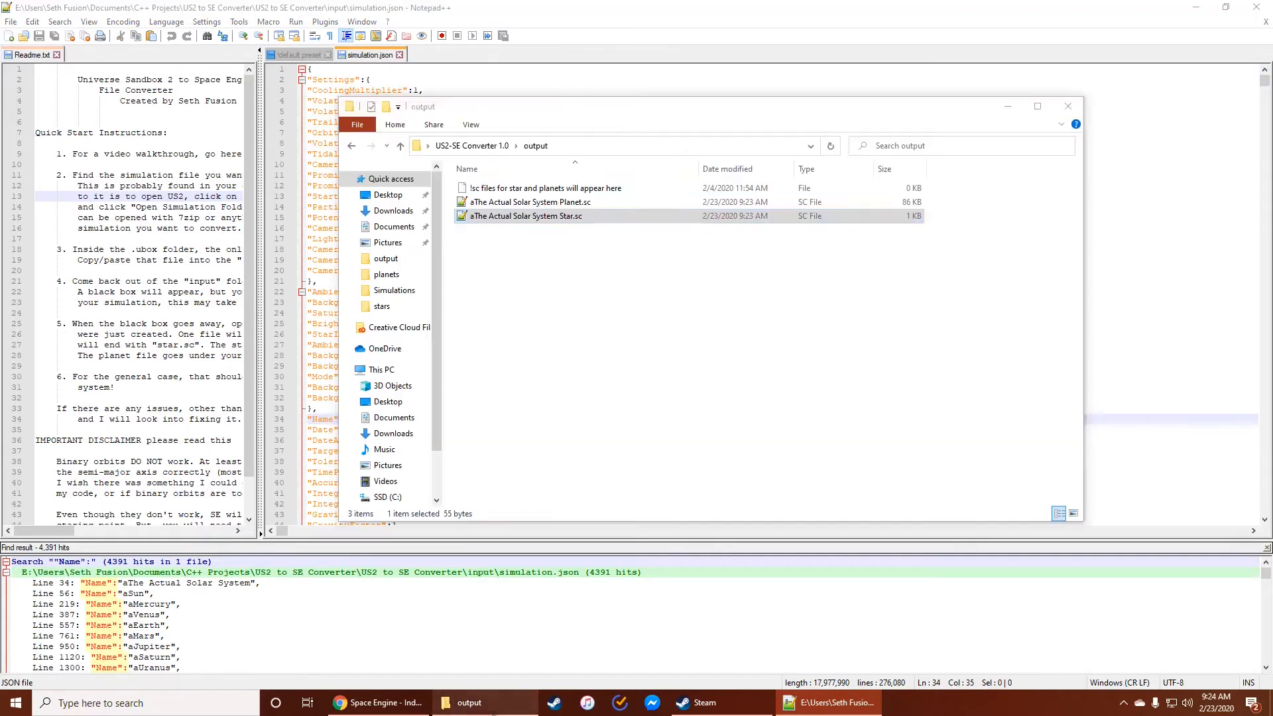
{"action": "left_click", "coordinate": [531, 202]}
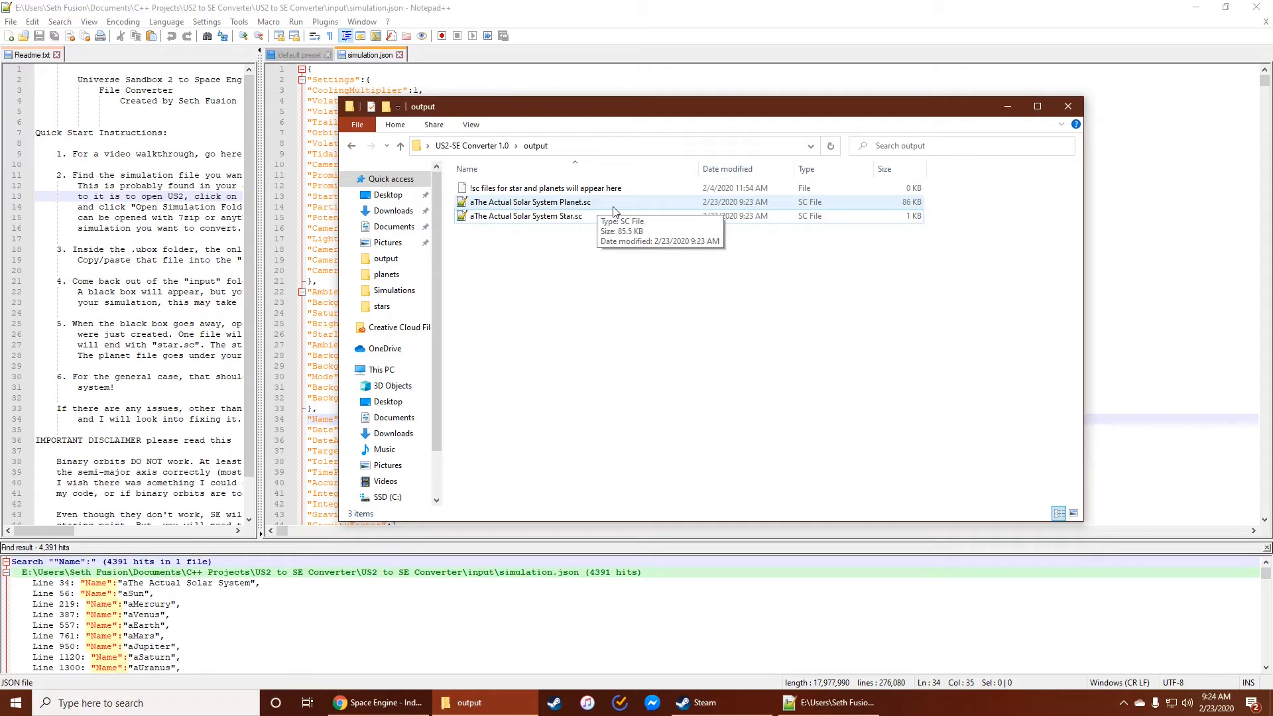
{"action": "left_click", "coordinate": [530, 201]}
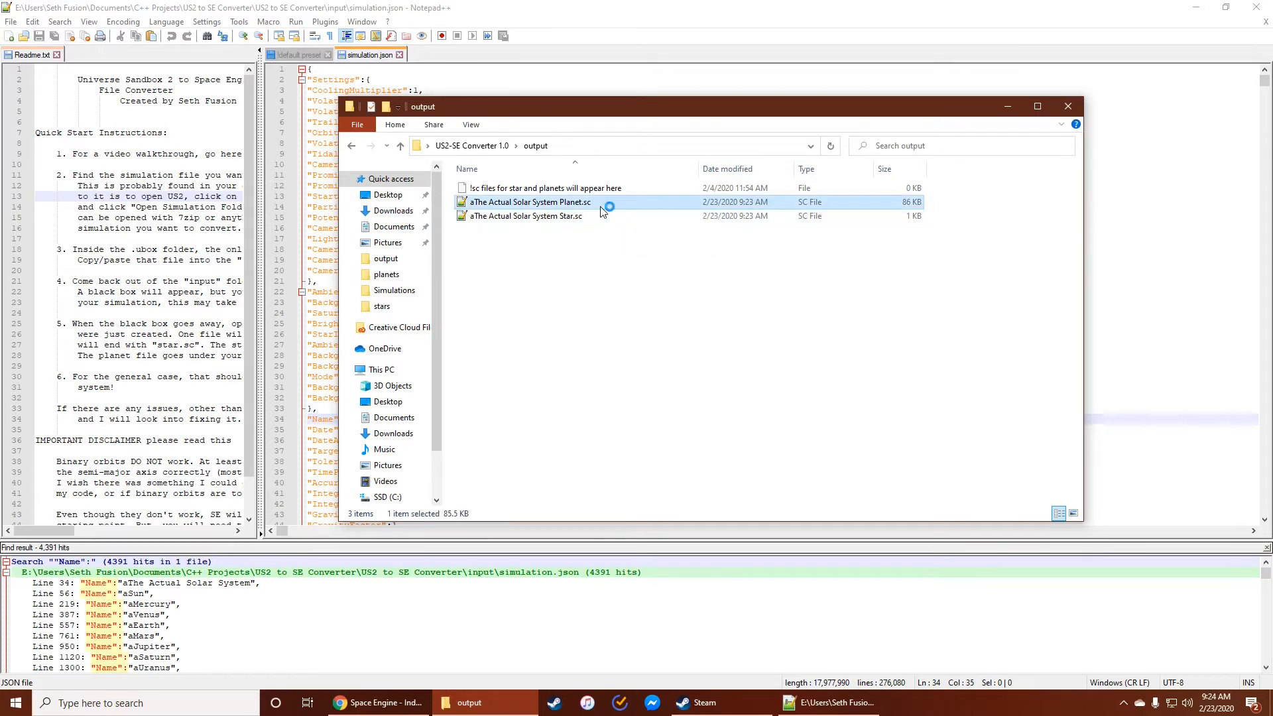
{"action": "double_click", "coordinate": [531, 201]}
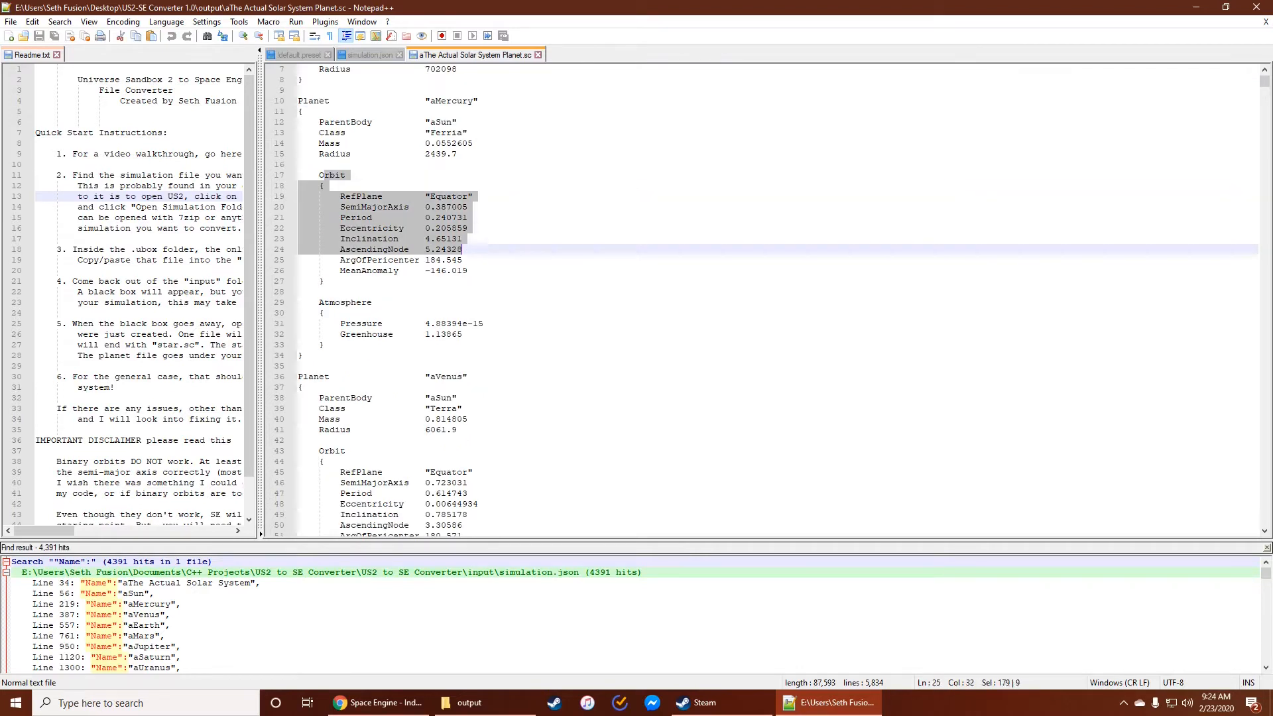
- Look over the Sun and Mercury entries in Planet.sc, then switch to simulation.json
{"action": "left_click", "coordinate": [301, 290]}
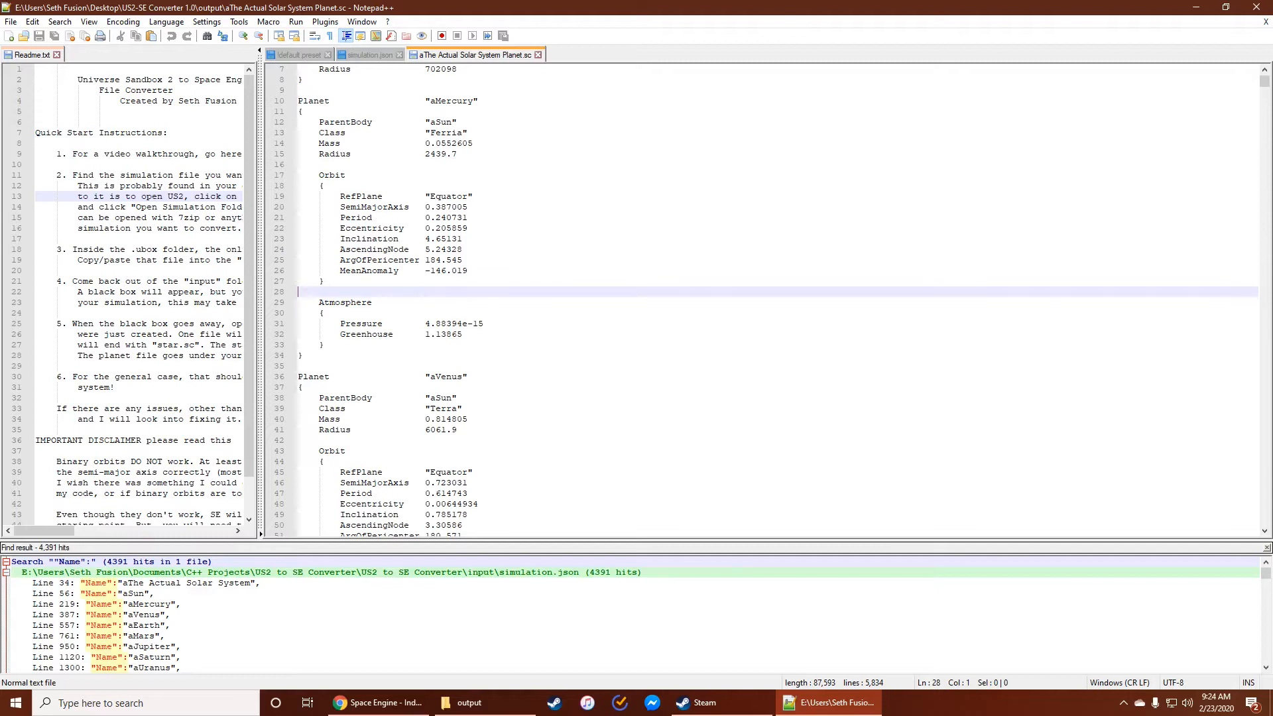
{"action": "scroll", "scroll_direction": "up", "scroll_amount": 3}
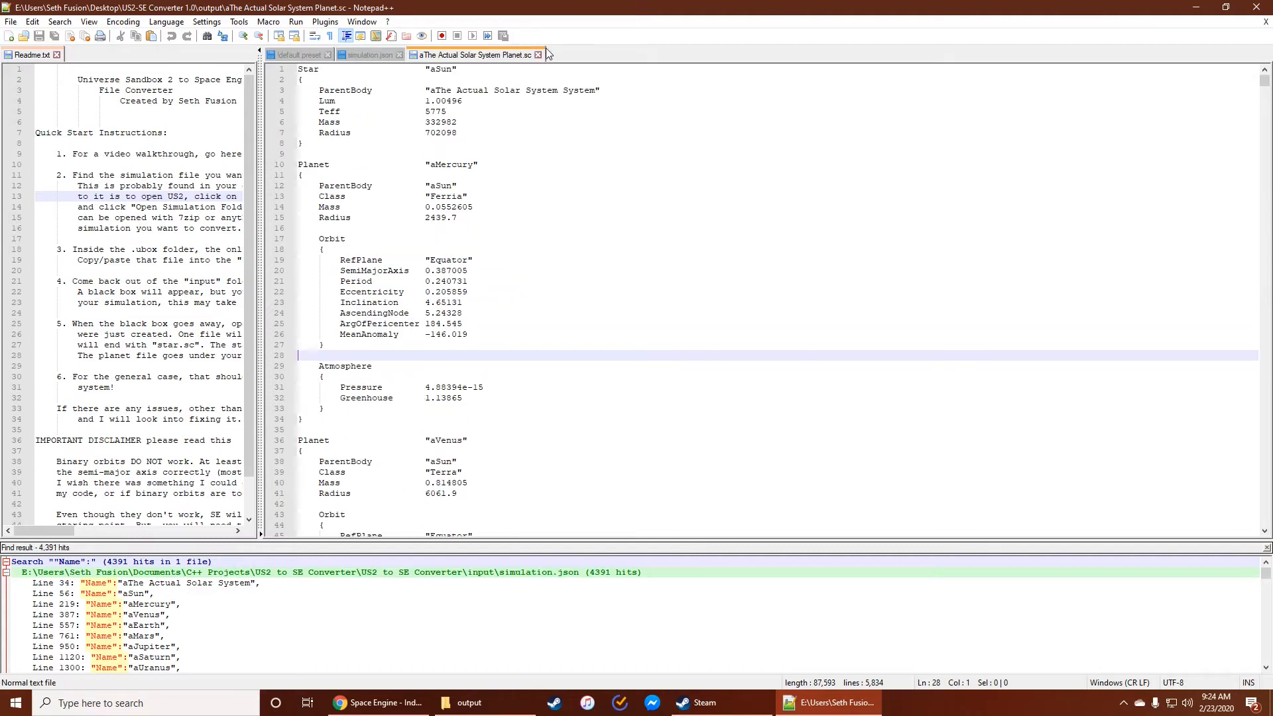
{"action": "mouse_move", "coordinate": [538, 54]}
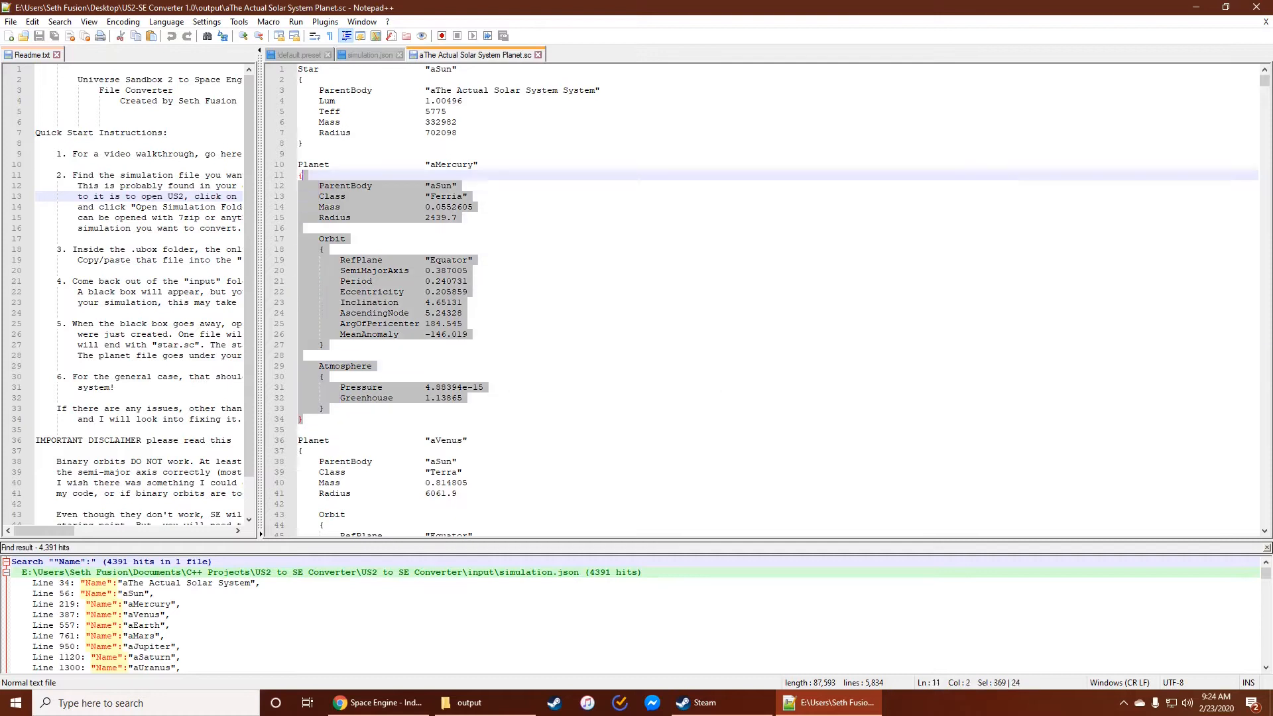
{"action": "left_click", "coordinate": [366, 54]}
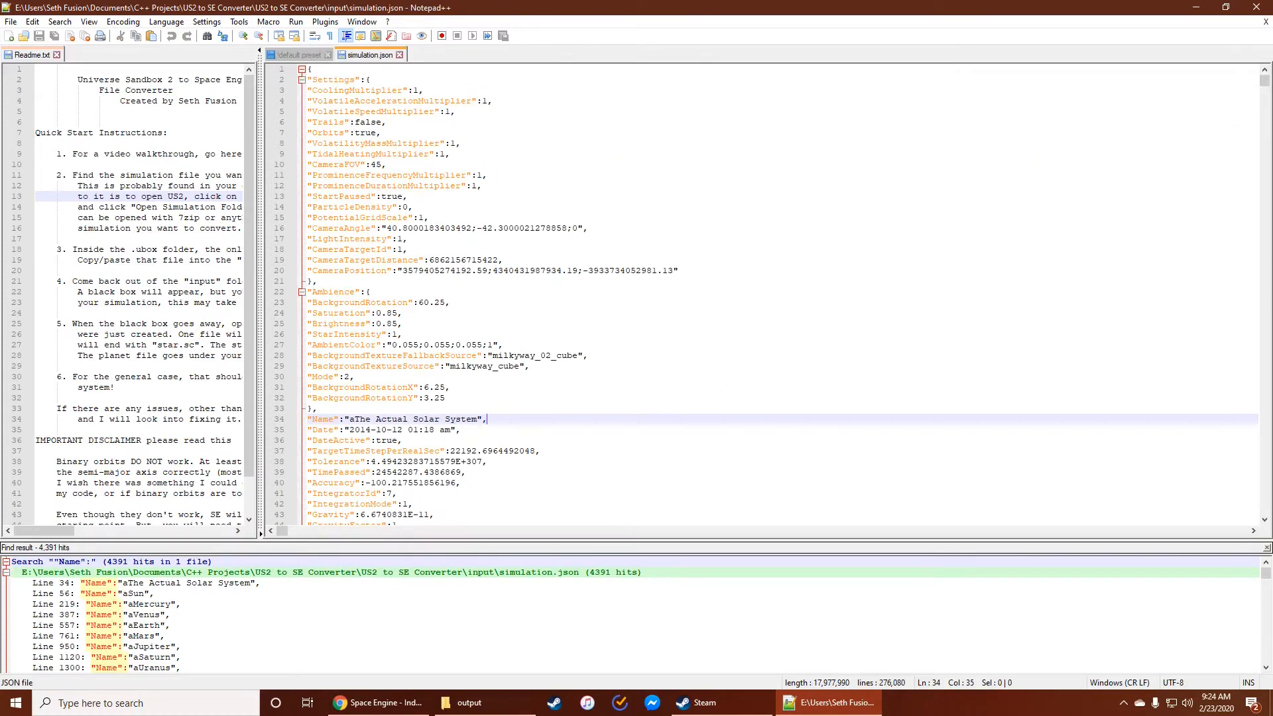
- In the Steam Library, open SpaceEngine's Properties to browse its local files
{"action": "left_click", "coordinate": [700, 703]}
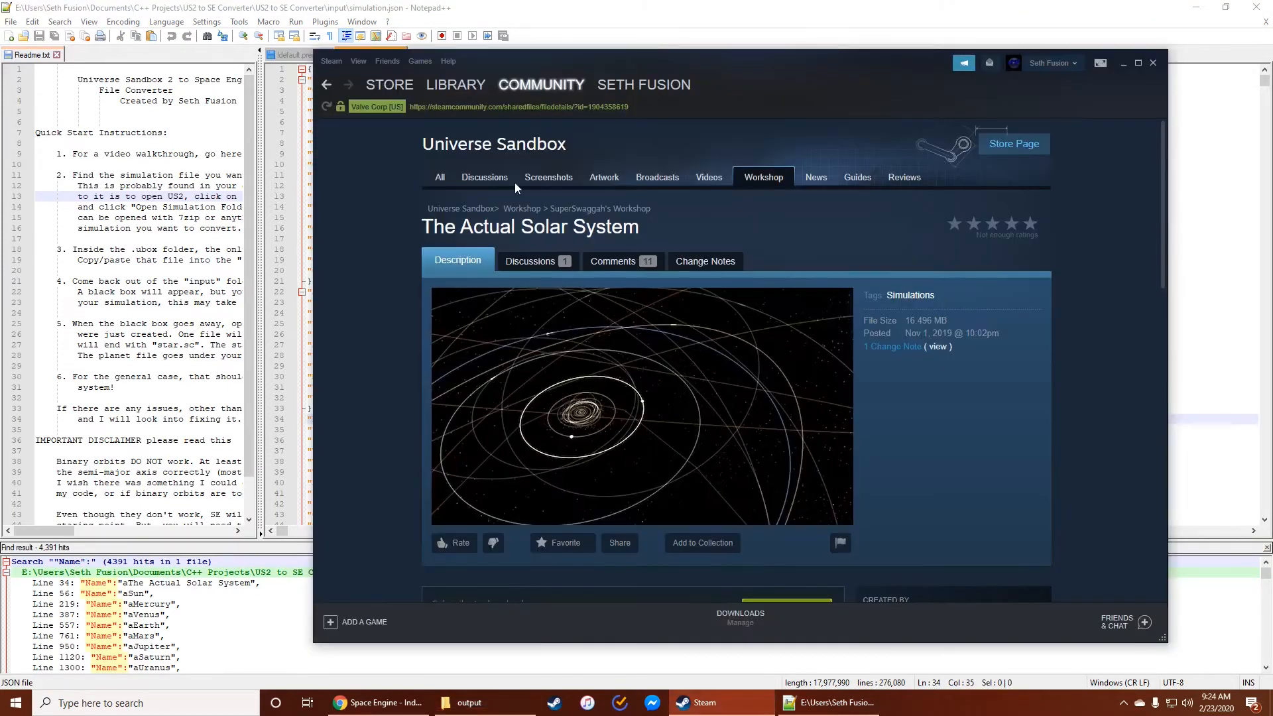
{"action": "left_click", "coordinate": [455, 85]}
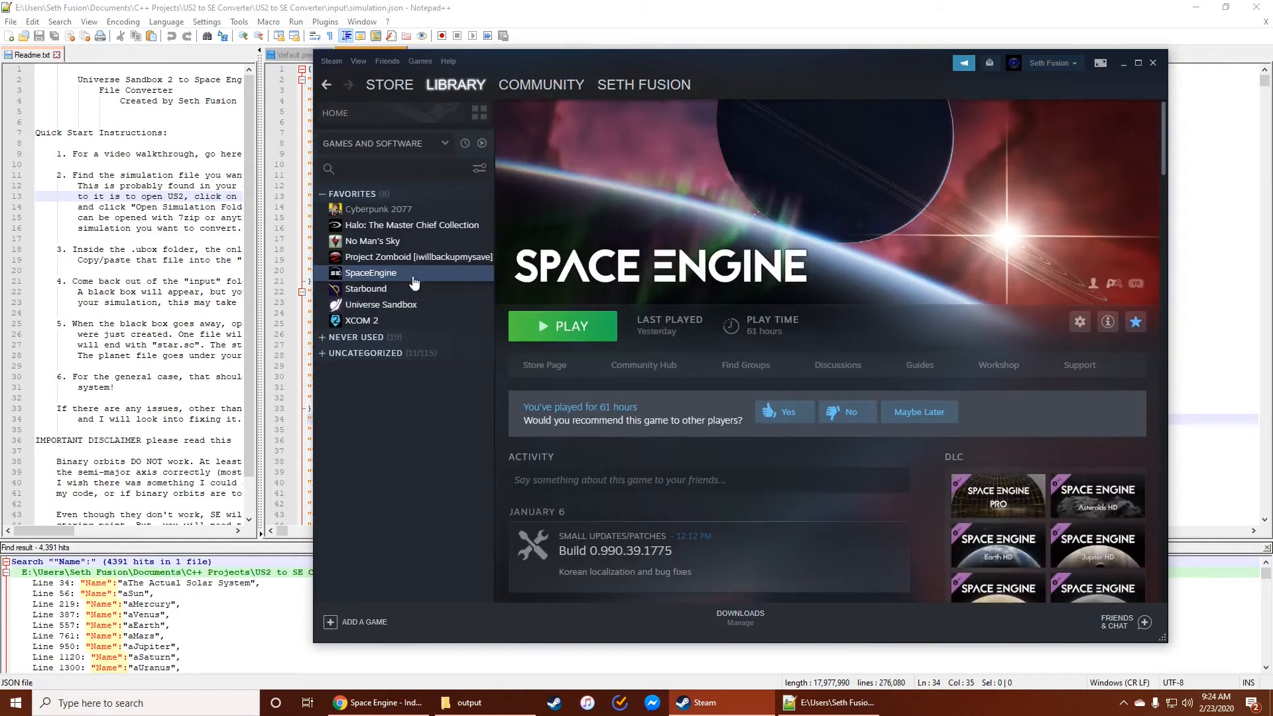
{"action": "right_click", "coordinate": [371, 272]}
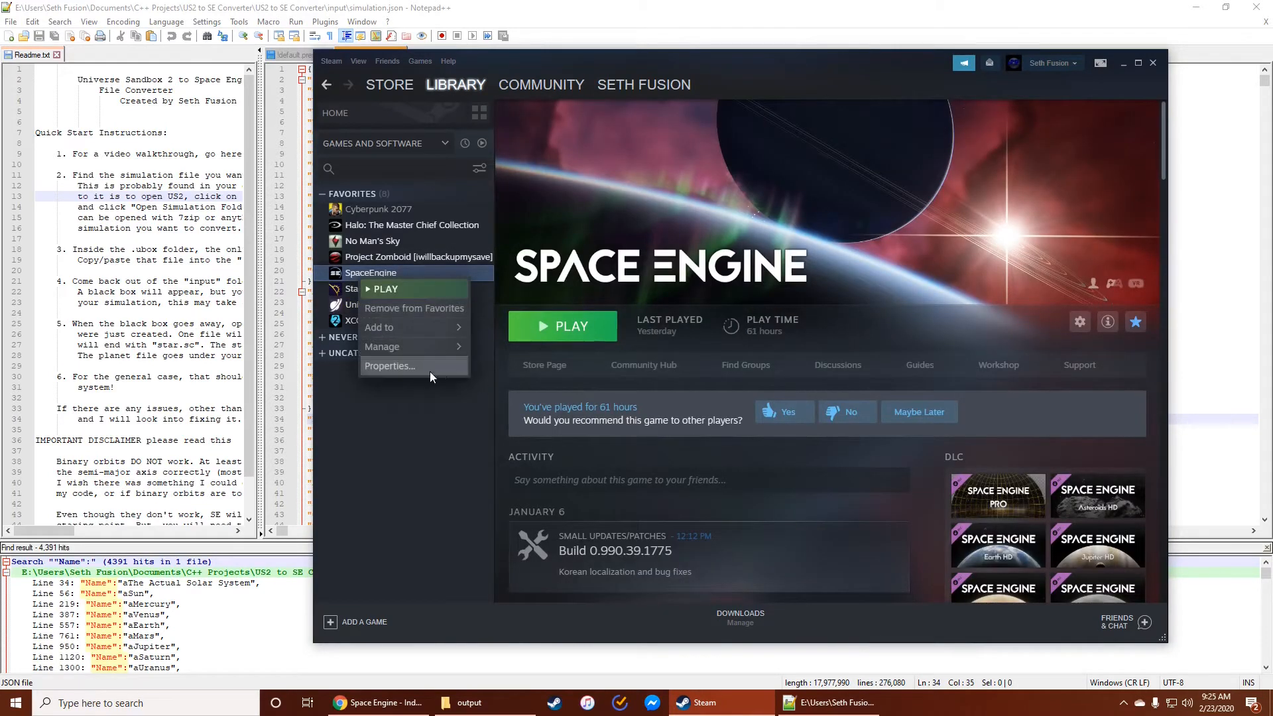
{"action": "left_click", "coordinate": [389, 366]}
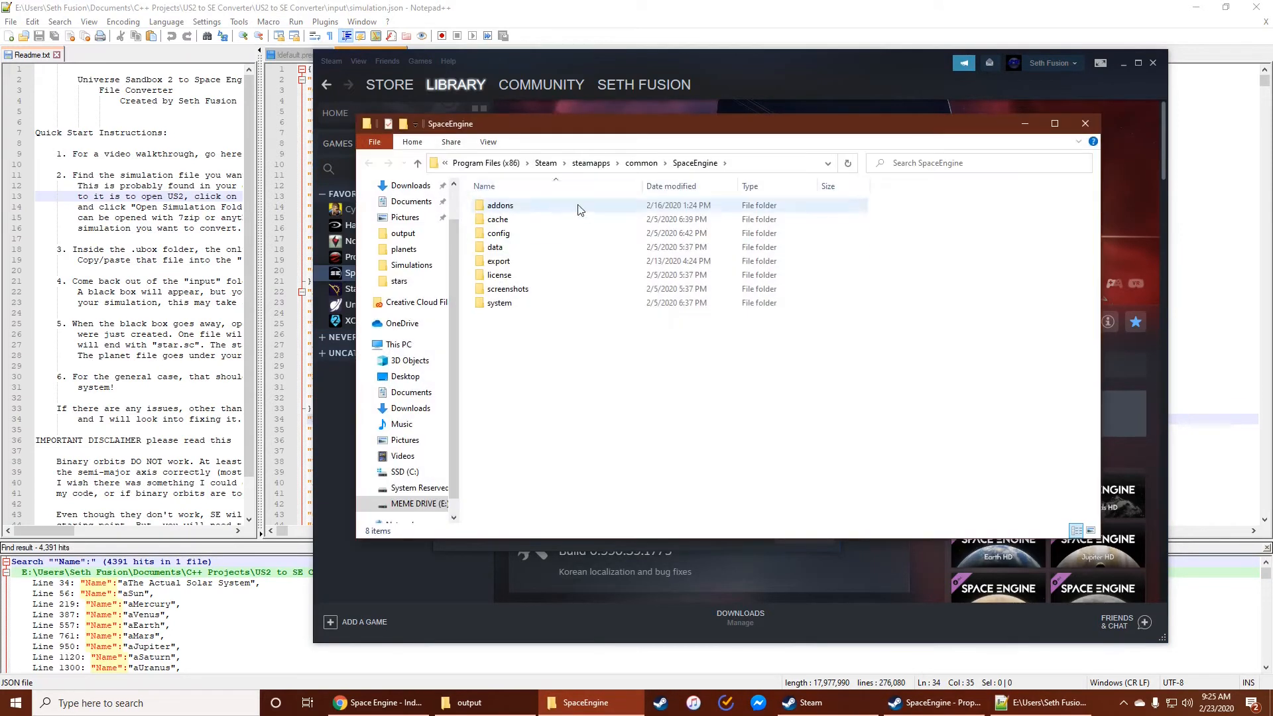
- Open addons > Catalogs and drop Planet.sc and Star.sc into planets and stars, replacing existing files
{"action": "double_click", "coordinate": [500, 205]}
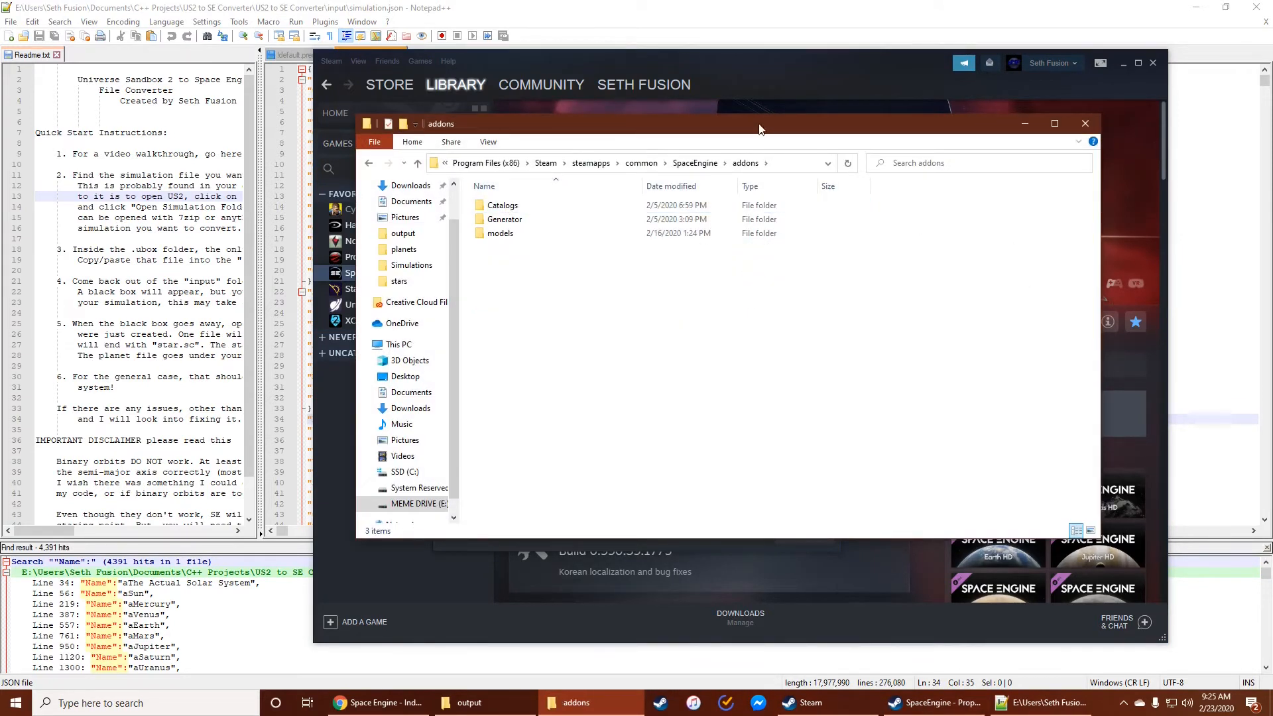
{"action": "double_click", "coordinate": [503, 205]}
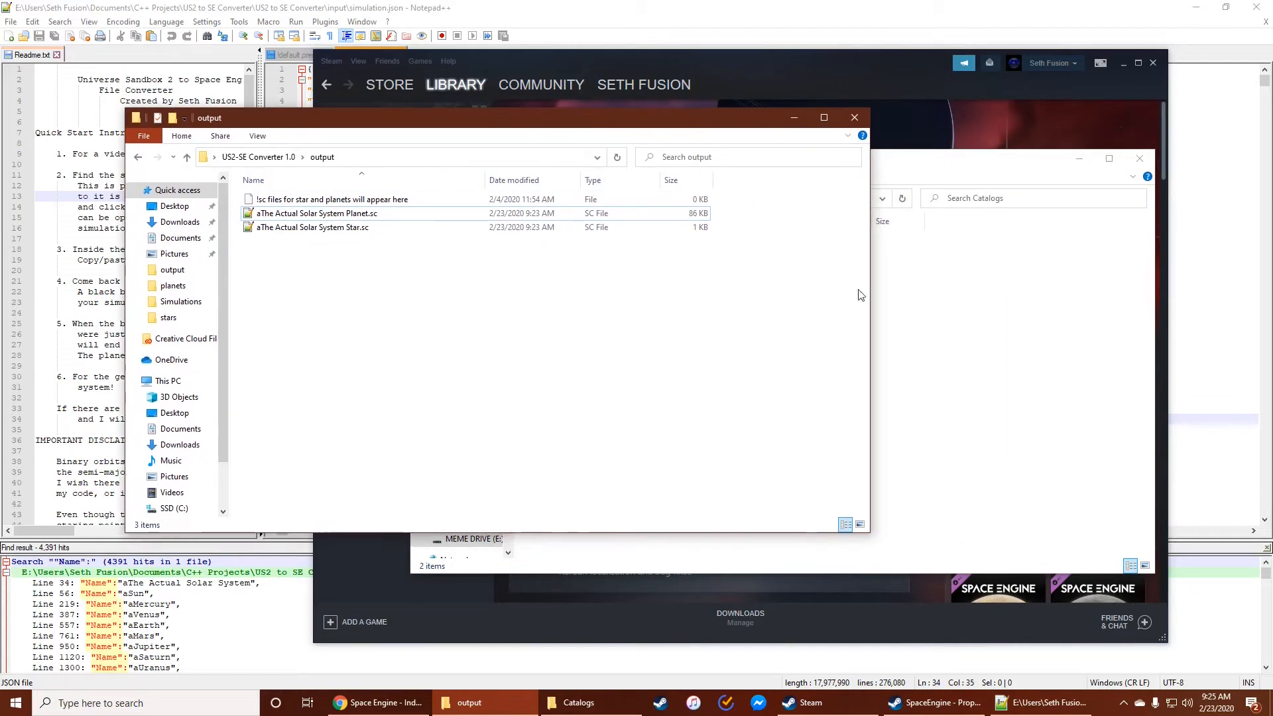
{"action": "left_click", "coordinate": [580, 703]}
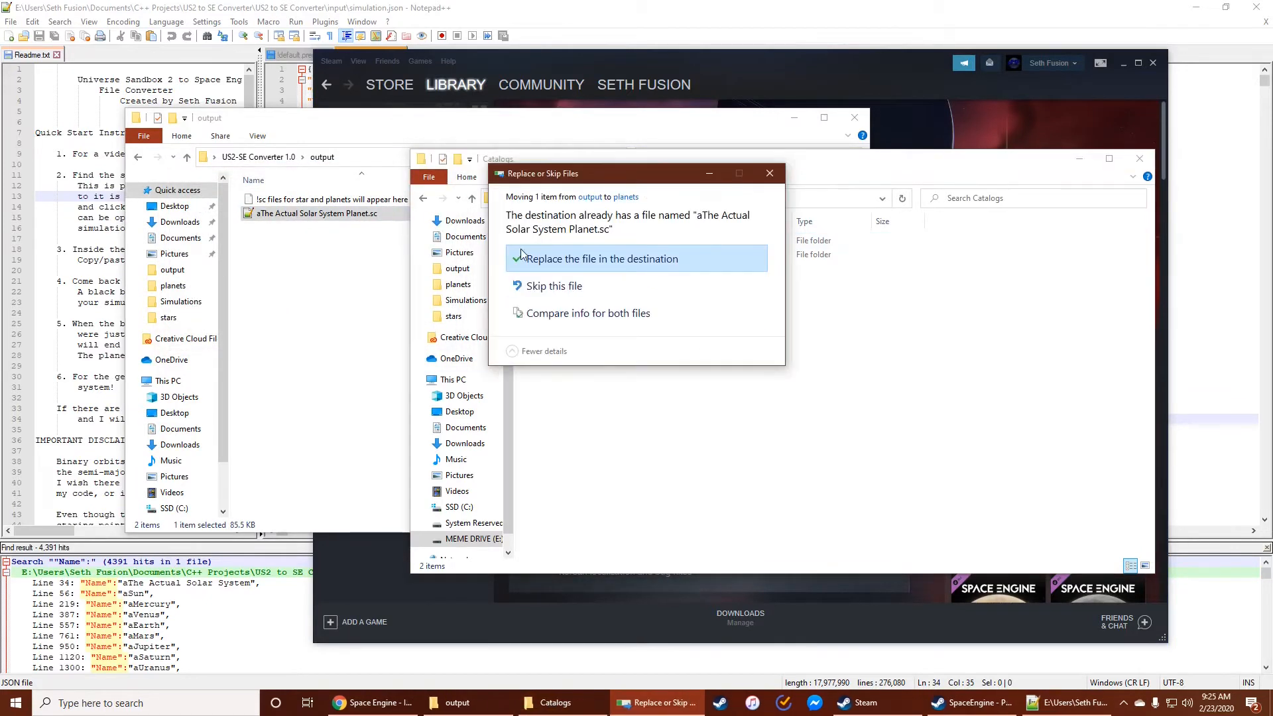
{"action": "left_click", "coordinate": [601, 259]}
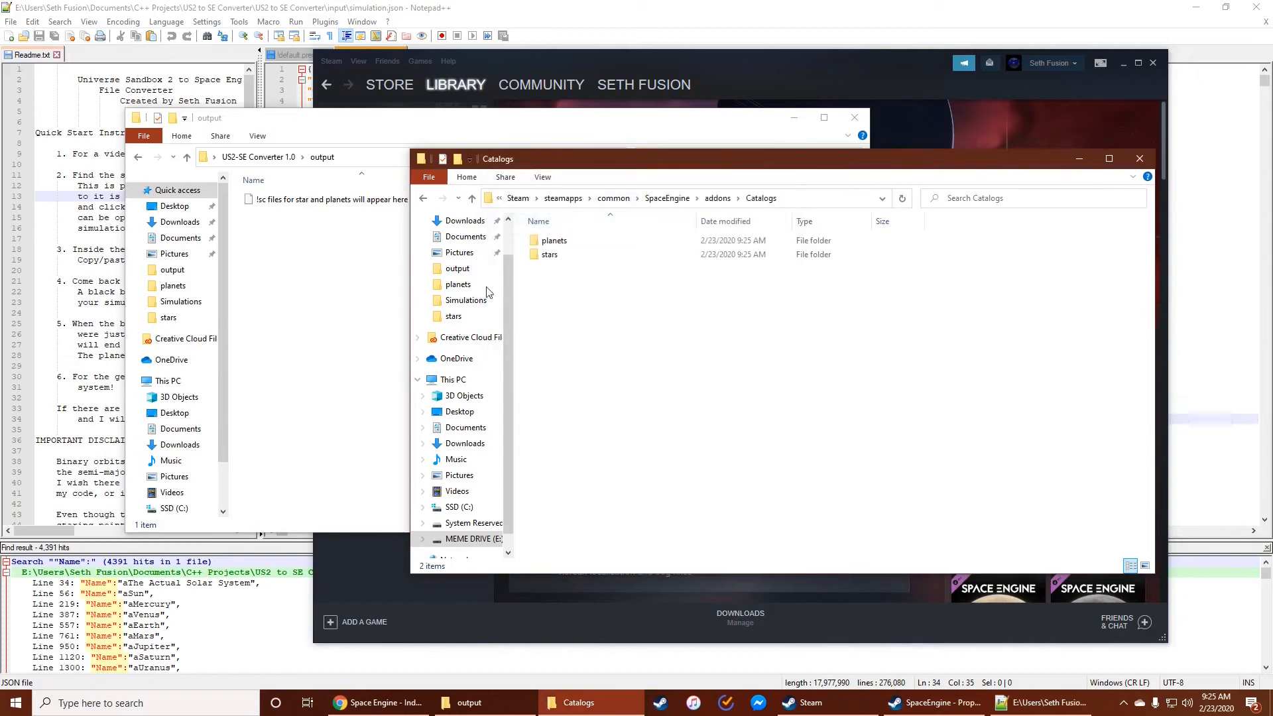
{"action": "left_click", "coordinate": [549, 254]}
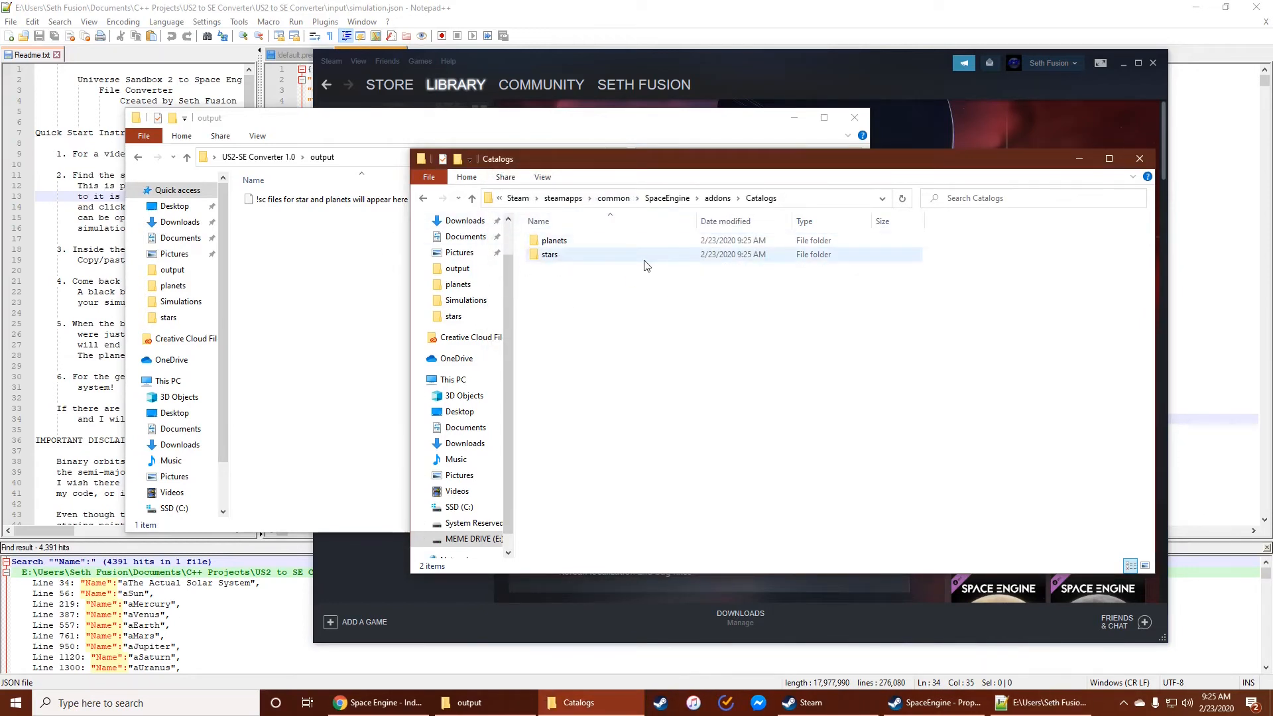
{"action": "mouse_move", "coordinate": [594, 248]}
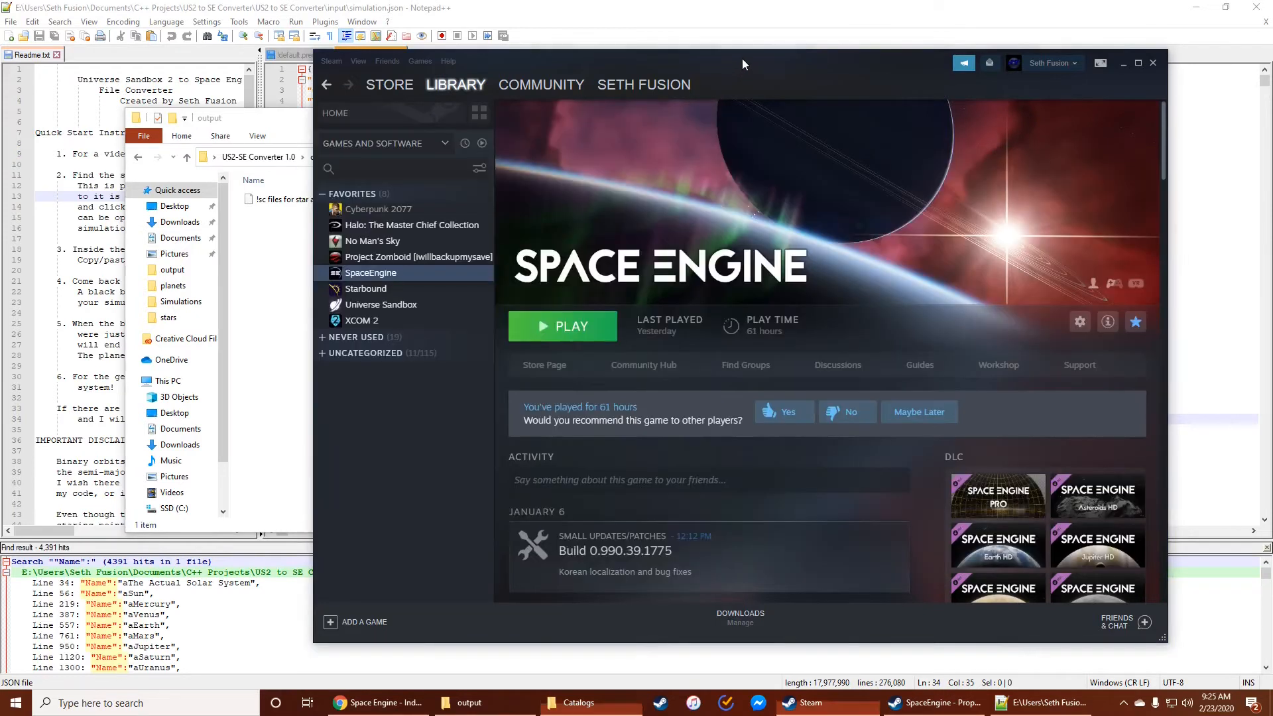
- Launch Space Engine from the Steam library in normal non-VR mode
{"action": "left_click", "coordinate": [562, 326]}
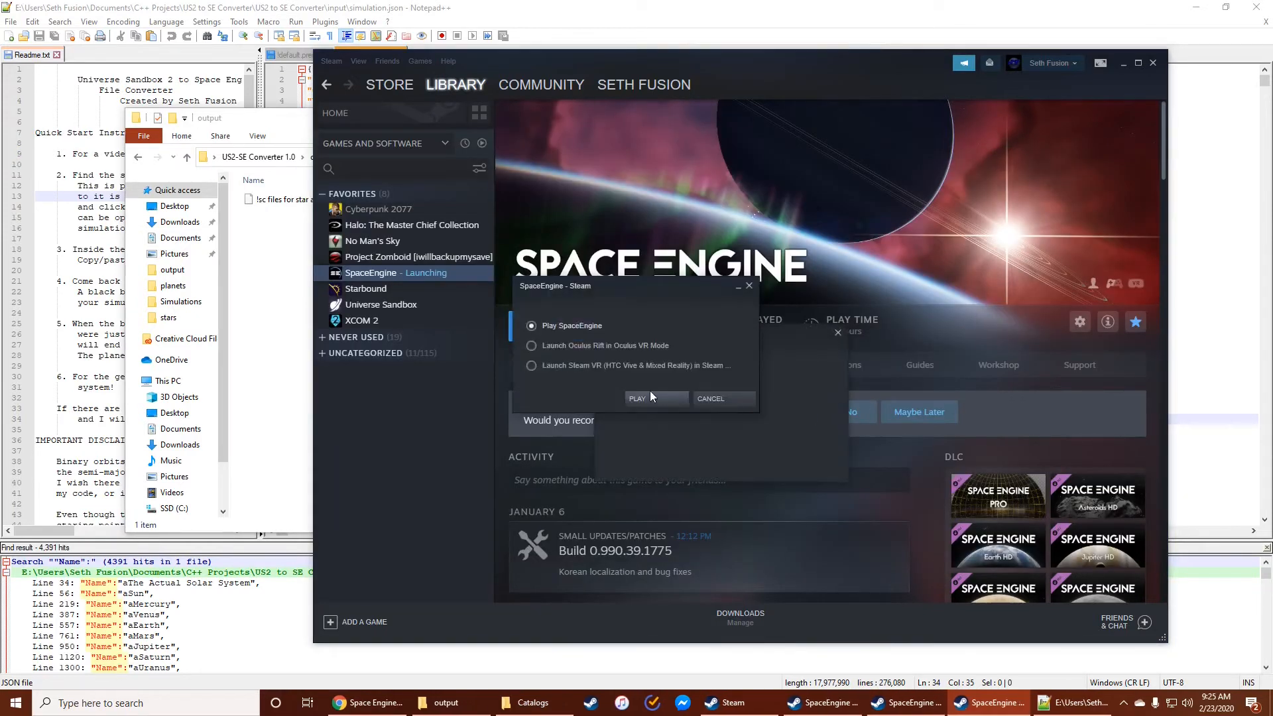
{"action": "left_click", "coordinate": [638, 398]}
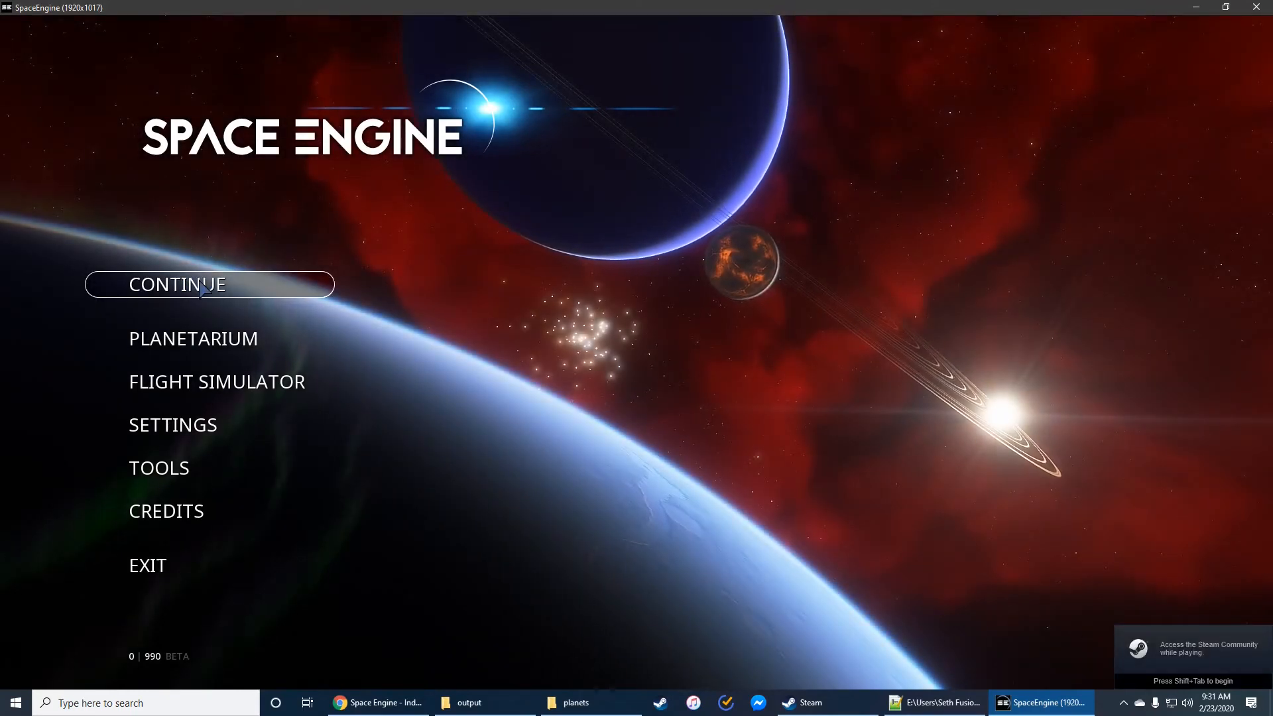
- Continue the session and use Find Object with 'athe' to go to aThe Actual Solar System
{"action": "left_click", "coordinate": [208, 284]}
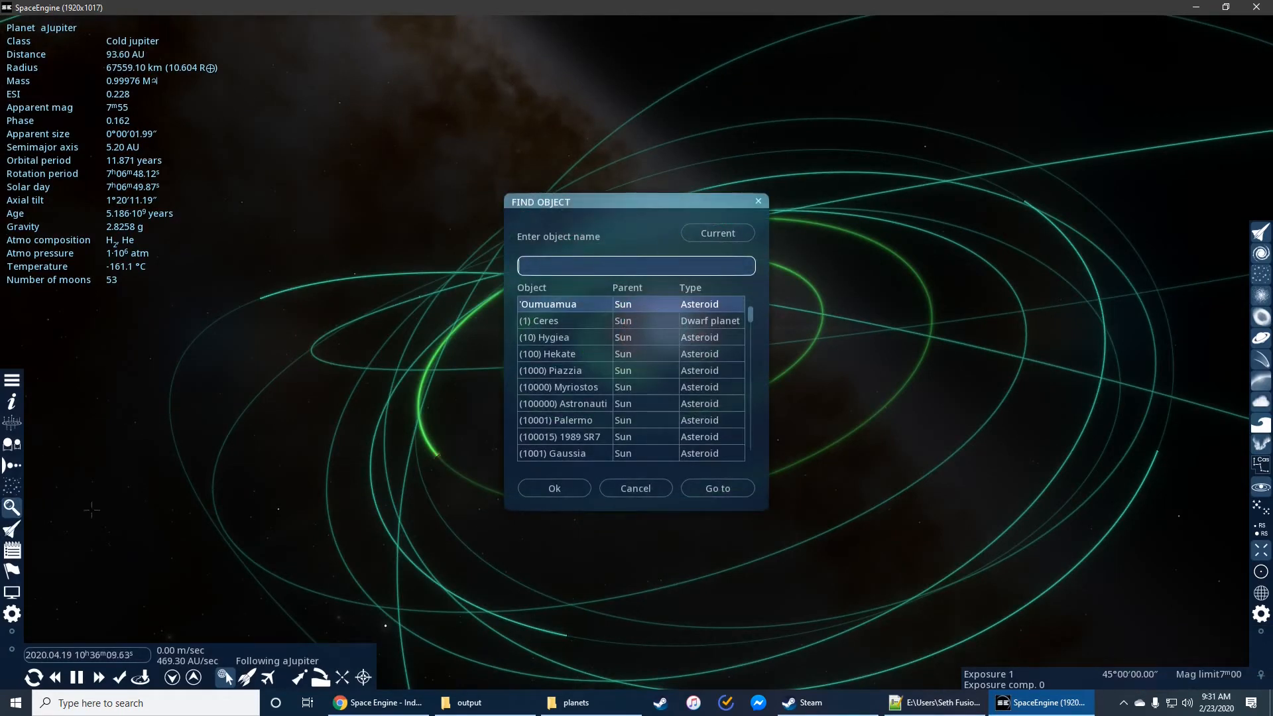
{"action": "mouse_move", "coordinate": [717, 233]}
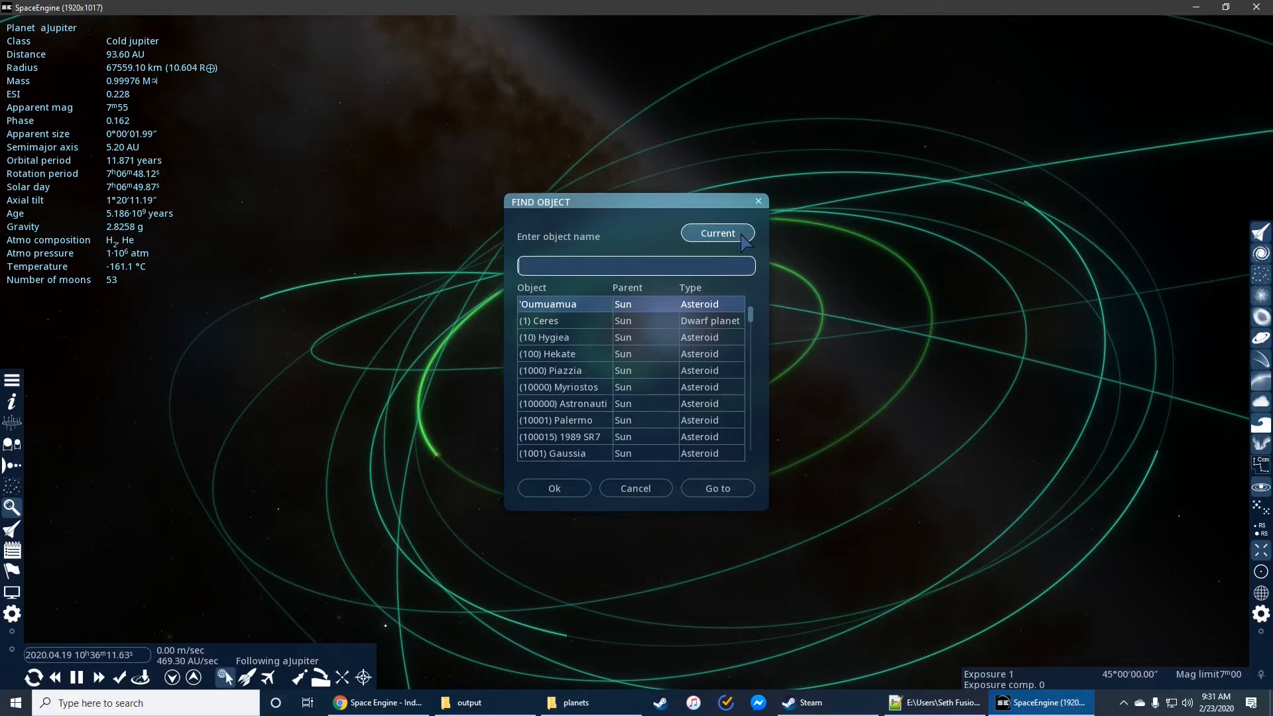
{"action": "type", "text": "athe"}
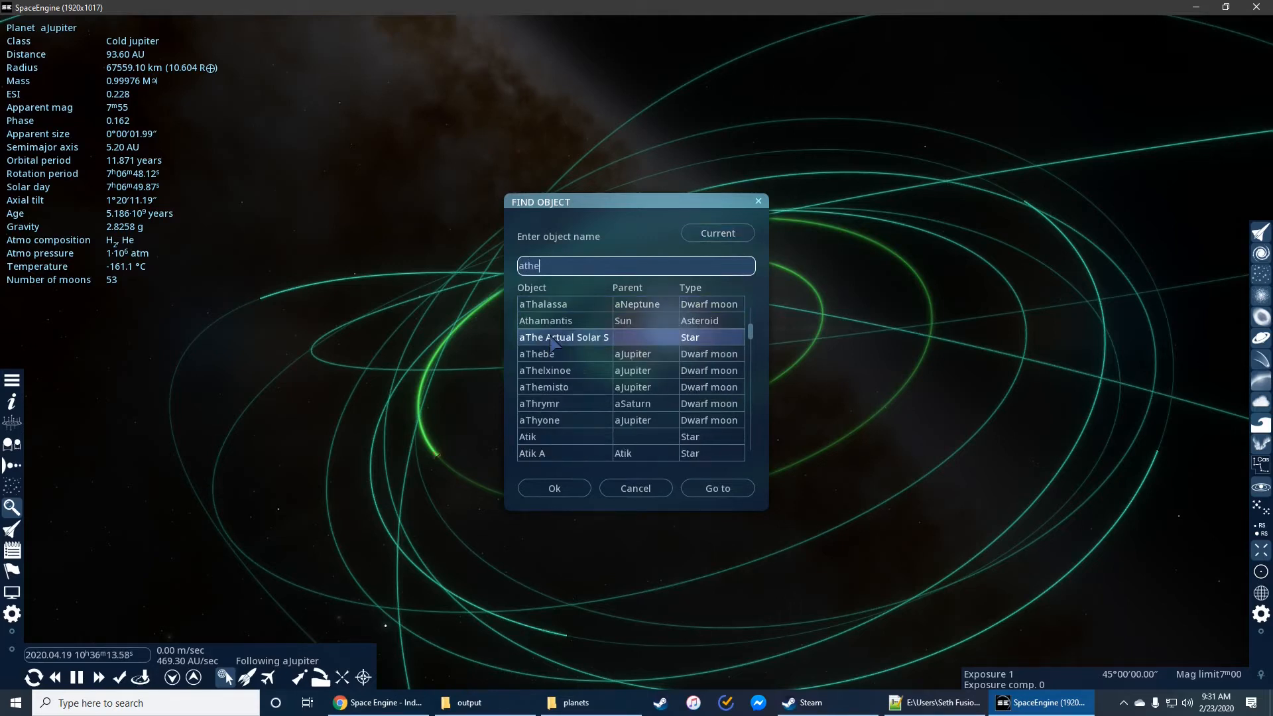
{"action": "left_click", "coordinate": [716, 488]}
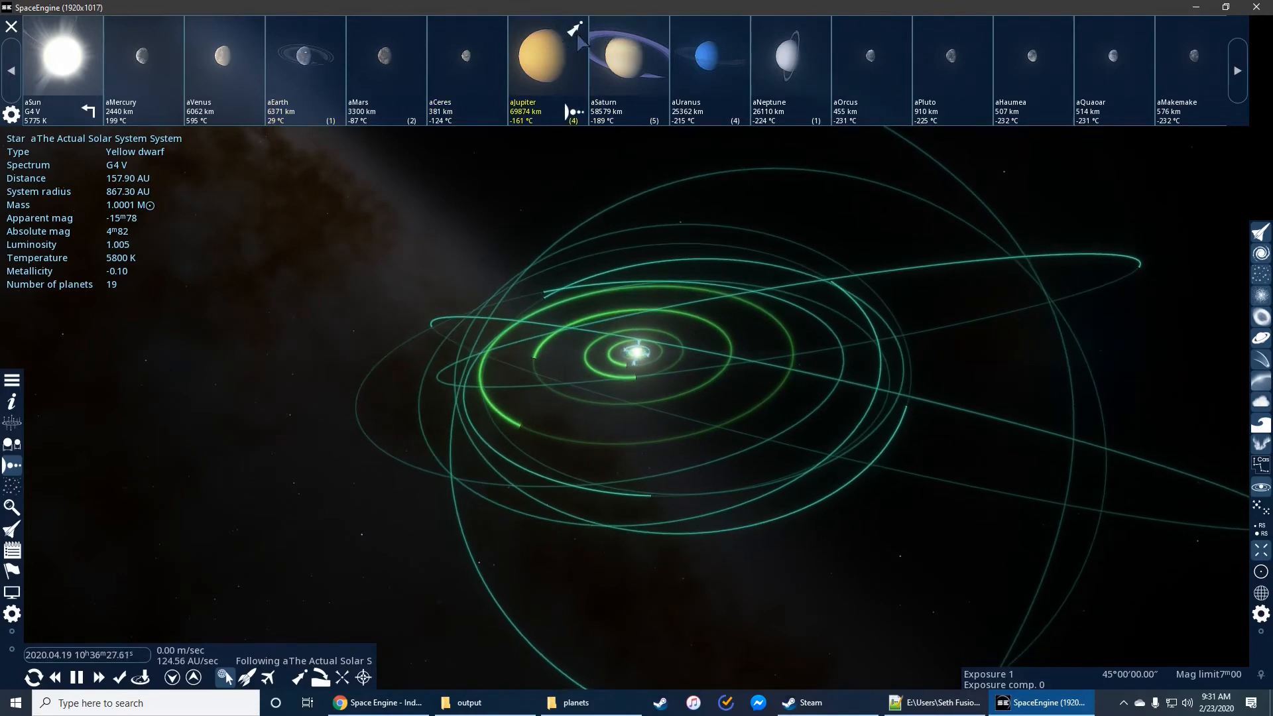
- Select aJupiter from the planet bar and zoom out over the surrounding orbit lines
{"action": "left_click", "coordinate": [224, 57]}
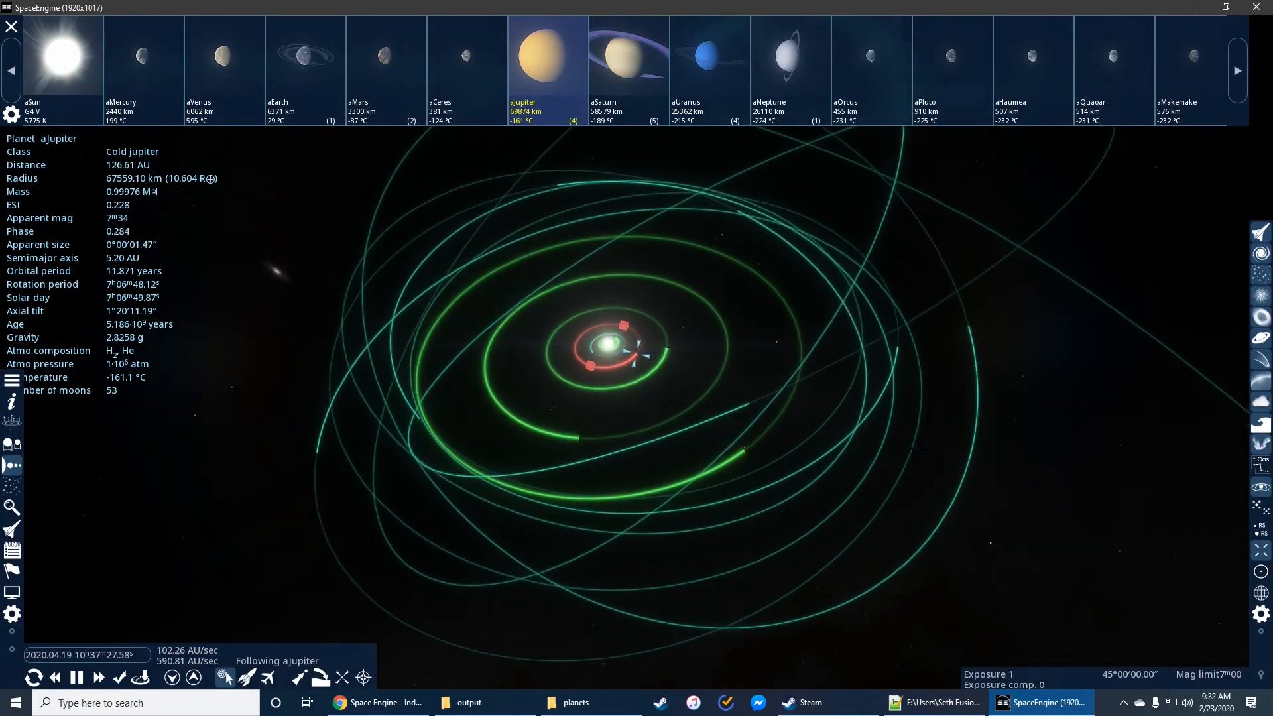
{"action": "scroll", "scroll_direction": "down", "scroll_amount": 3}
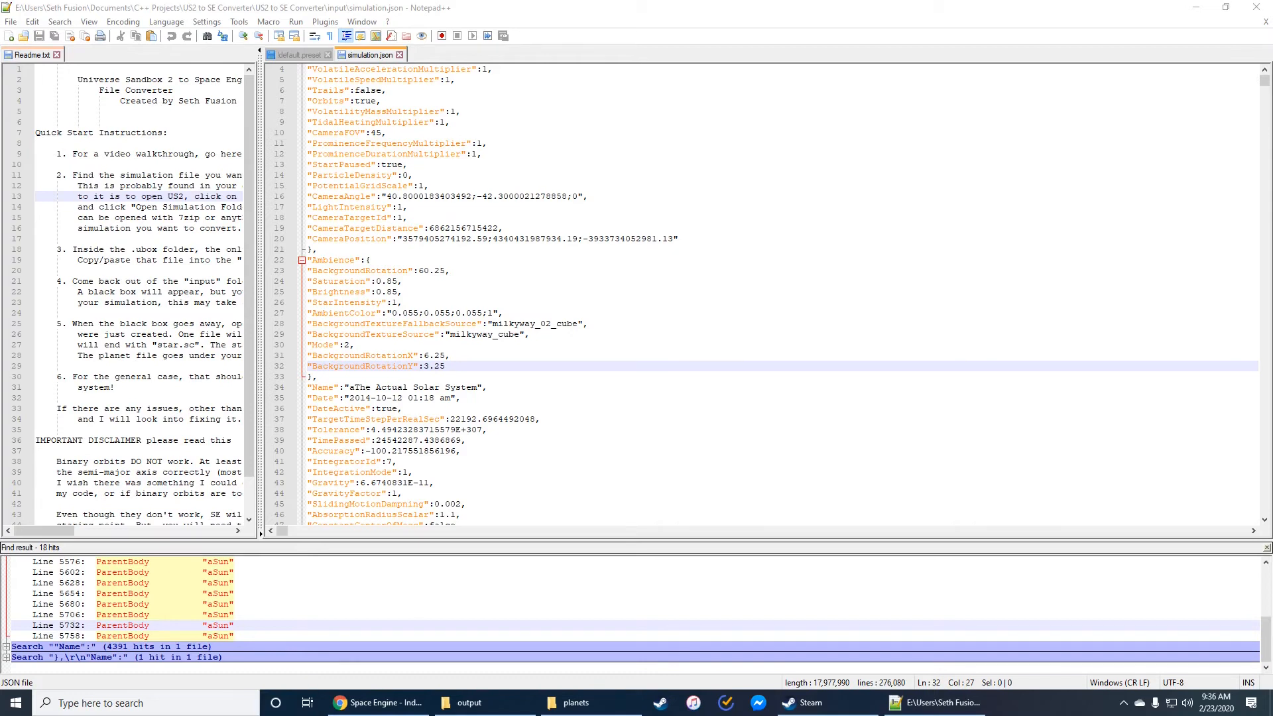
- Scroll simulation.json to the top and bring the addons planets catalog folder forward
{"action": "scroll", "scroll_direction": "up", "scroll_amount": 3}
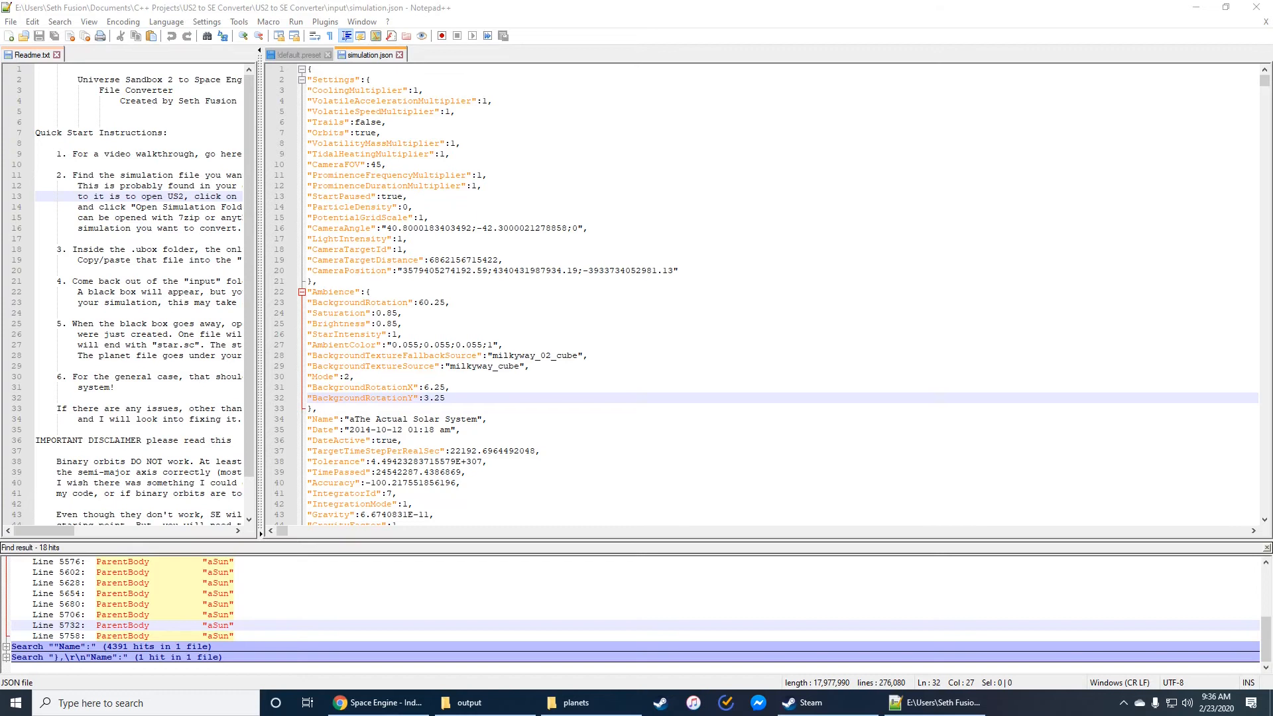
{"action": "left_click", "coordinate": [577, 703]}
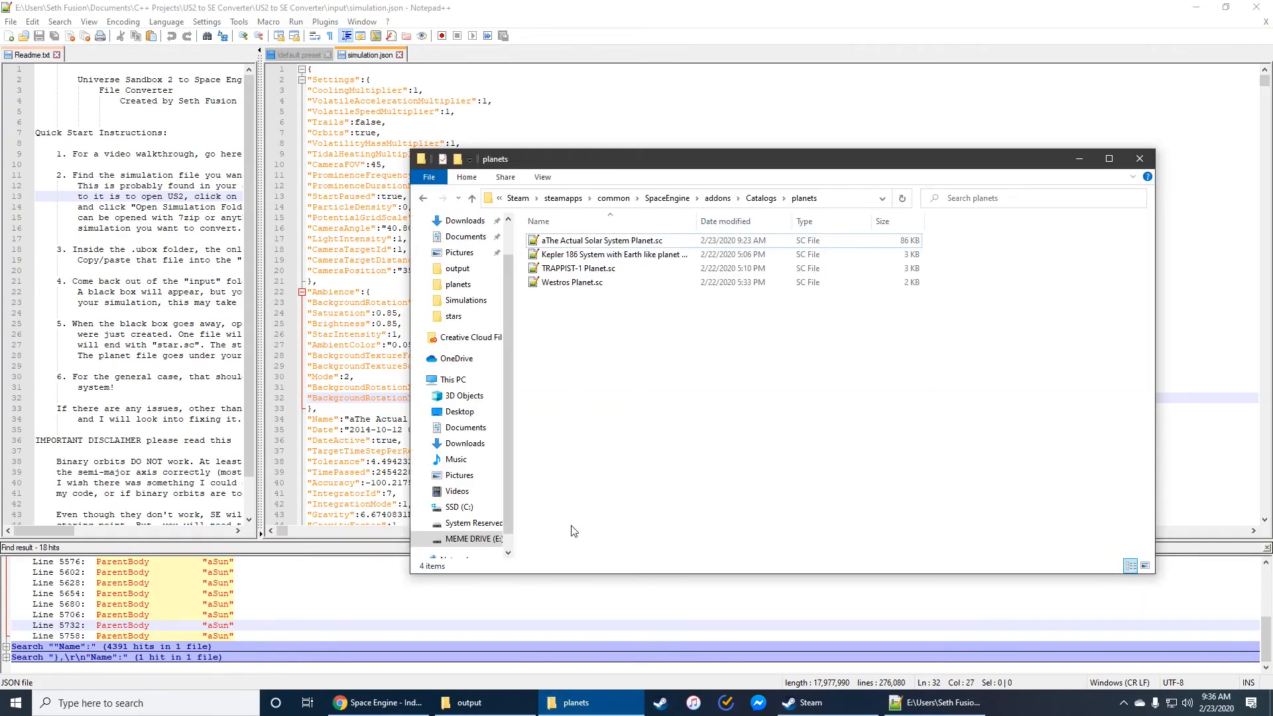
- Open aThe Actual Solar System Planet.sc and search 'aEarth' to land on the aEarth-aMoon barycenter entry
{"action": "double_click", "coordinate": [601, 240]}
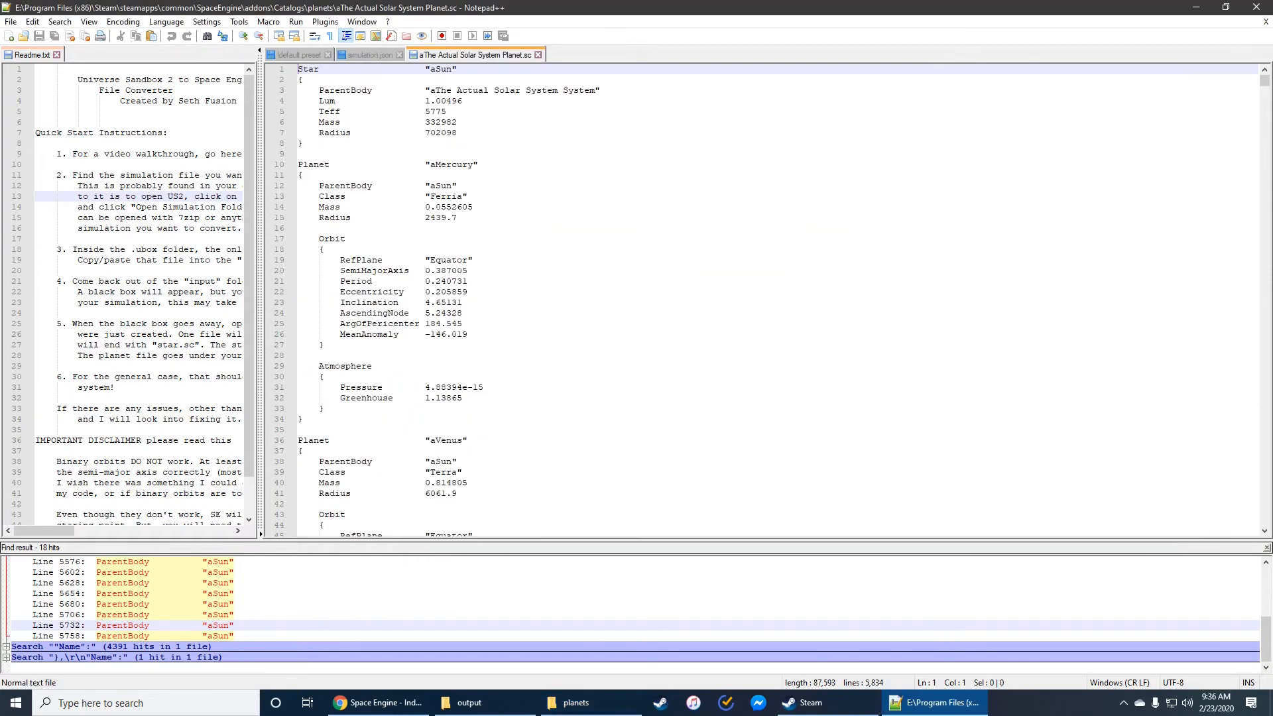
{"action": "left_click", "coordinate": [301, 175]}
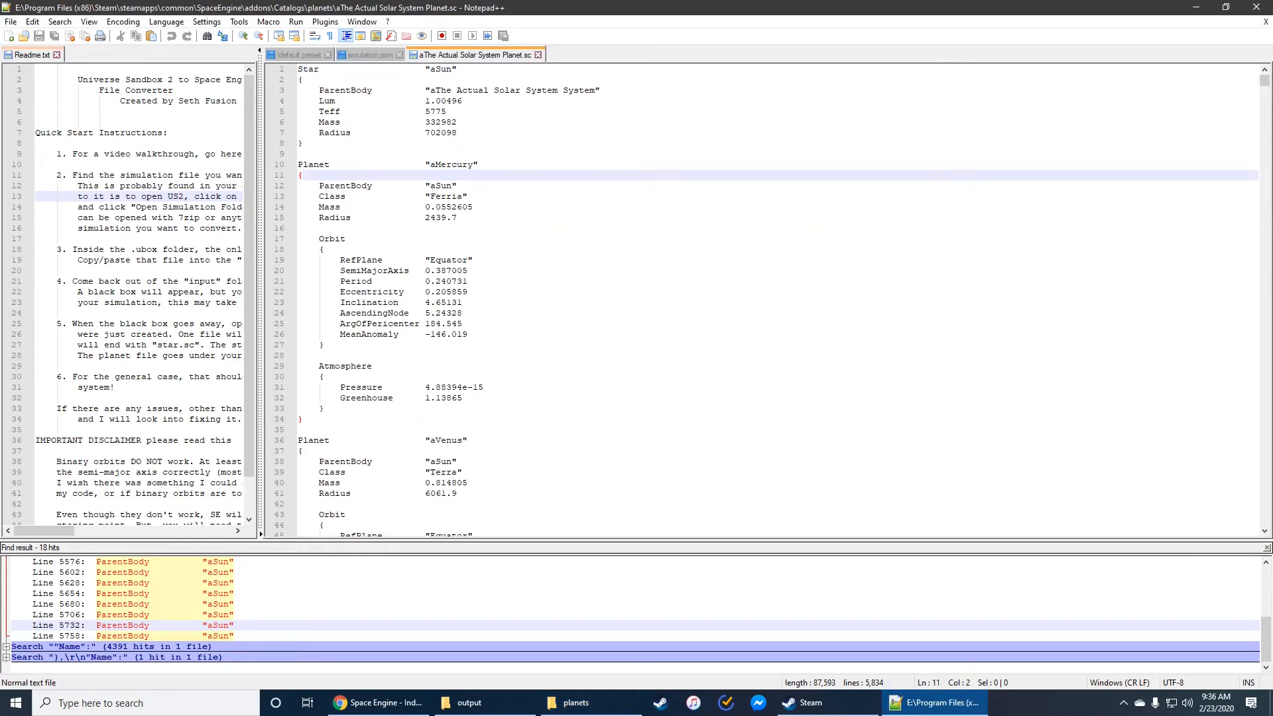
{"action": "key", "text": "Ctrl+f"}
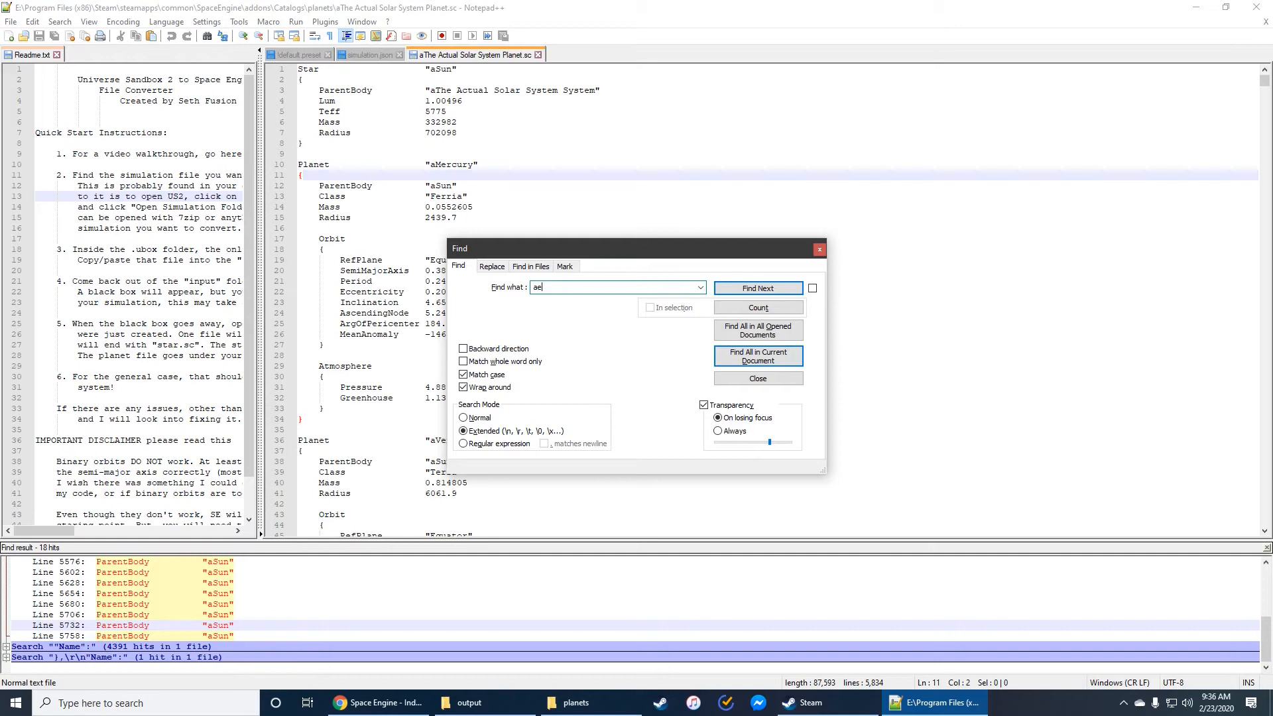
{"action": "type", "text": "Ea"}
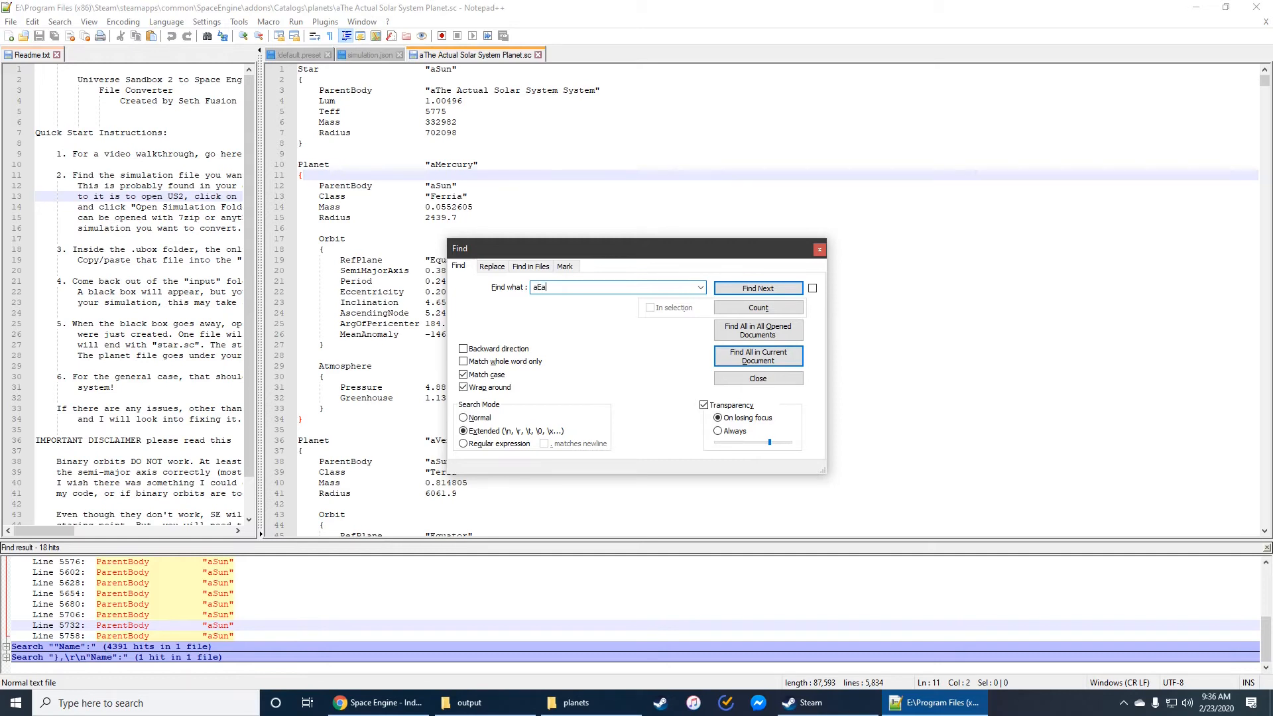
{"action": "left_click", "coordinate": [756, 287]}
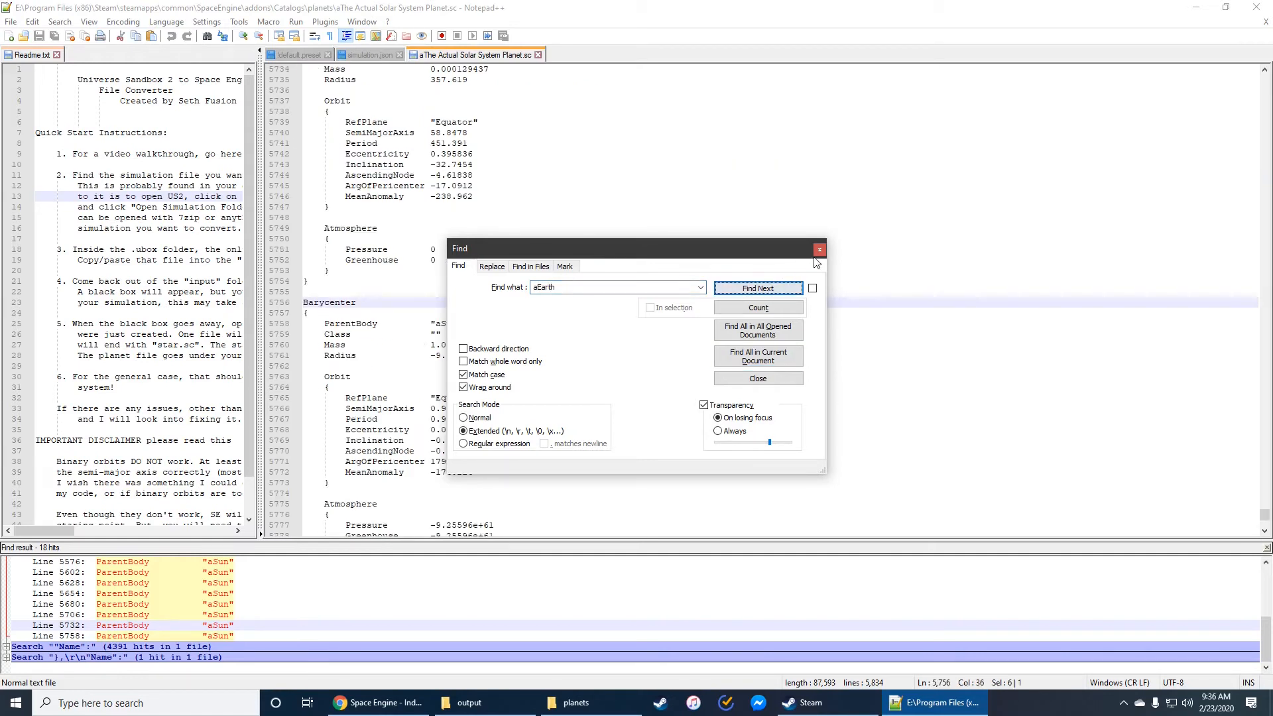
{"action": "left_click", "coordinate": [818, 248]}
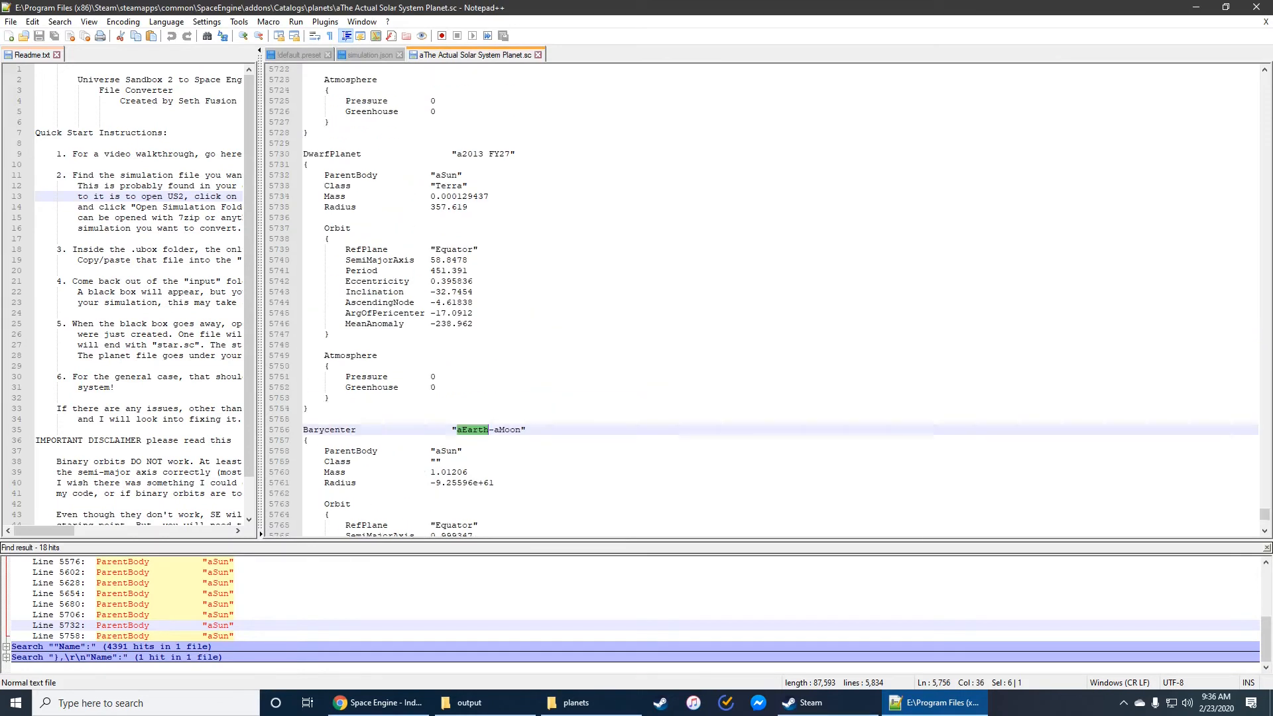
- Scroll through the barycenter Orbit block and highlight its semi-major axis value
{"action": "scroll", "scroll_direction": "down", "scroll_amount": 3}
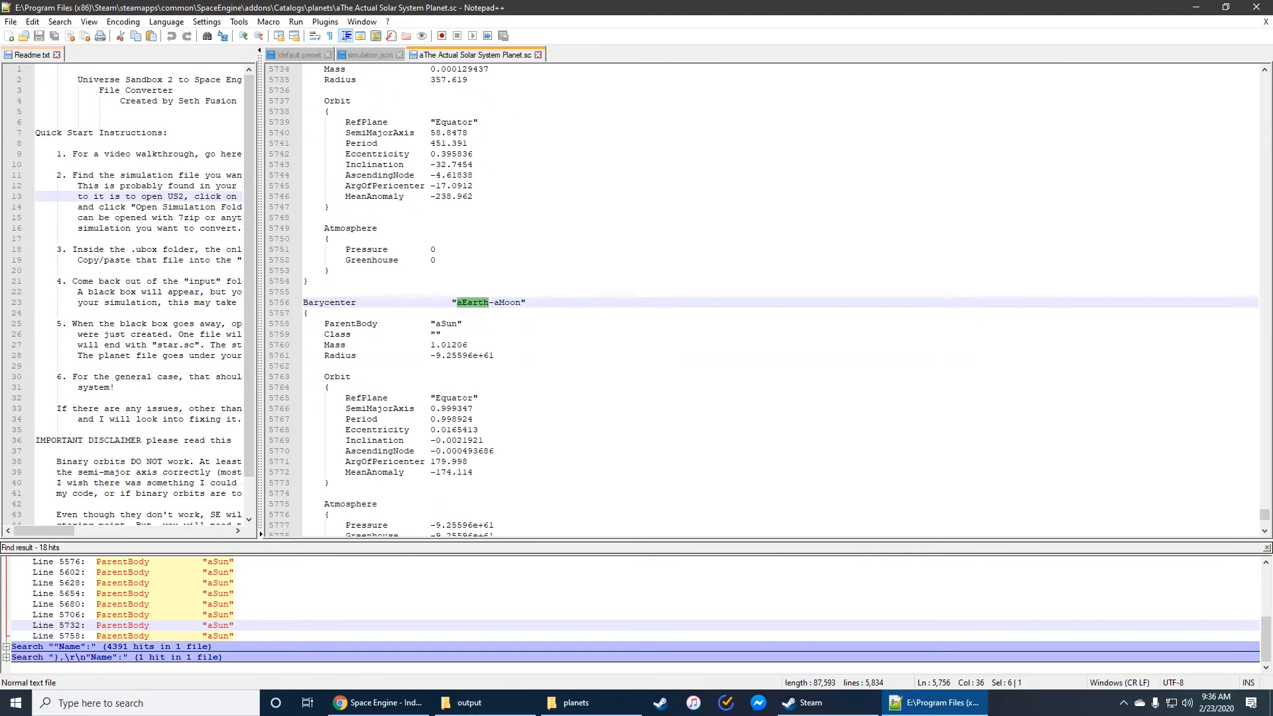
{"action": "scroll", "scroll_direction": "down", "scroll_amount": 3}
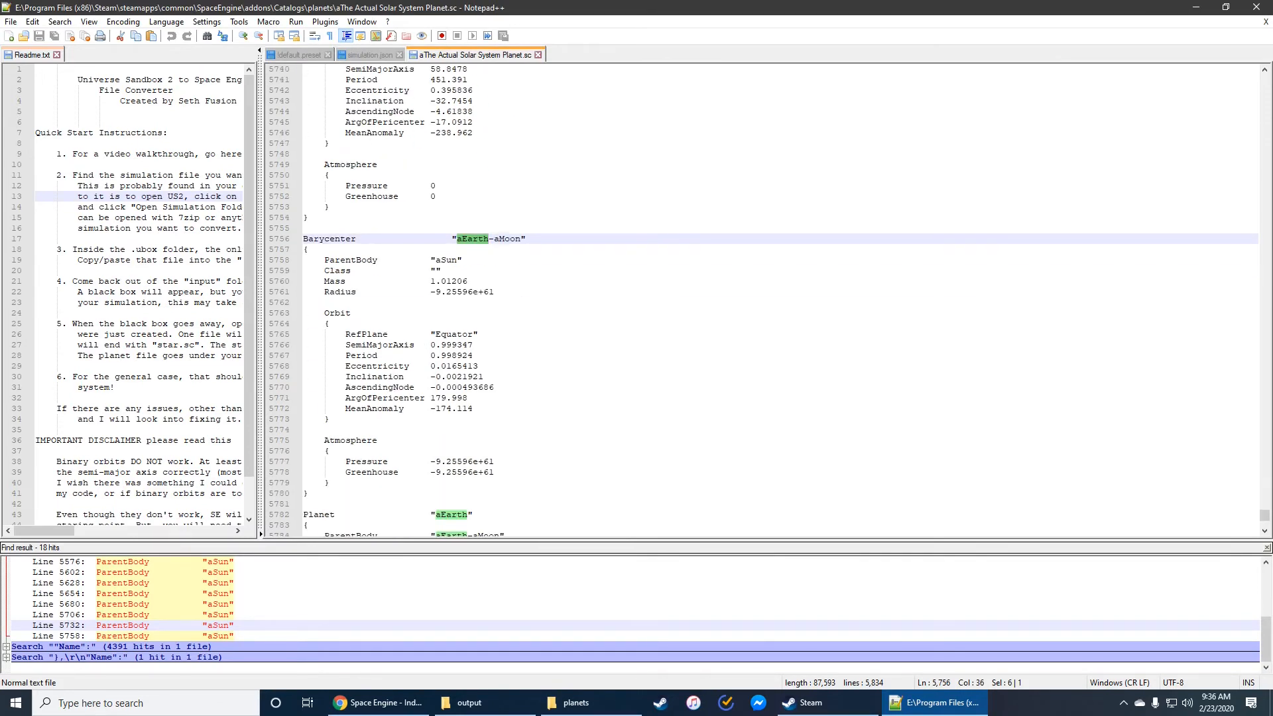
{"action": "scroll", "scroll_direction": "down", "scroll_amount": 3}
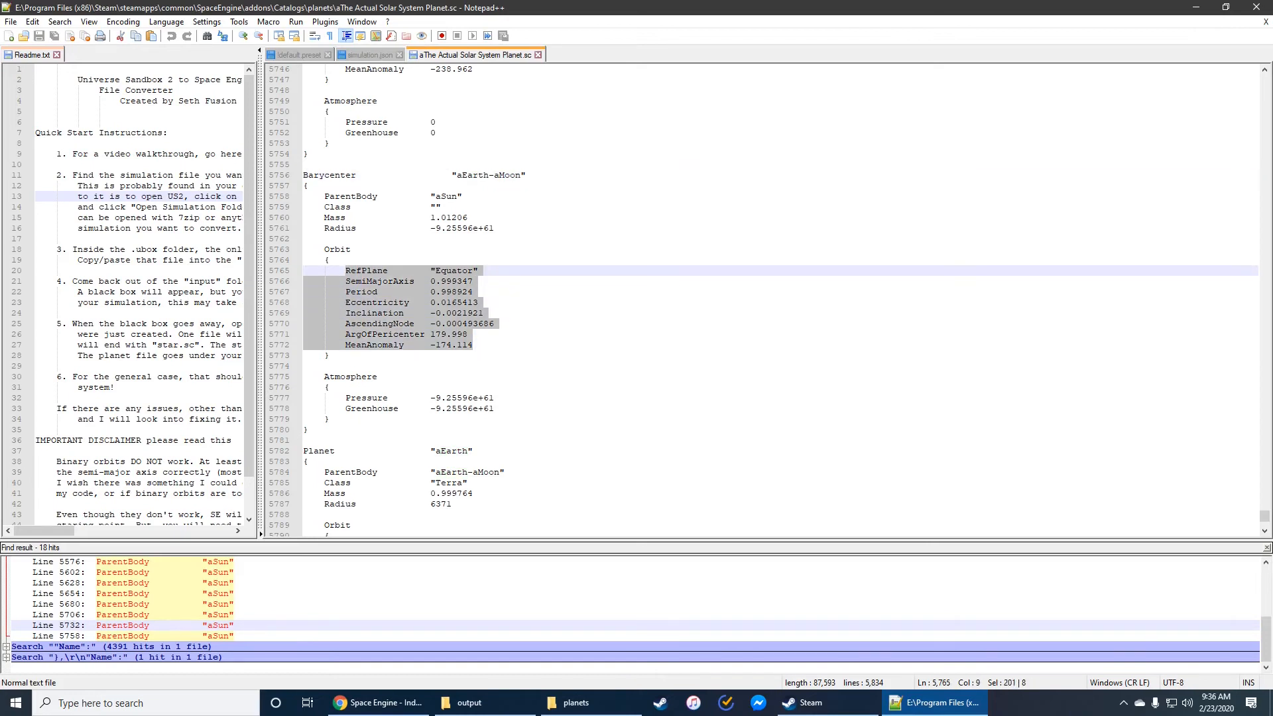
{"action": "left_click", "coordinate": [493, 324]}
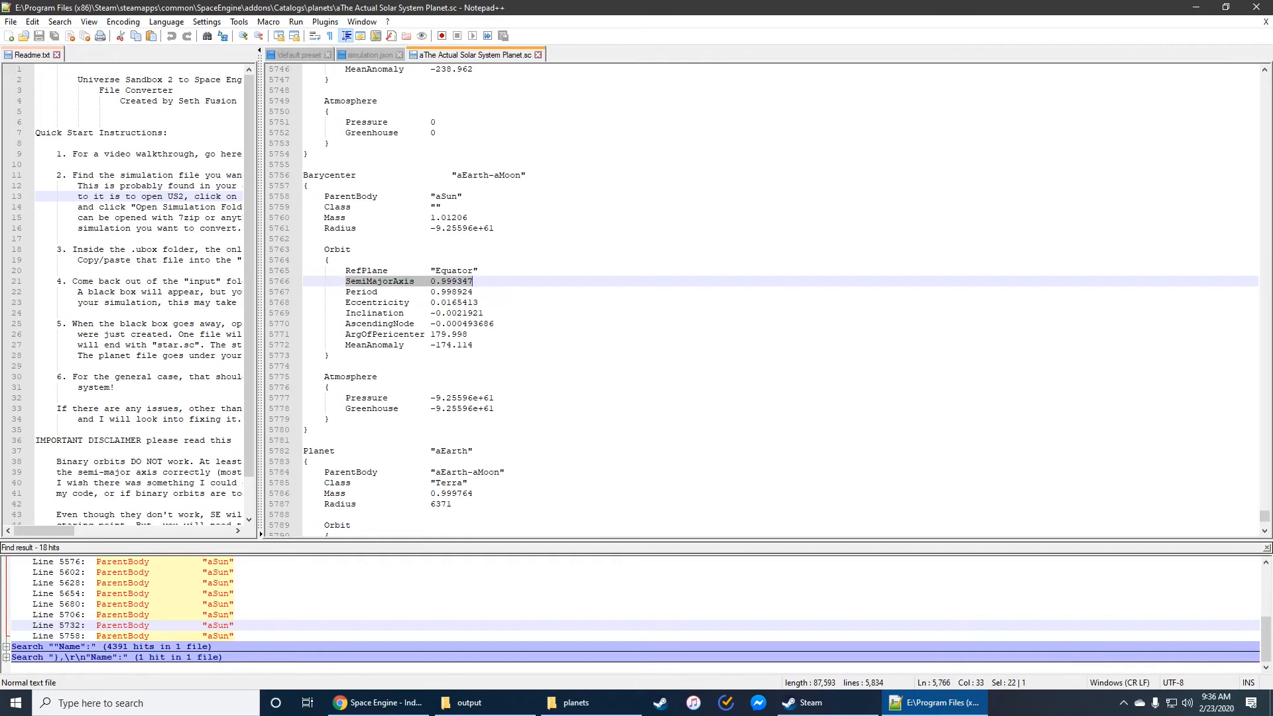
{"action": "scroll", "scroll_direction": "up", "scroll_amount": 3}
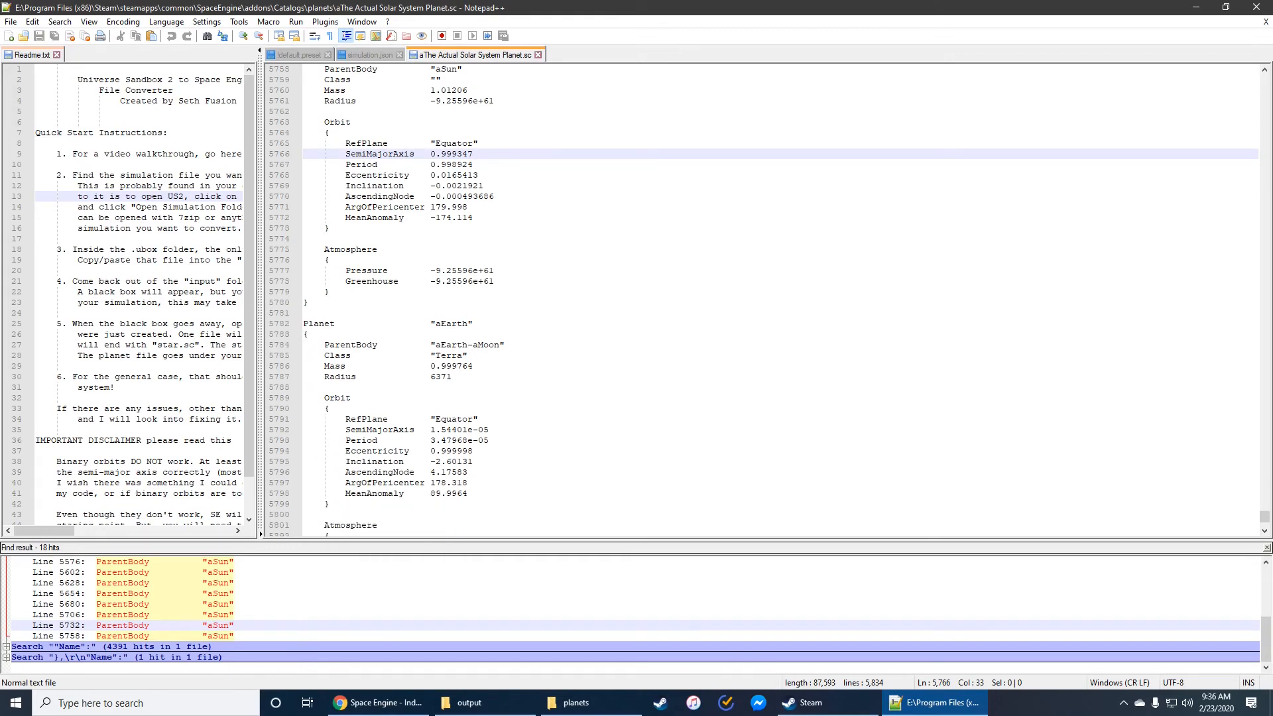
{"action": "scroll", "scroll_direction": "down", "scroll_amount": 3}
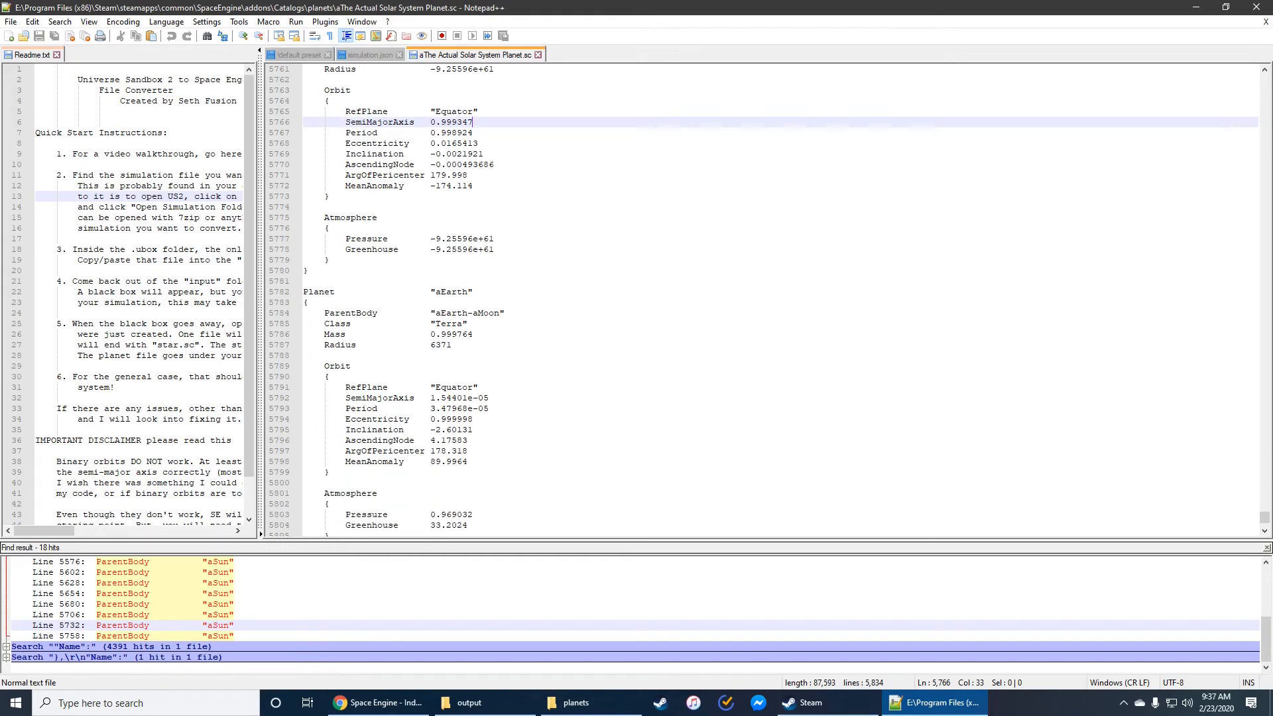
{"action": "scroll", "scroll_direction": "down", "scroll_amount": 3}
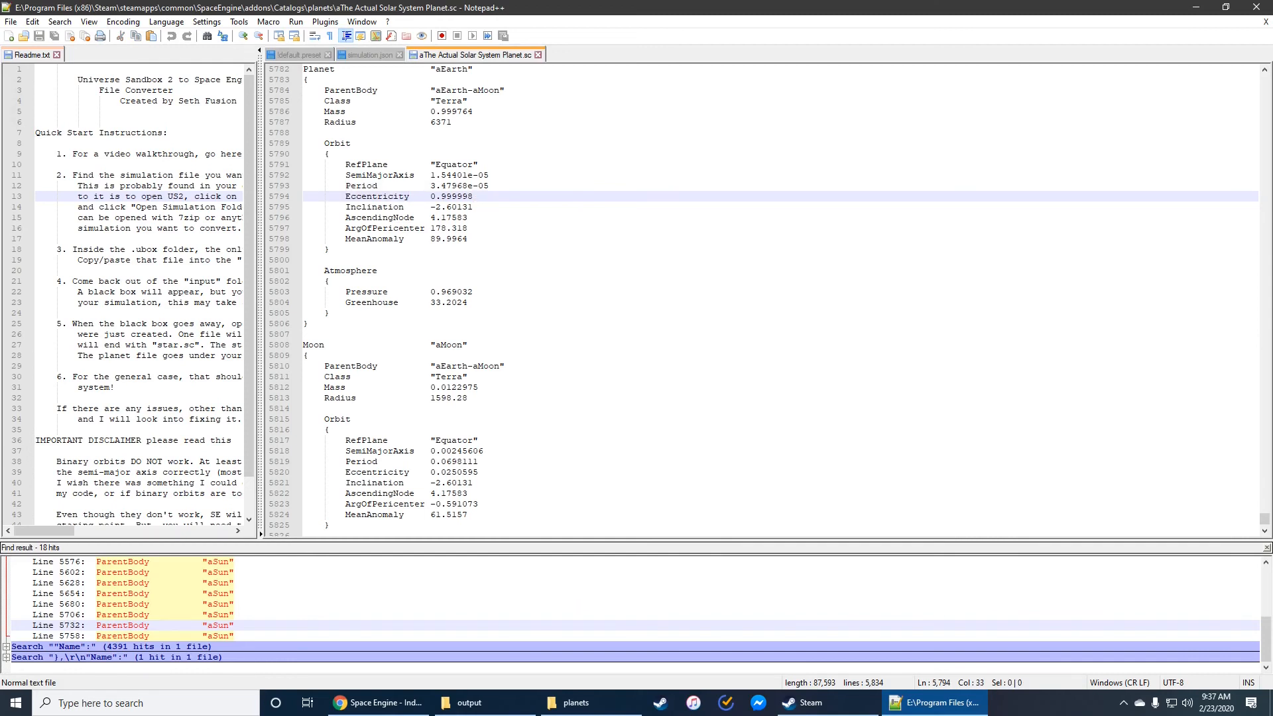
- Point out aMoon's argument of pericenter and aEarth's eccentricity-to-mean-anomaly lines, then bring the output folder forward
{"action": "left_click", "coordinate": [456, 493]}
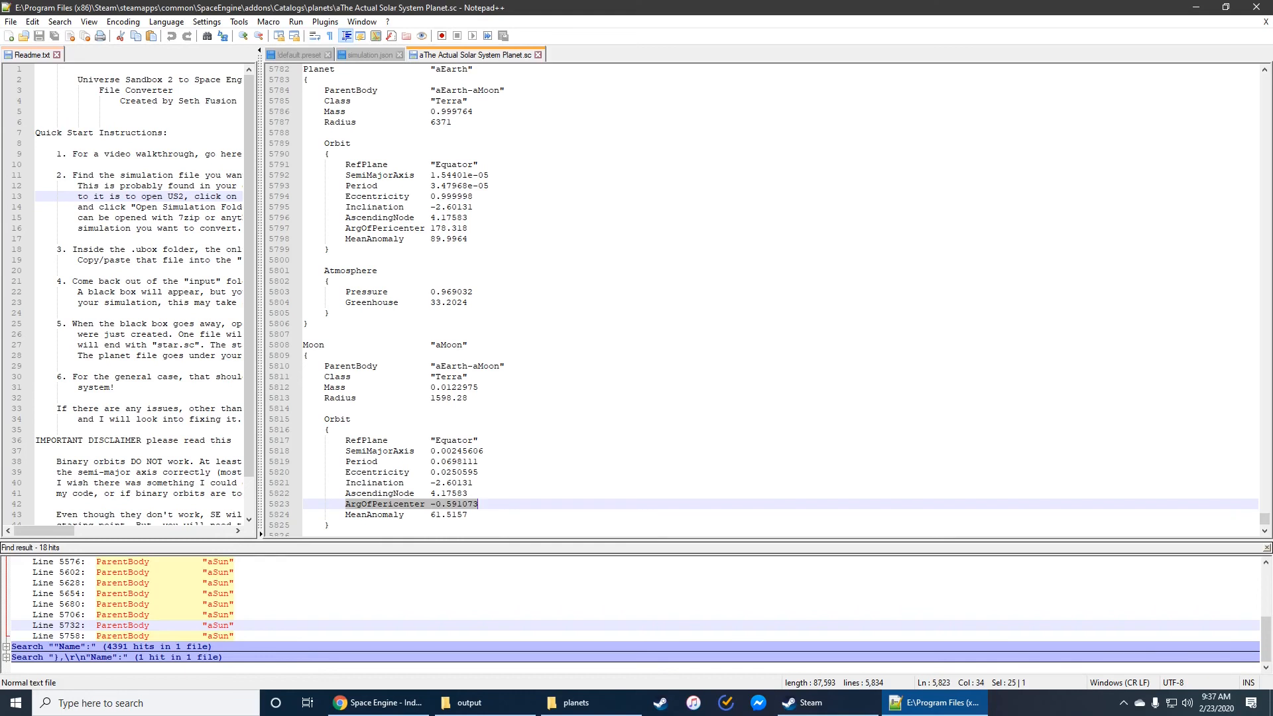
{"action": "left_click", "coordinate": [466, 239]}
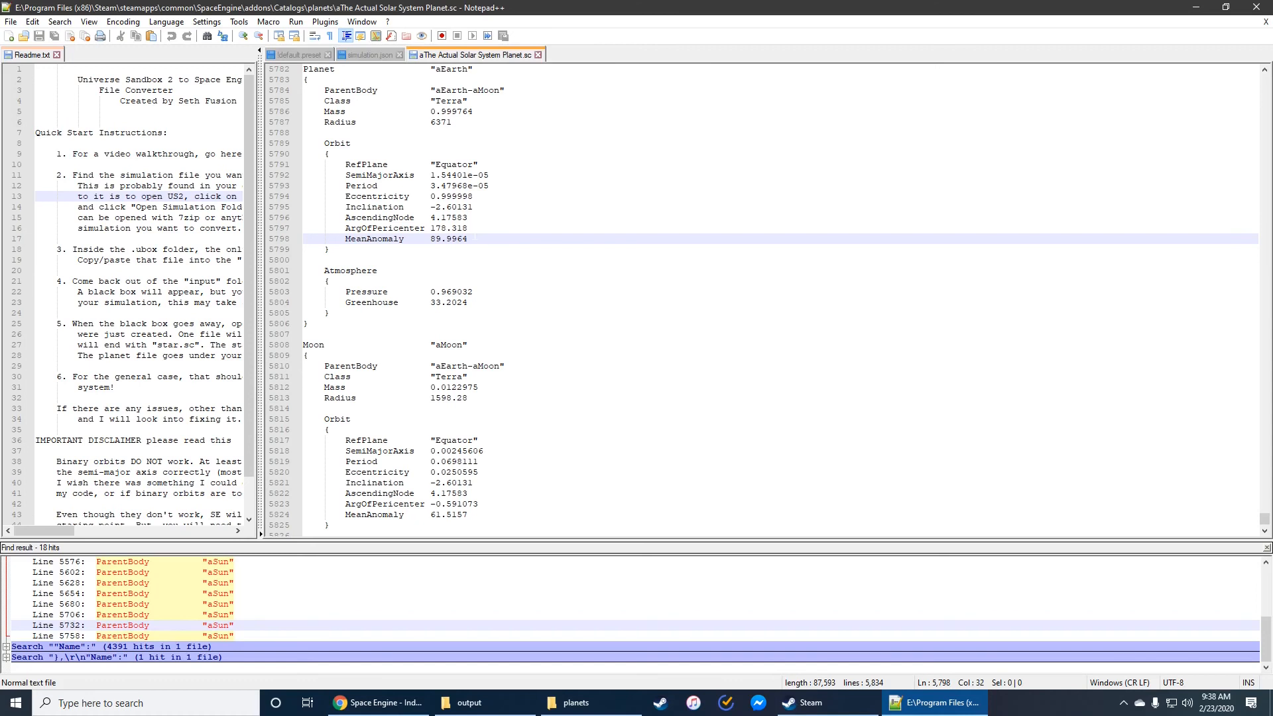
{"action": "left_click", "coordinate": [468, 239]}
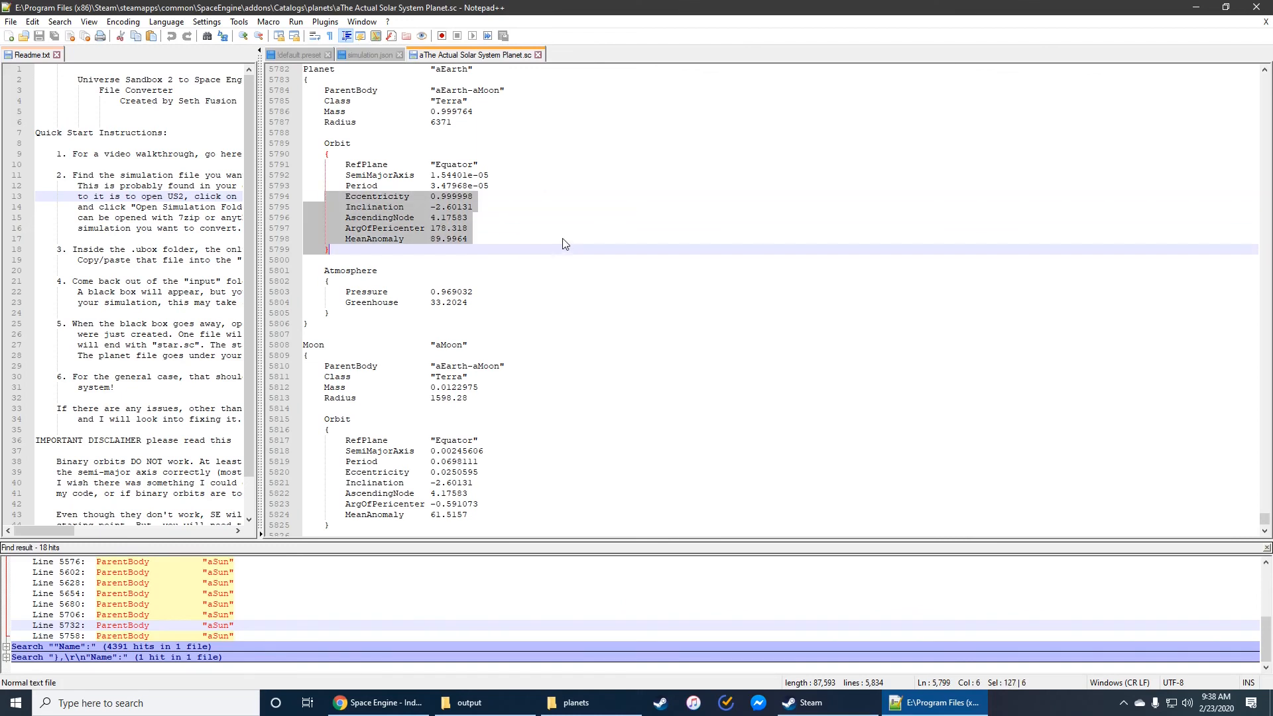
{"action": "left_click", "coordinate": [467, 239]}
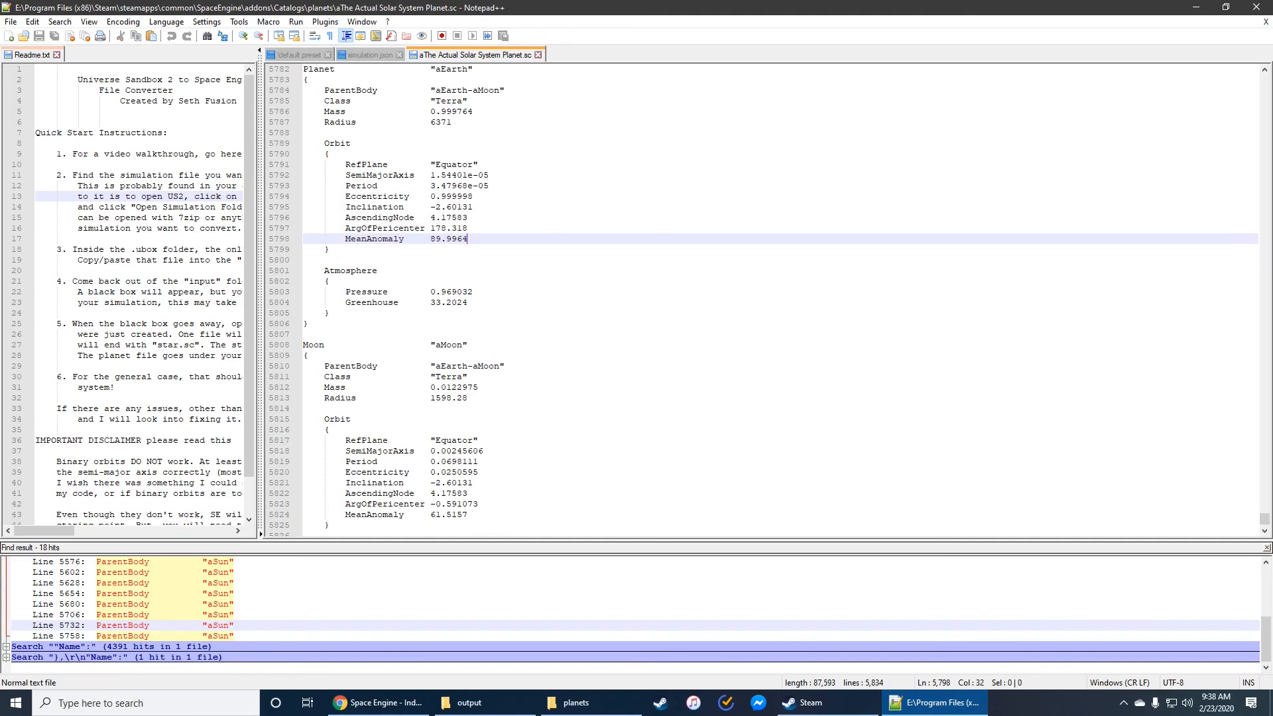
{"action": "left_click", "coordinate": [469, 703]}
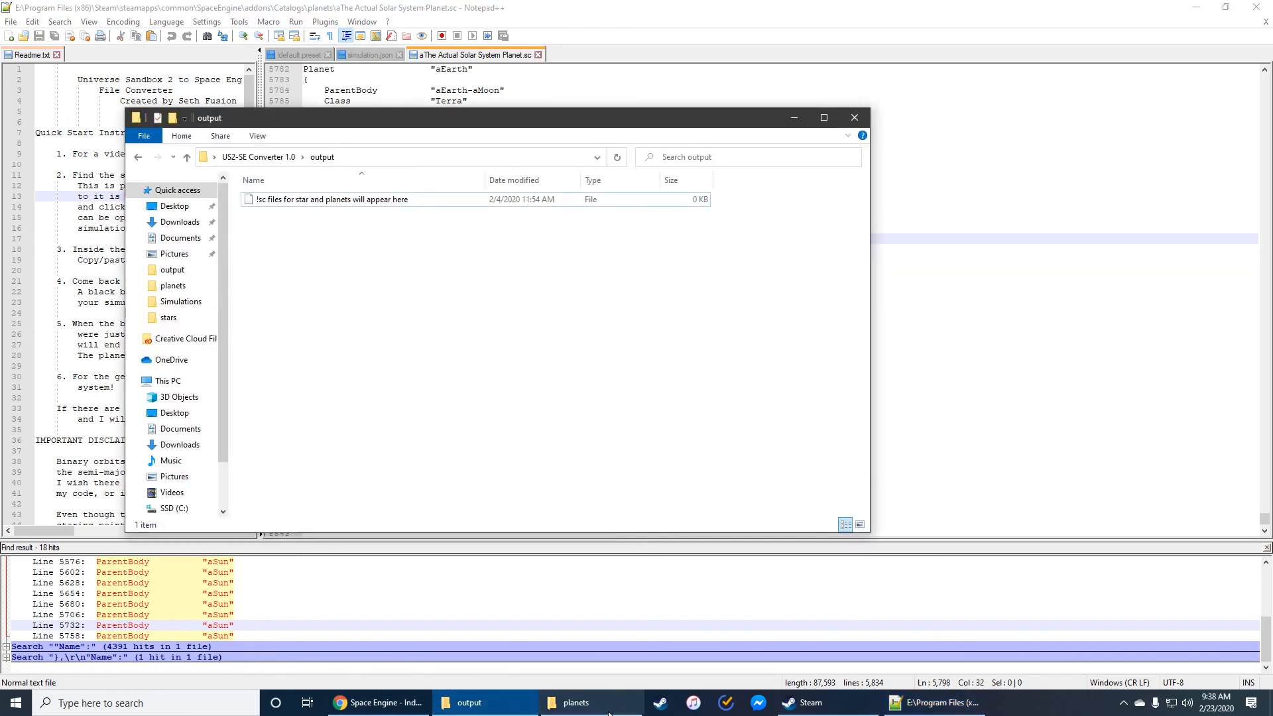
- Go up to the US2-SE Converter 1.0 folder showing input, output, Readme.txt and the converter
{"action": "left_click", "coordinate": [187, 157]}
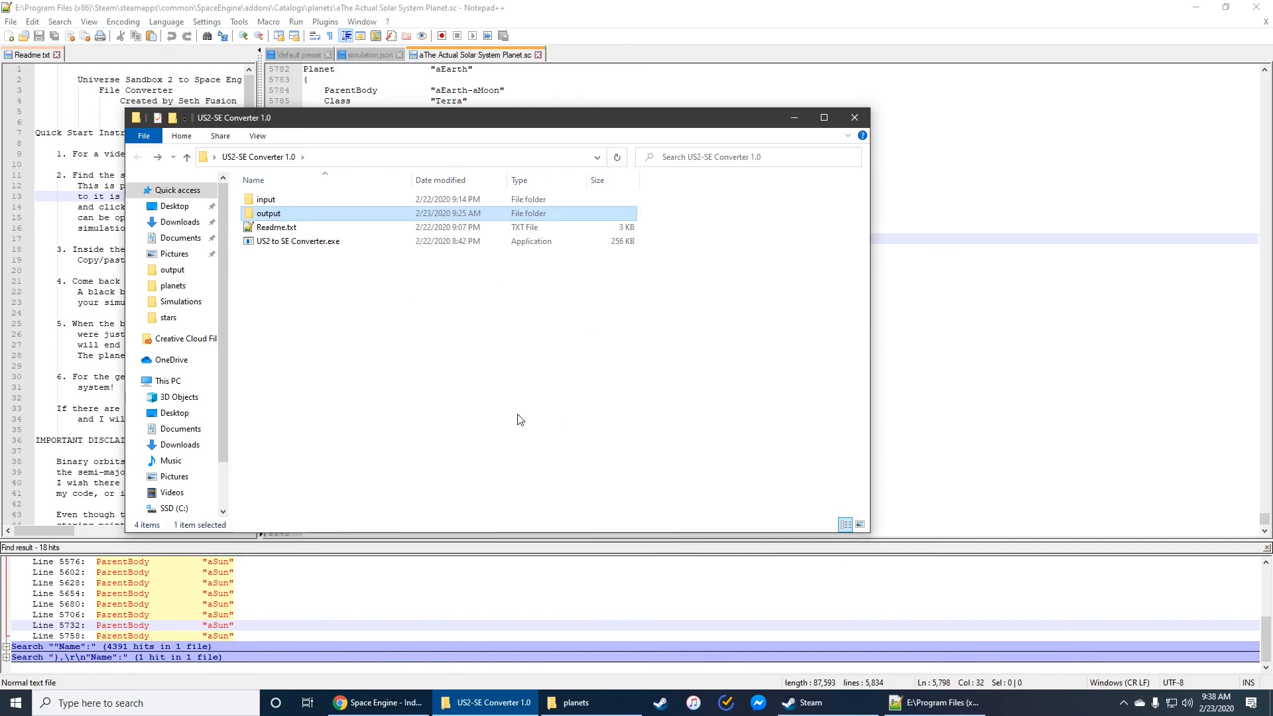
{"action": "mouse_move", "coordinate": [363, 298]}
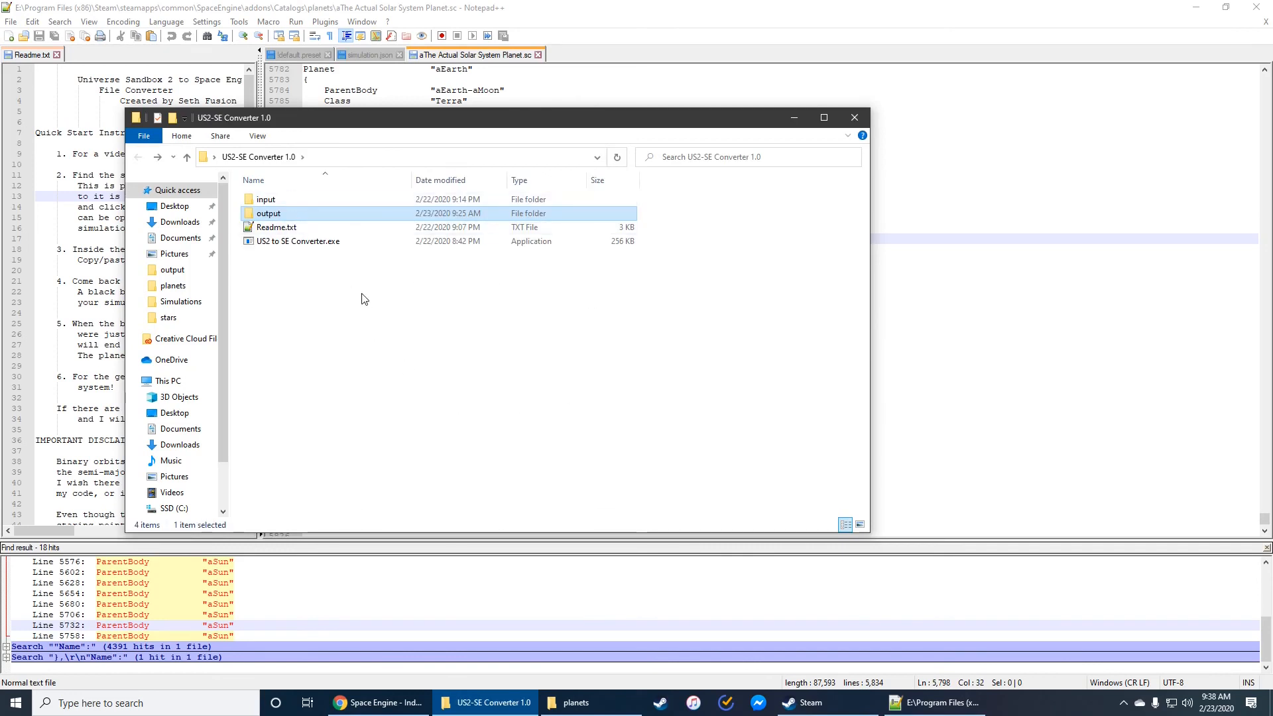
{"action": "mouse_move", "coordinate": [460, 136]}
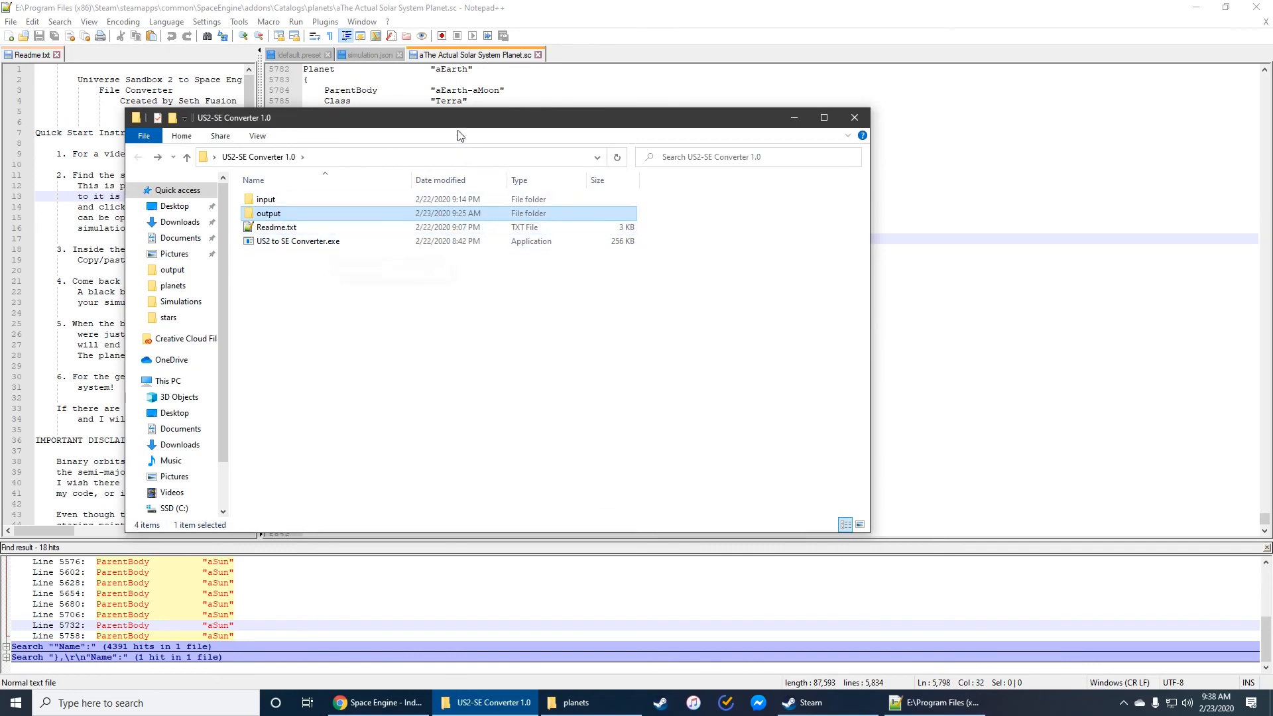